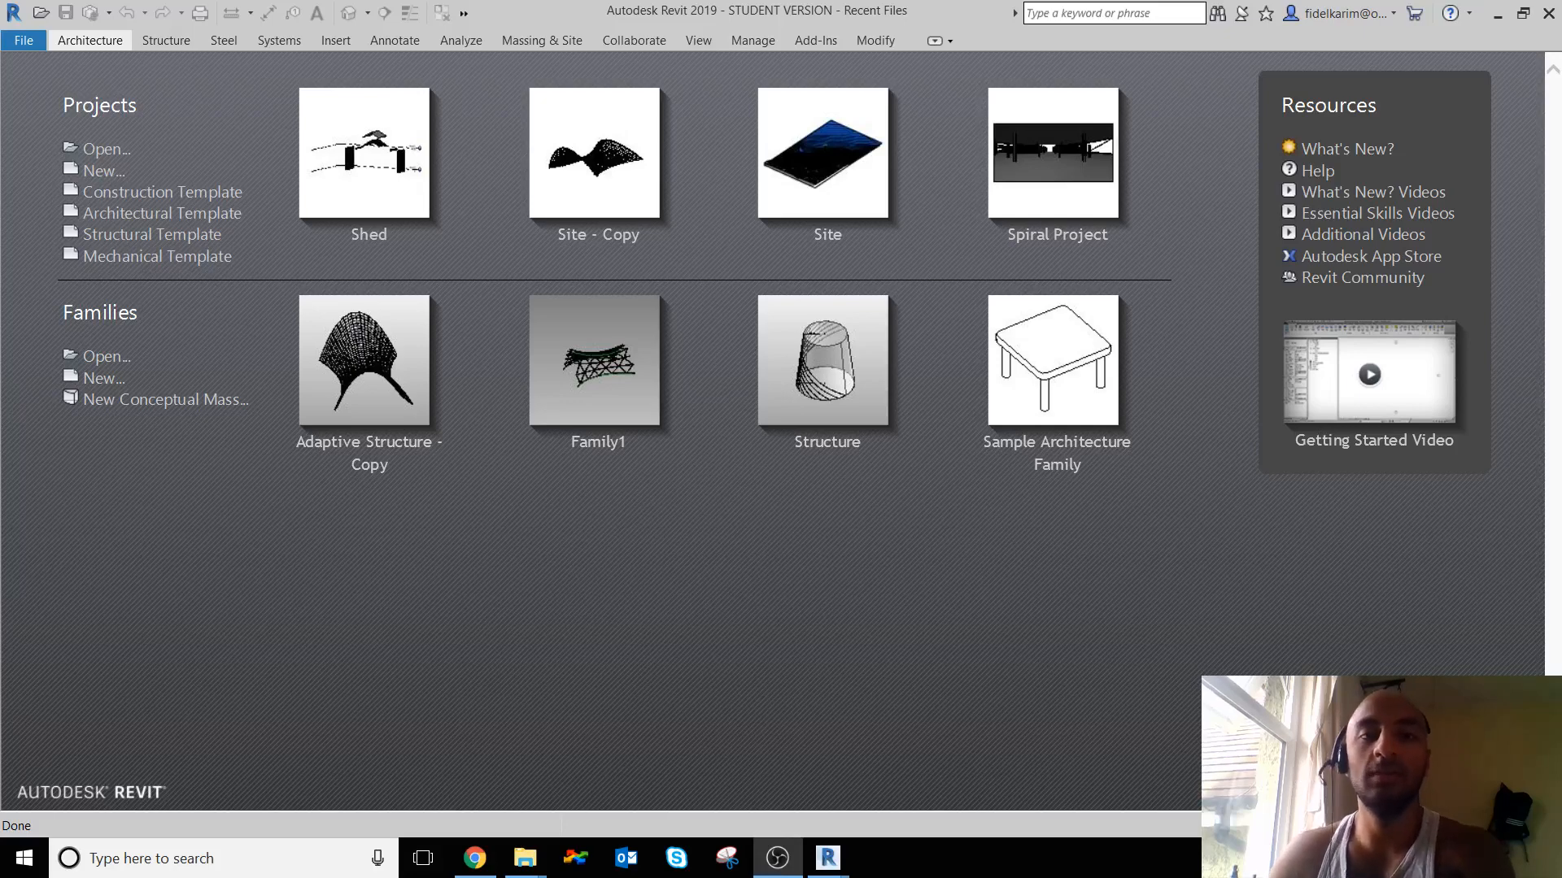
pyautogui.moveTo(1015, 633)
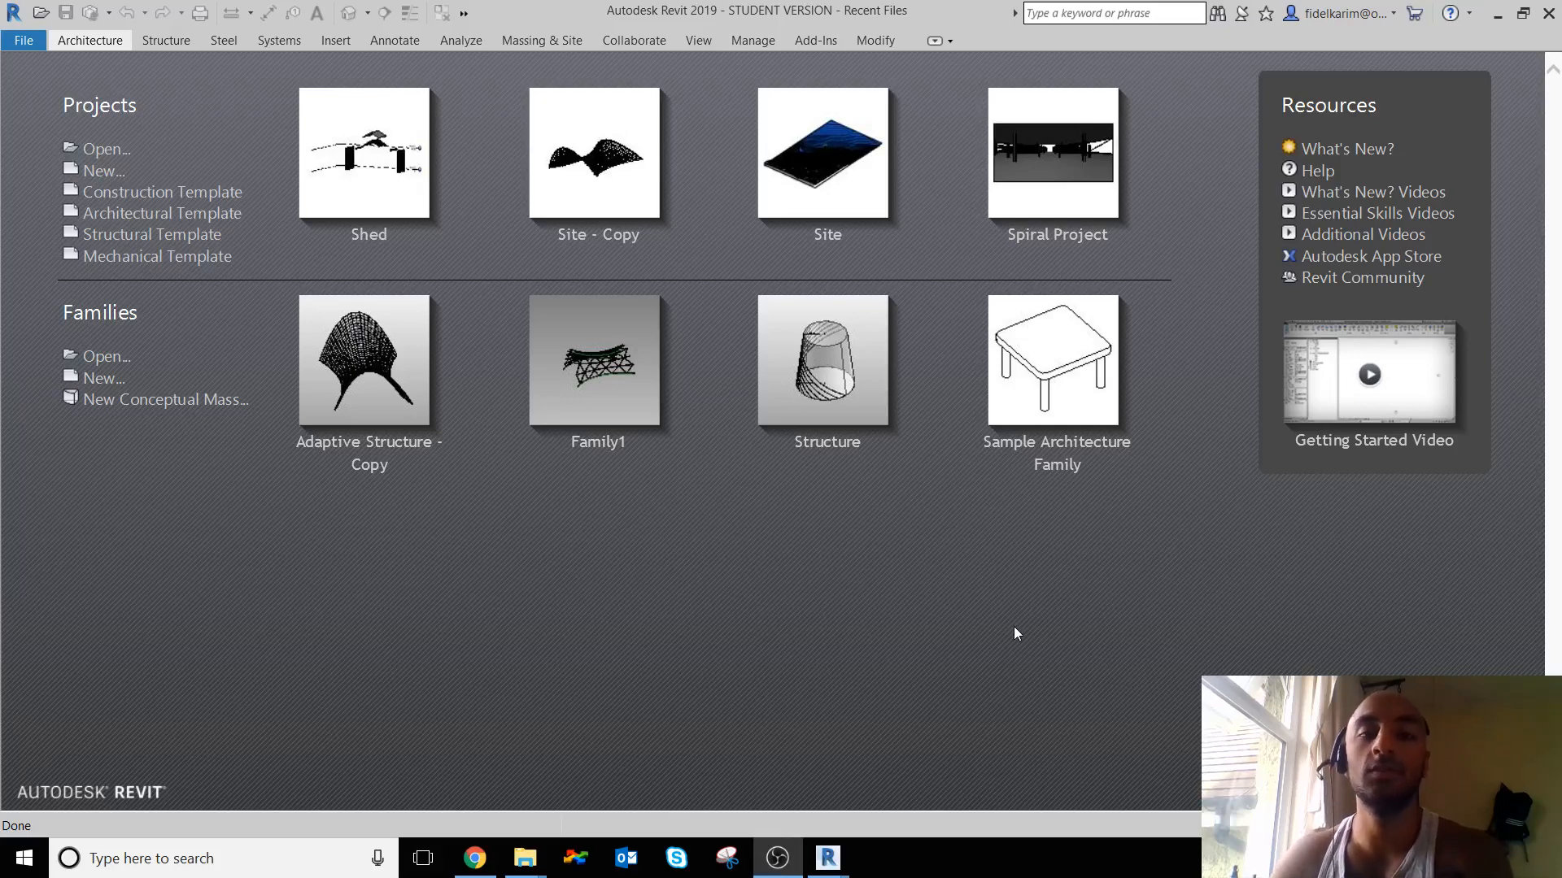
pyautogui.moveTo(990, 579)
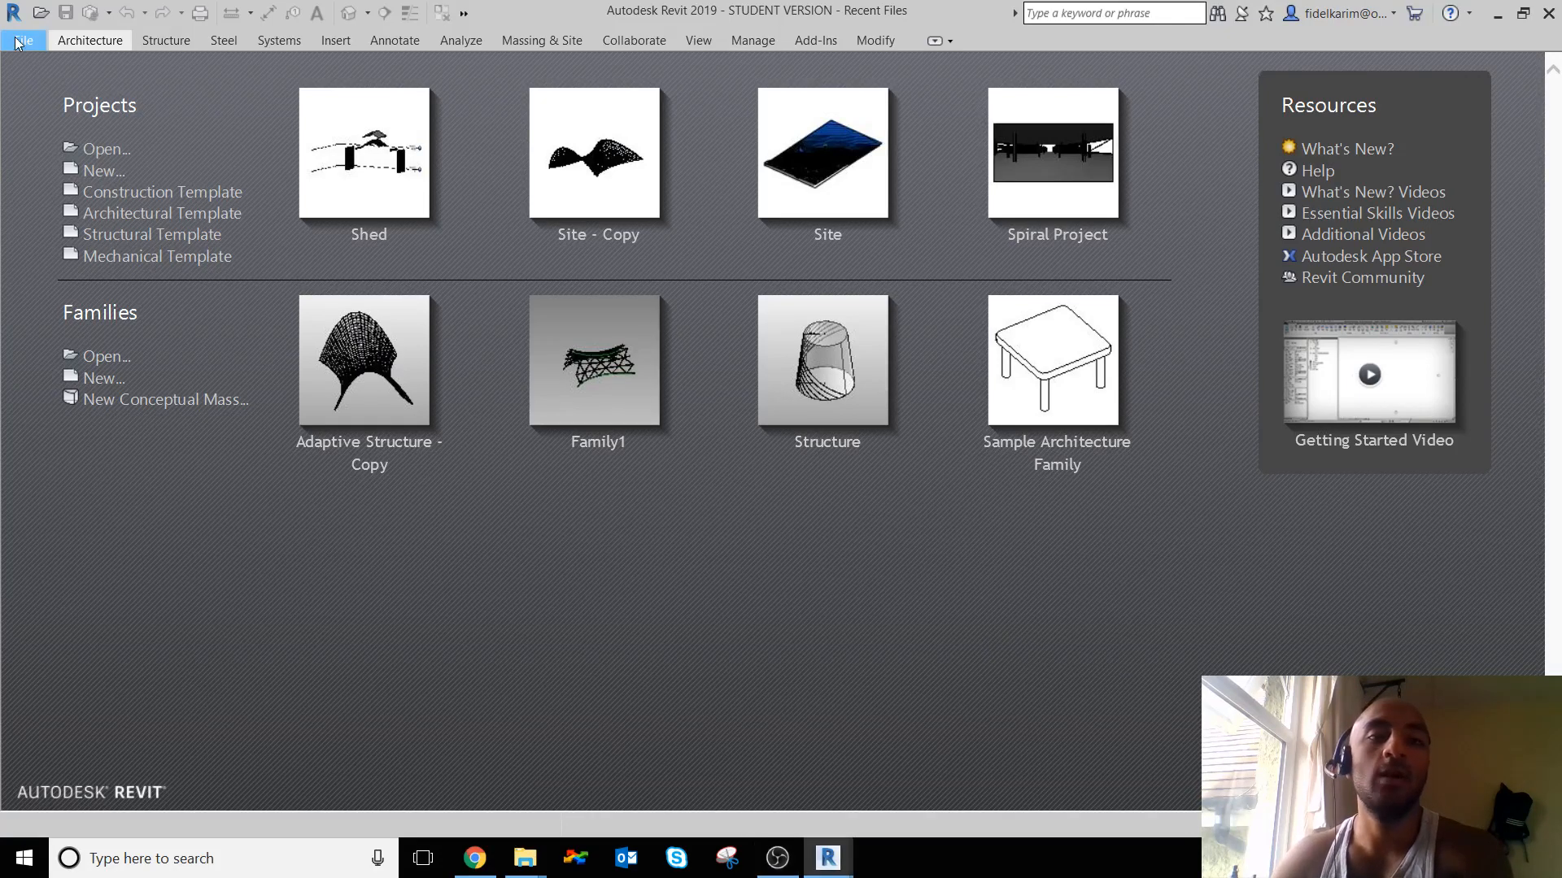
# - Start a new title block family and choose the A3 metric template
pyautogui.click(22, 39)
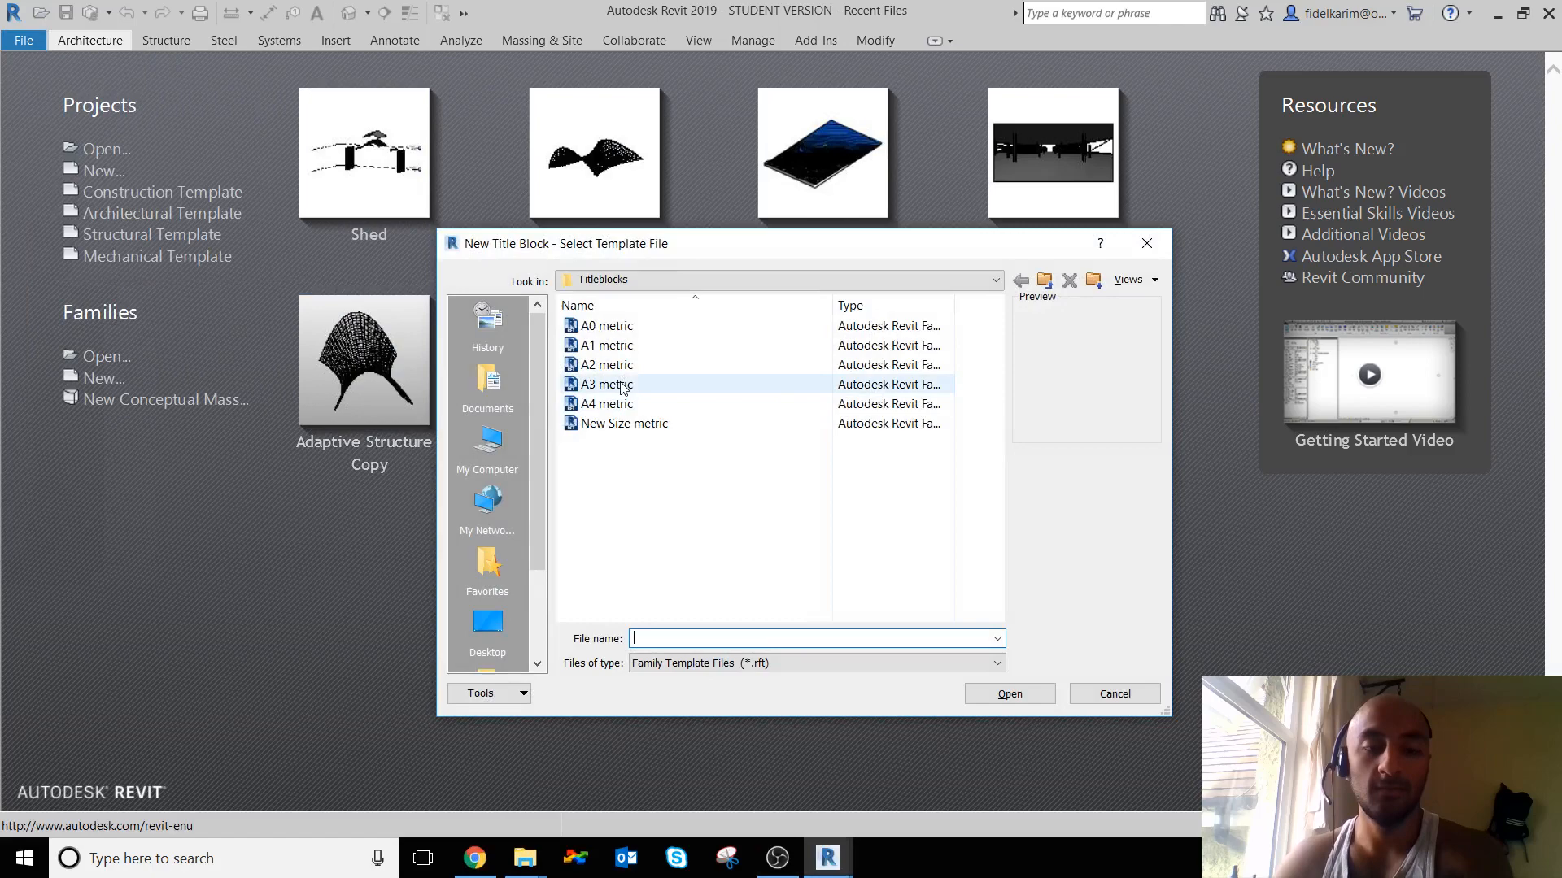
pyautogui.moveTo(607, 384)
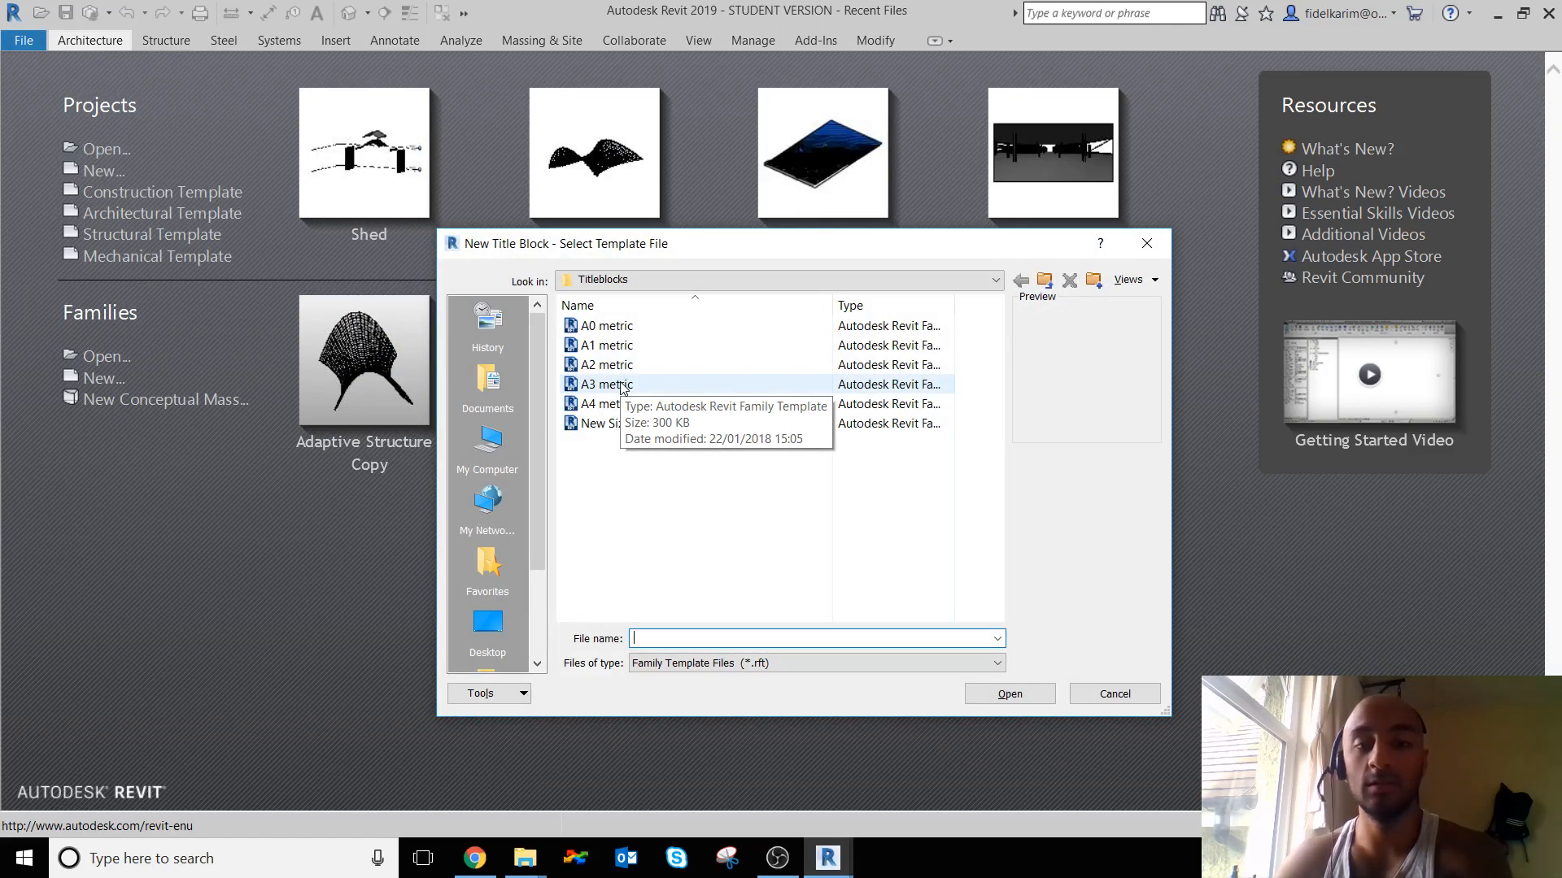
pyautogui.click(1113, 693)
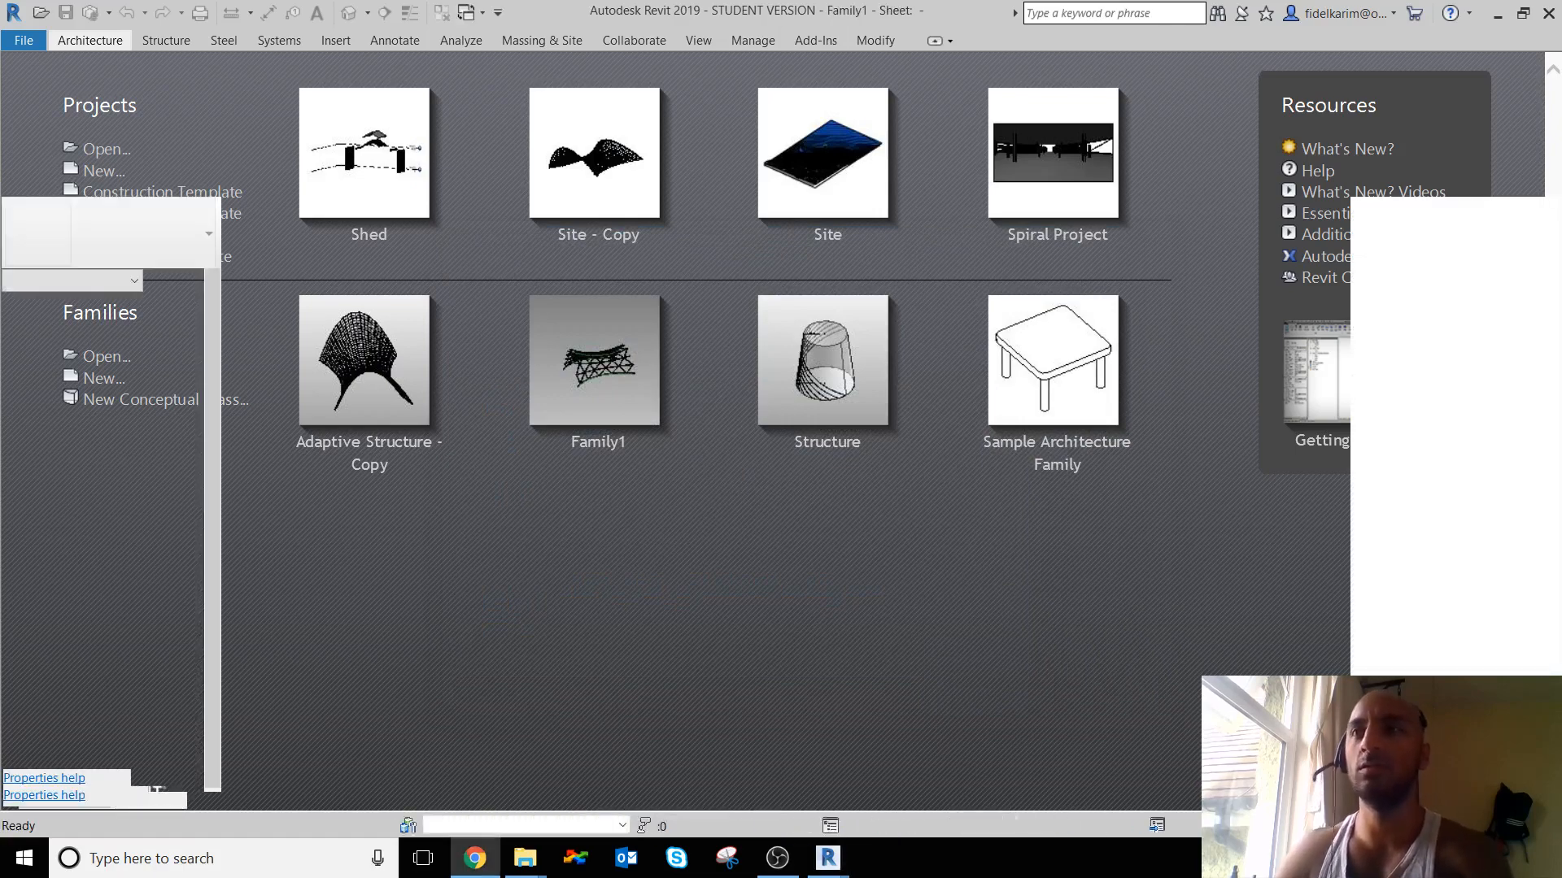
# - Draw the inner border with the Line tool at Offset 5 from each A3 sheet edge
pyautogui.doubleClick(594, 361)
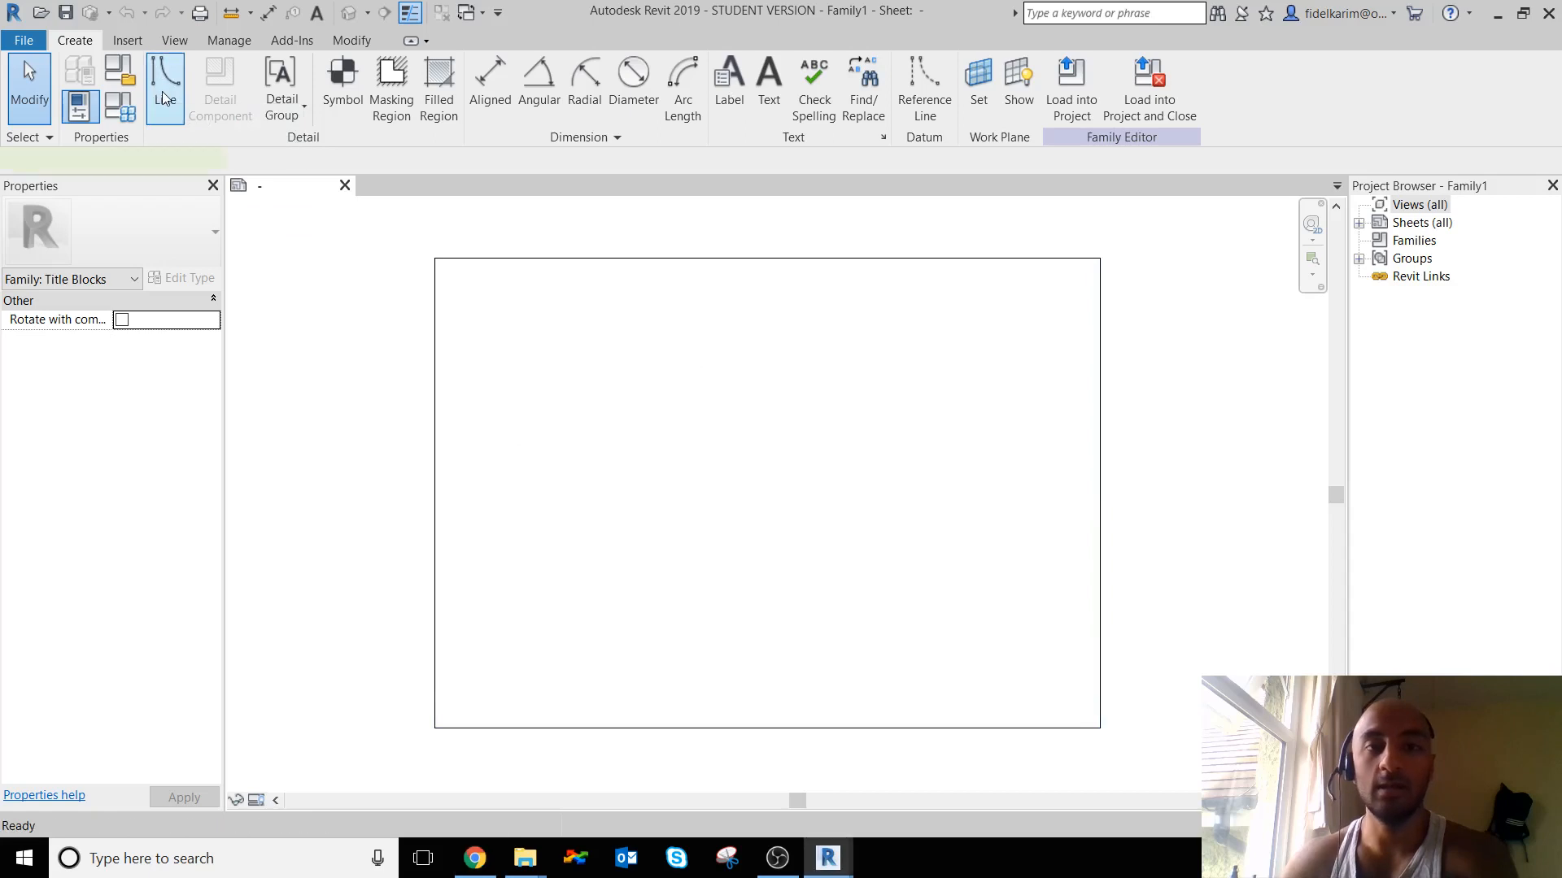
pyautogui.click(166, 78)
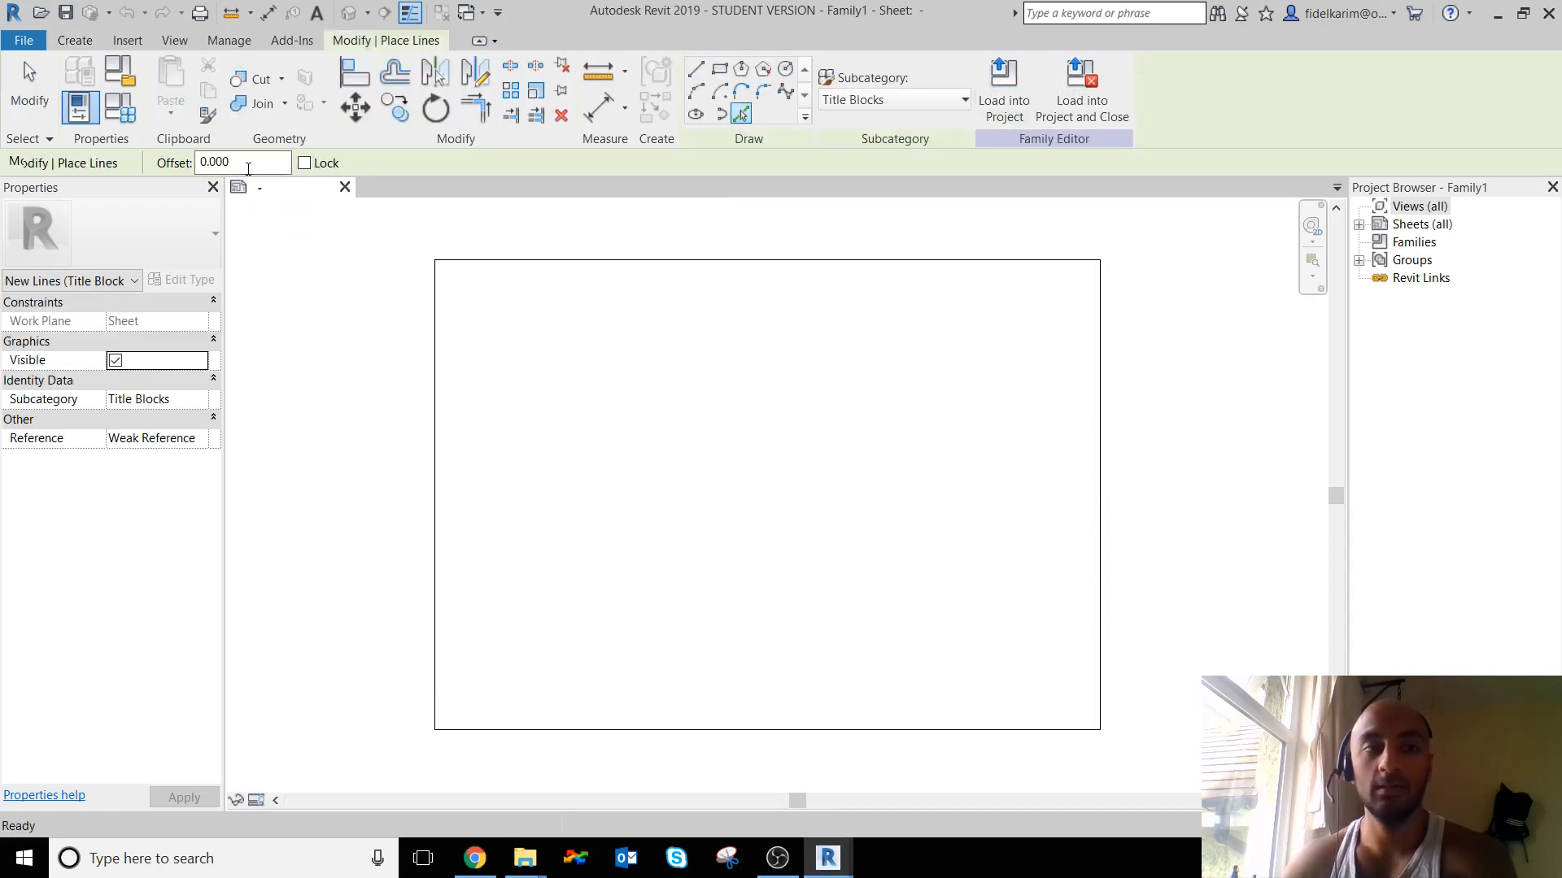
pyautogui.write('5')
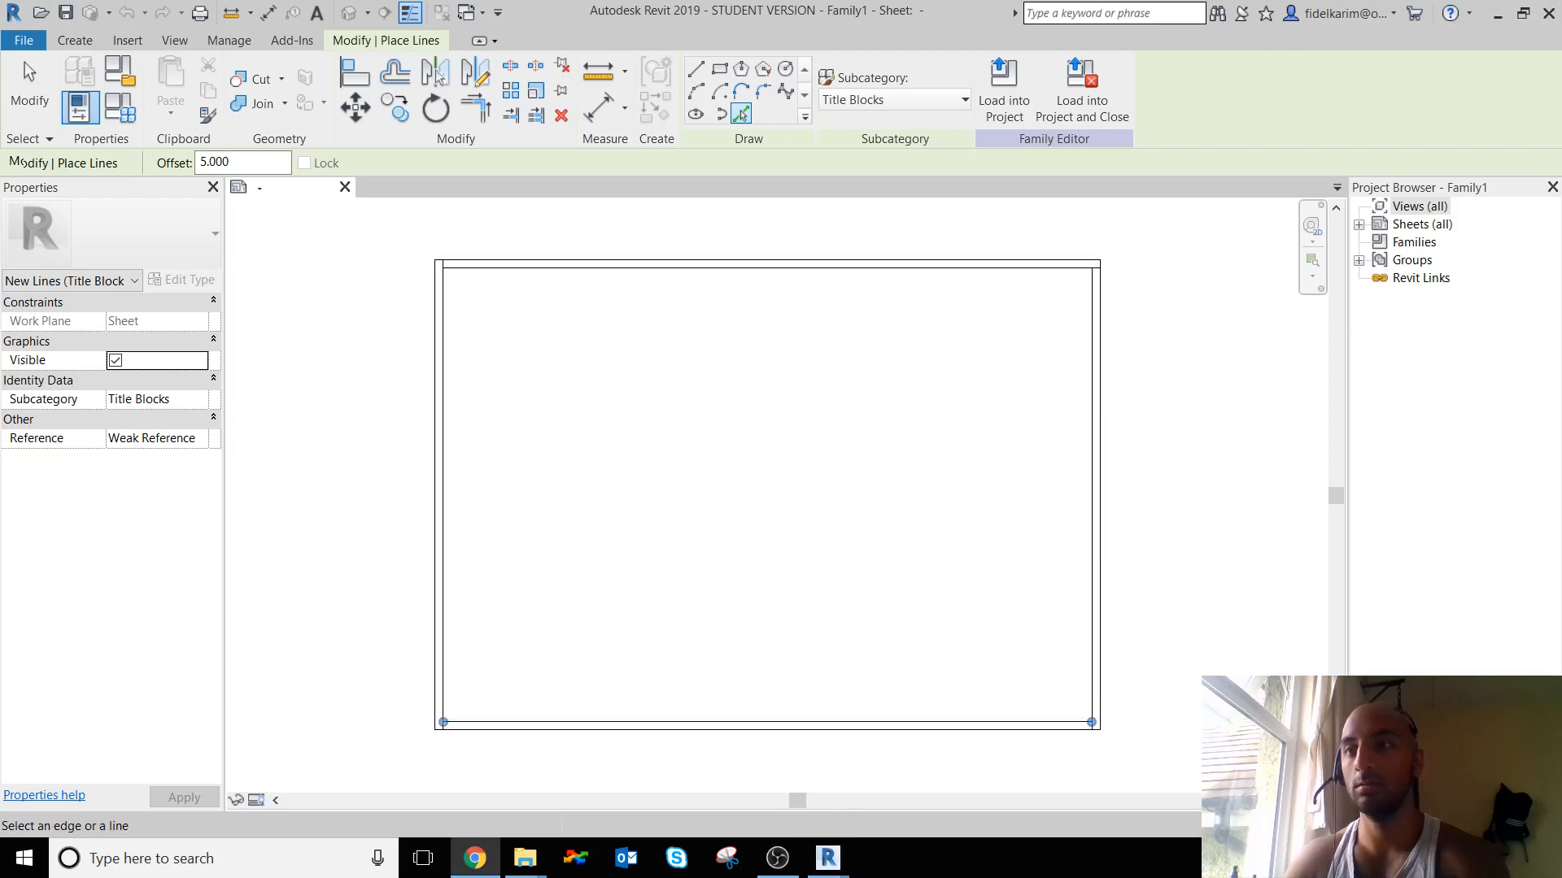
pyautogui.moveTo(922, 556)
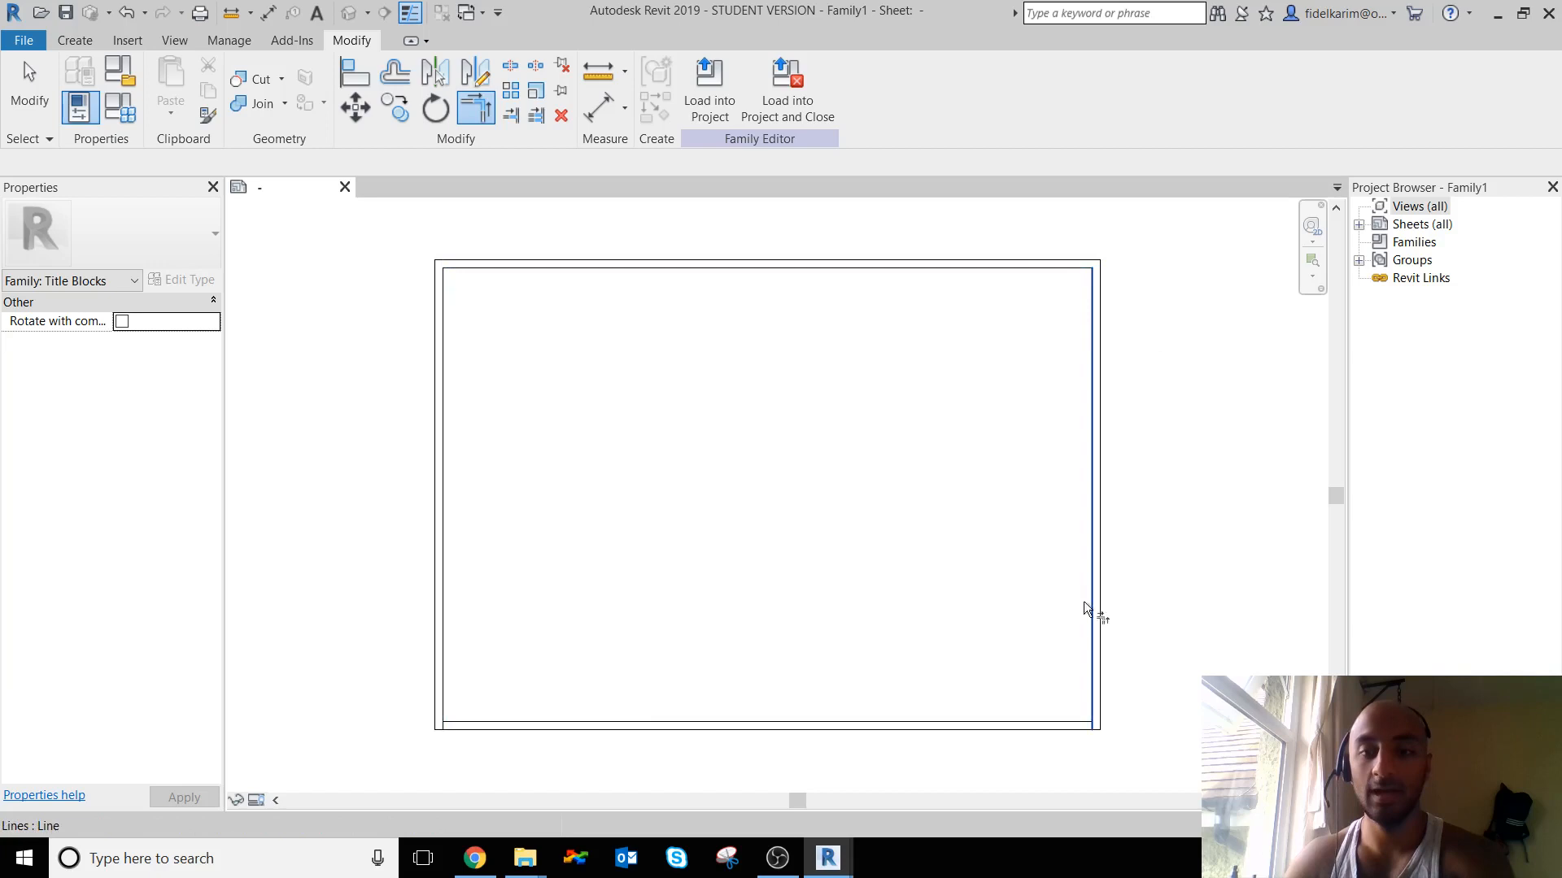
pyautogui.moveTo(501, 727)
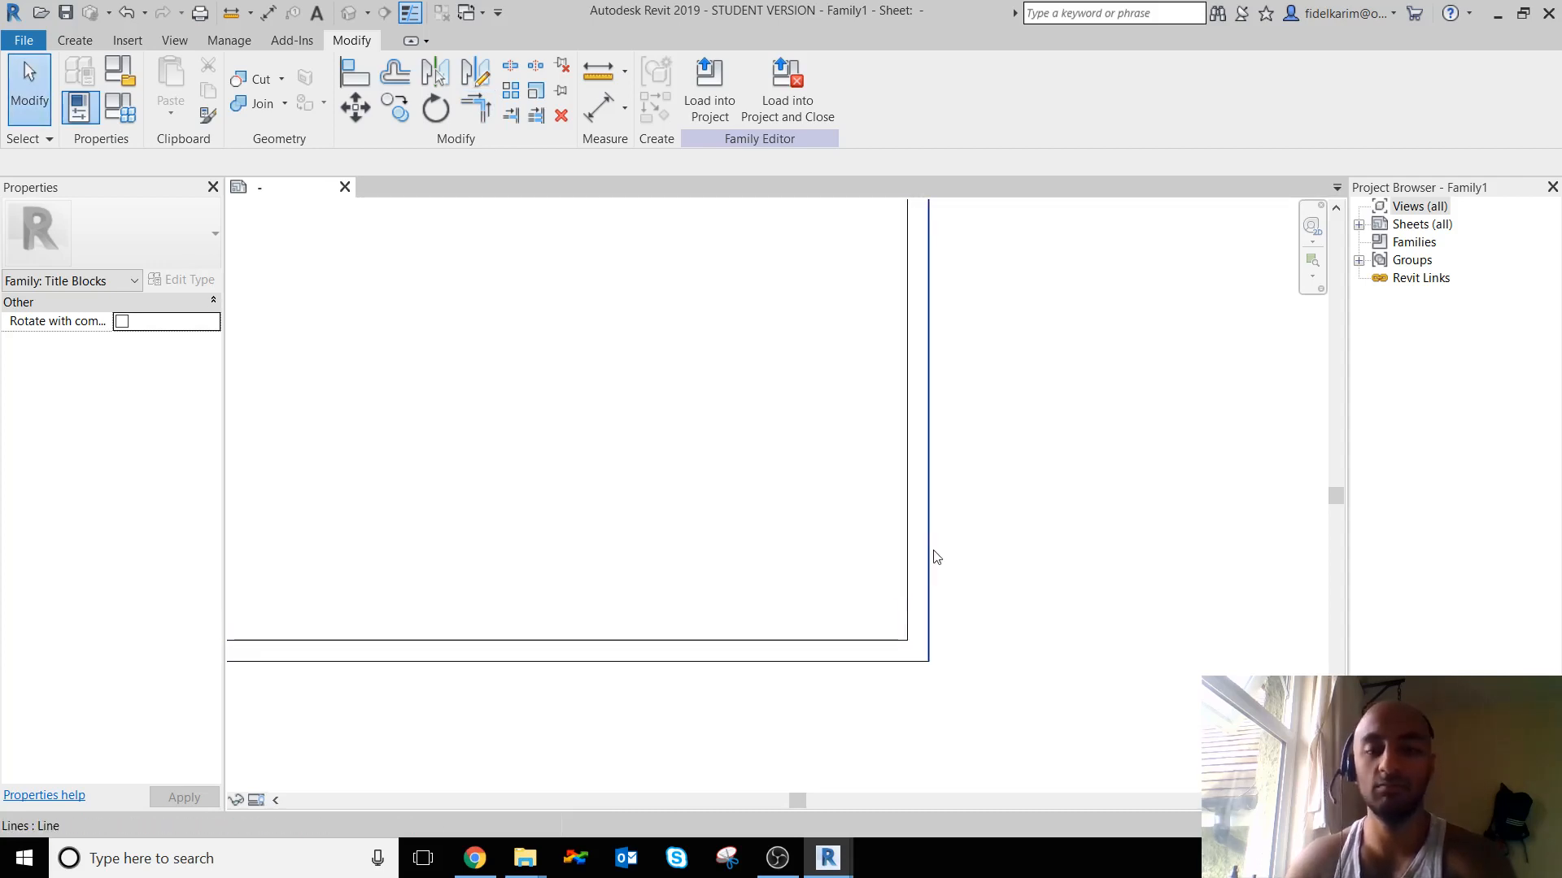
pyautogui.moveTo(927, 558)
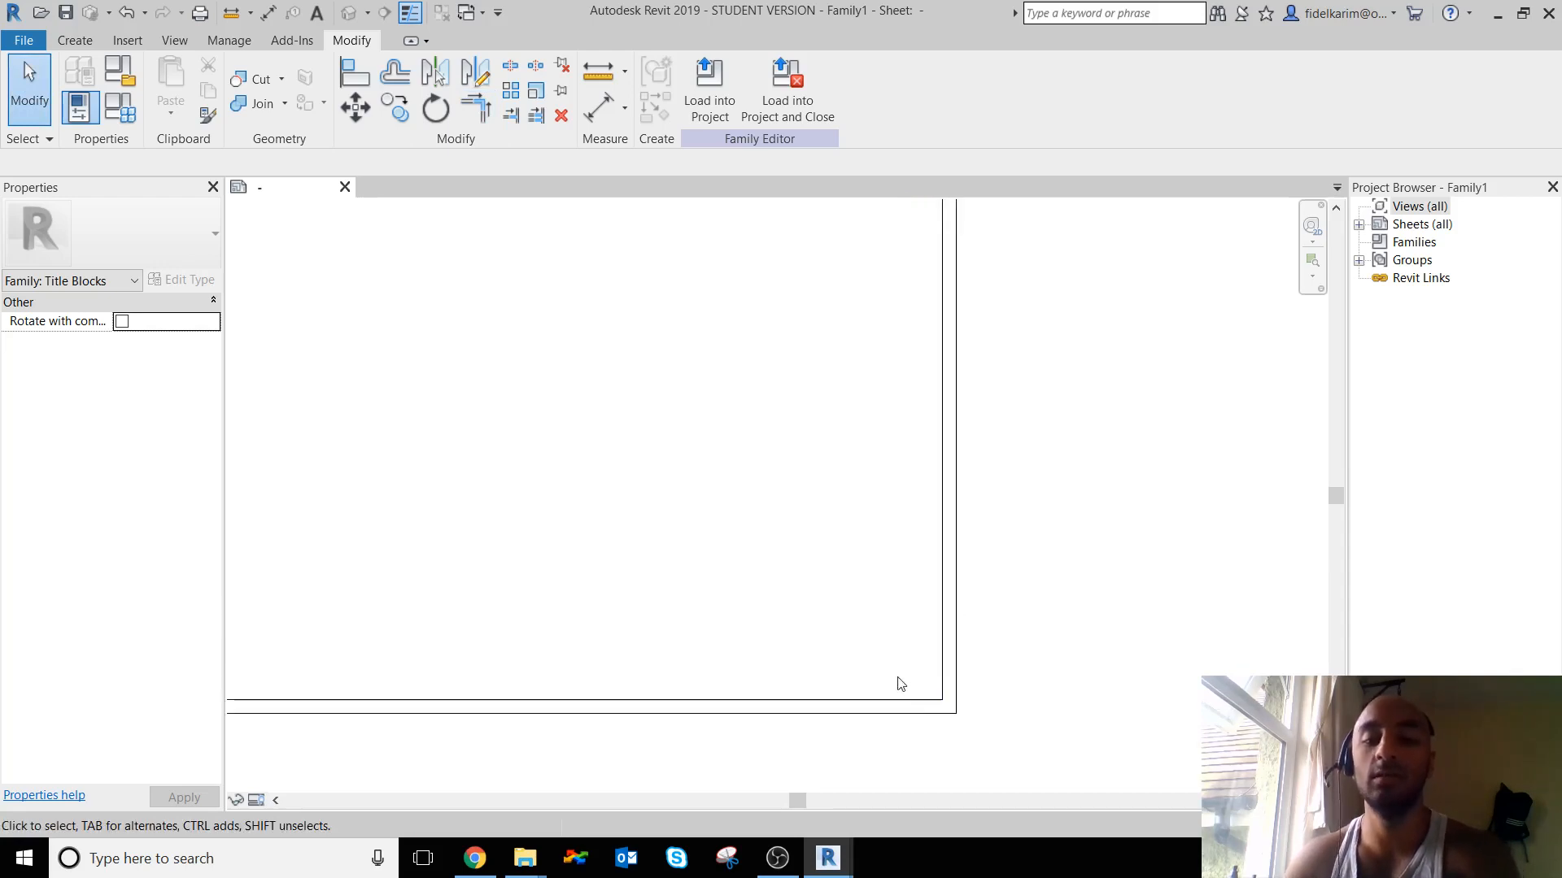
# - Draw a rectangular title box in the lower-right corner against the inner border
pyautogui.click(75, 39)
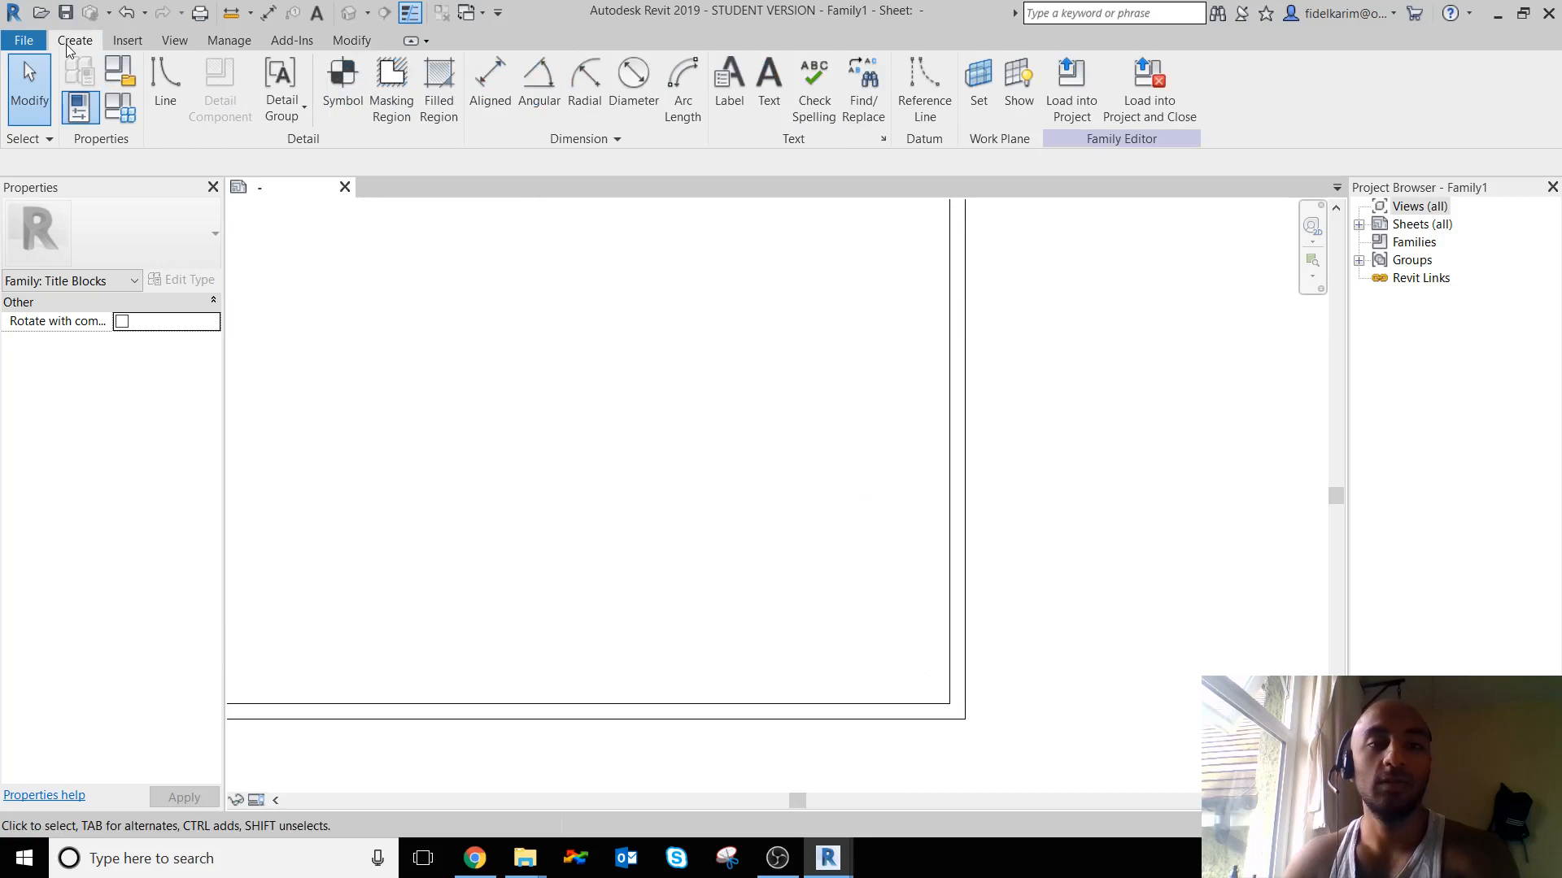
pyautogui.click(166, 85)
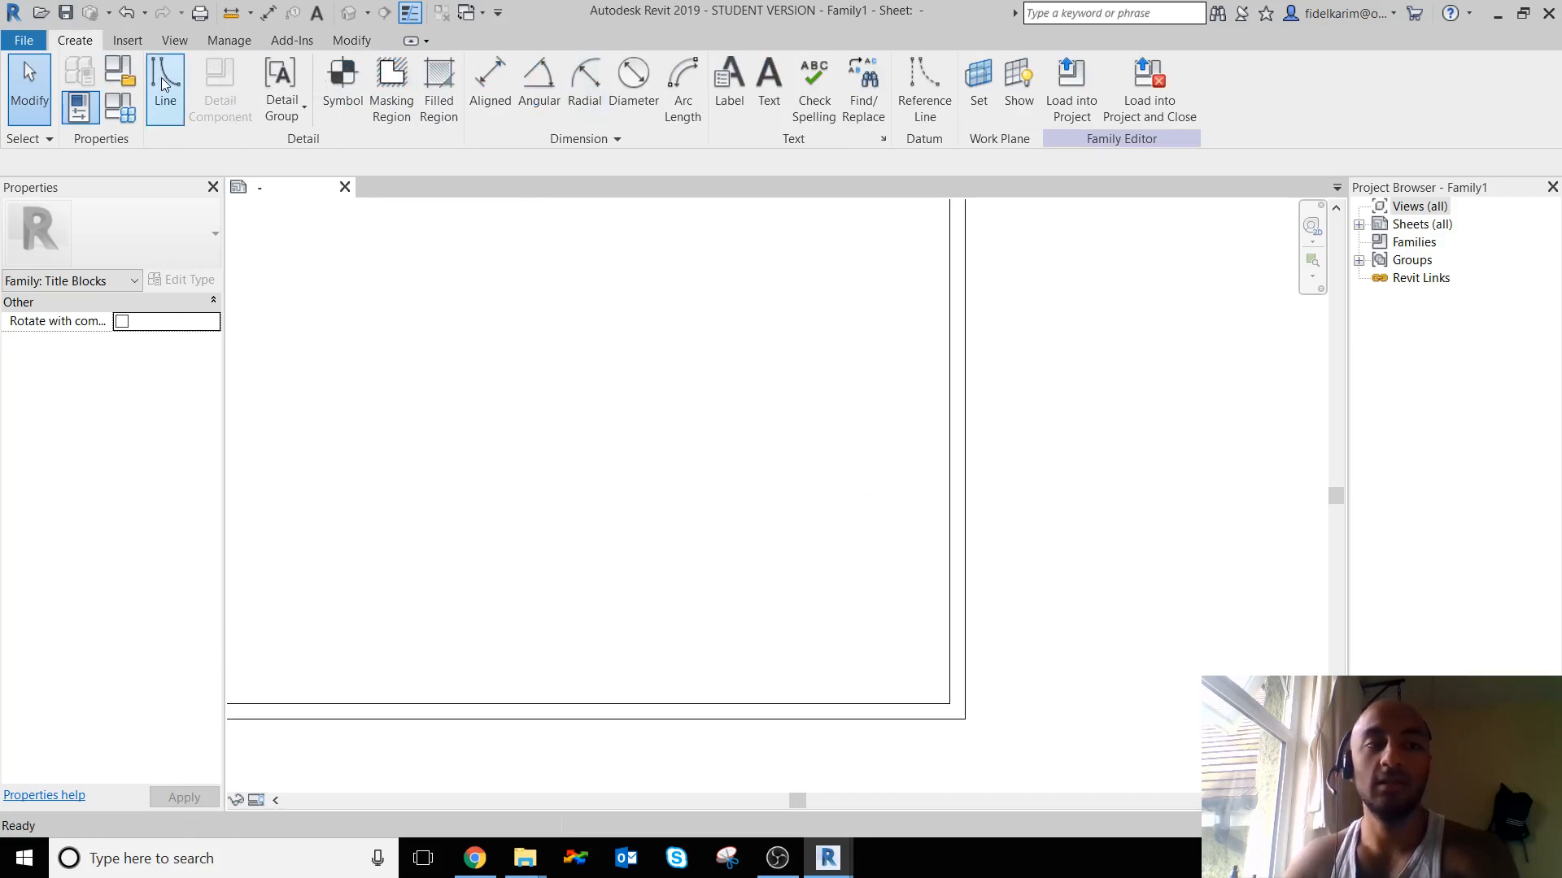
pyautogui.click(165, 89)
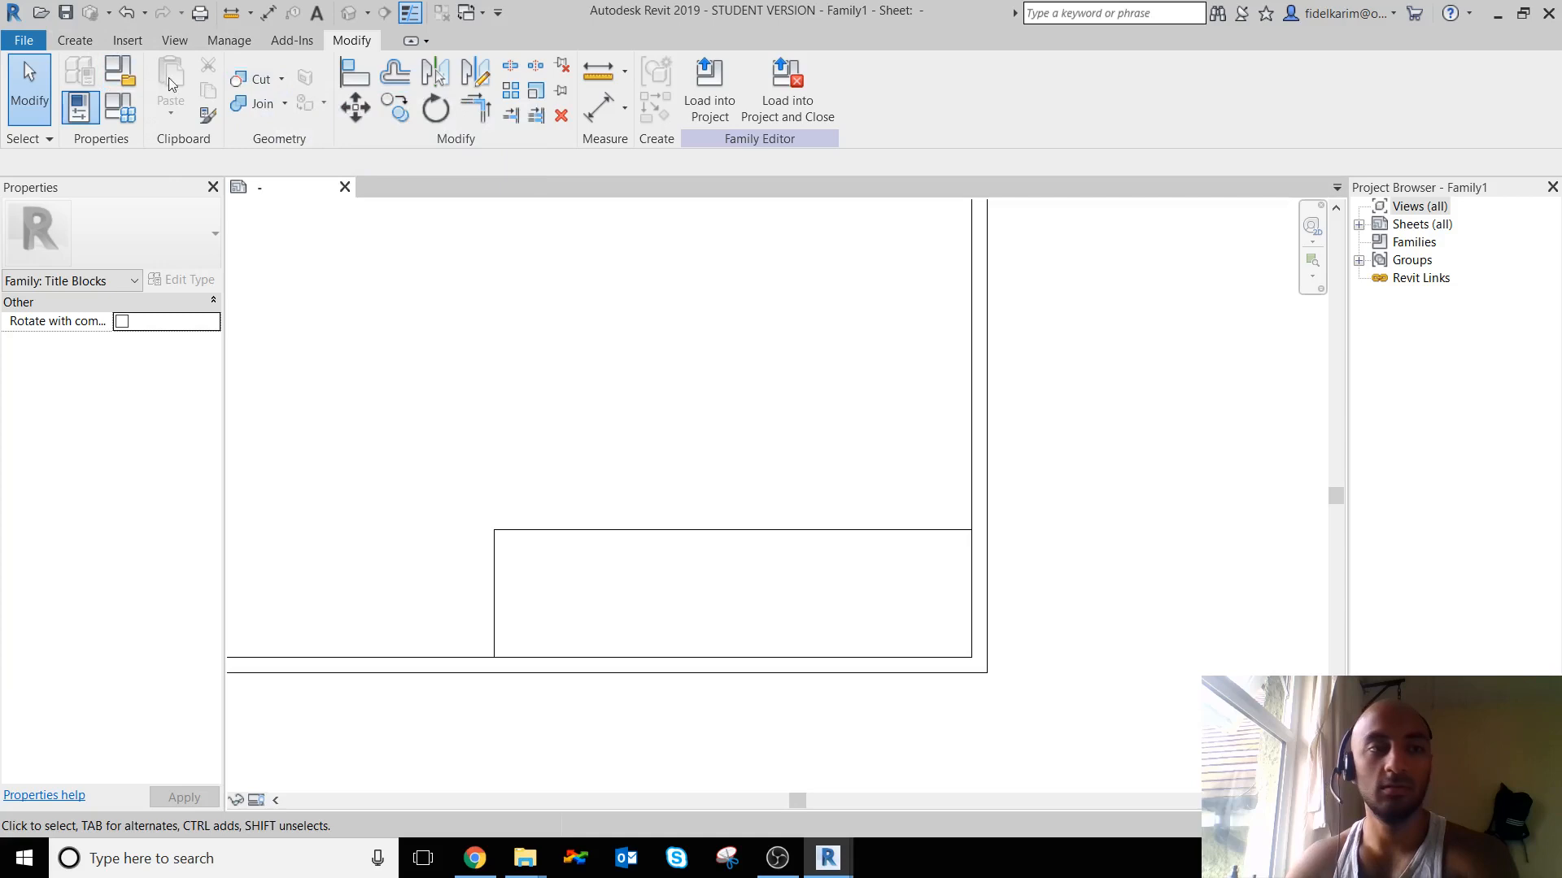
pyautogui.click(73, 39)
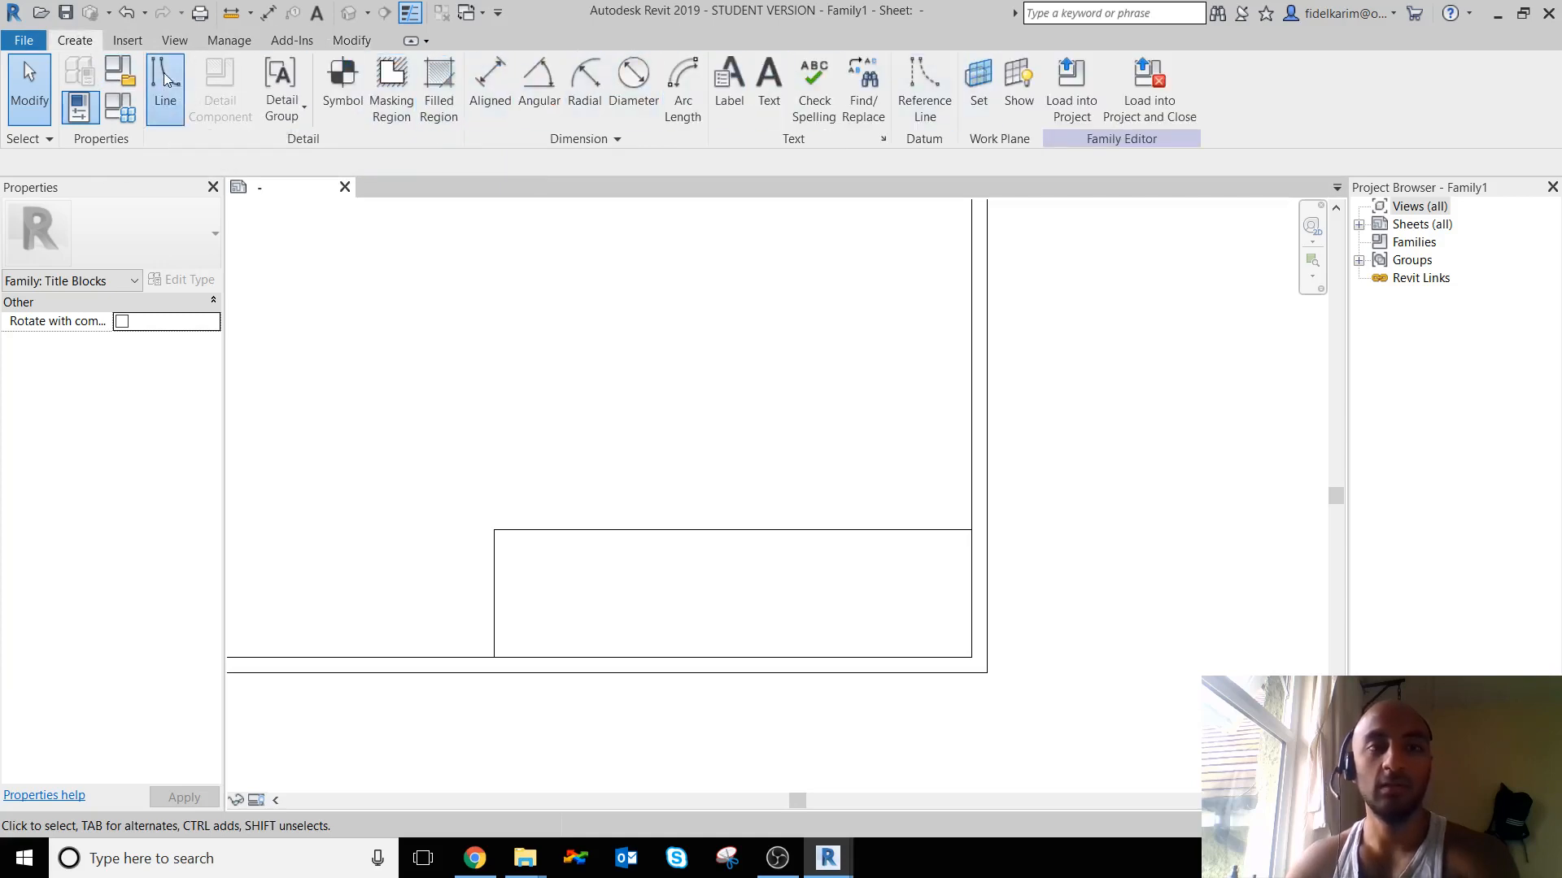
# - Add row lines at Offset 10 and a column divider at Offset 75 inside the title box
pyautogui.click(166, 85)
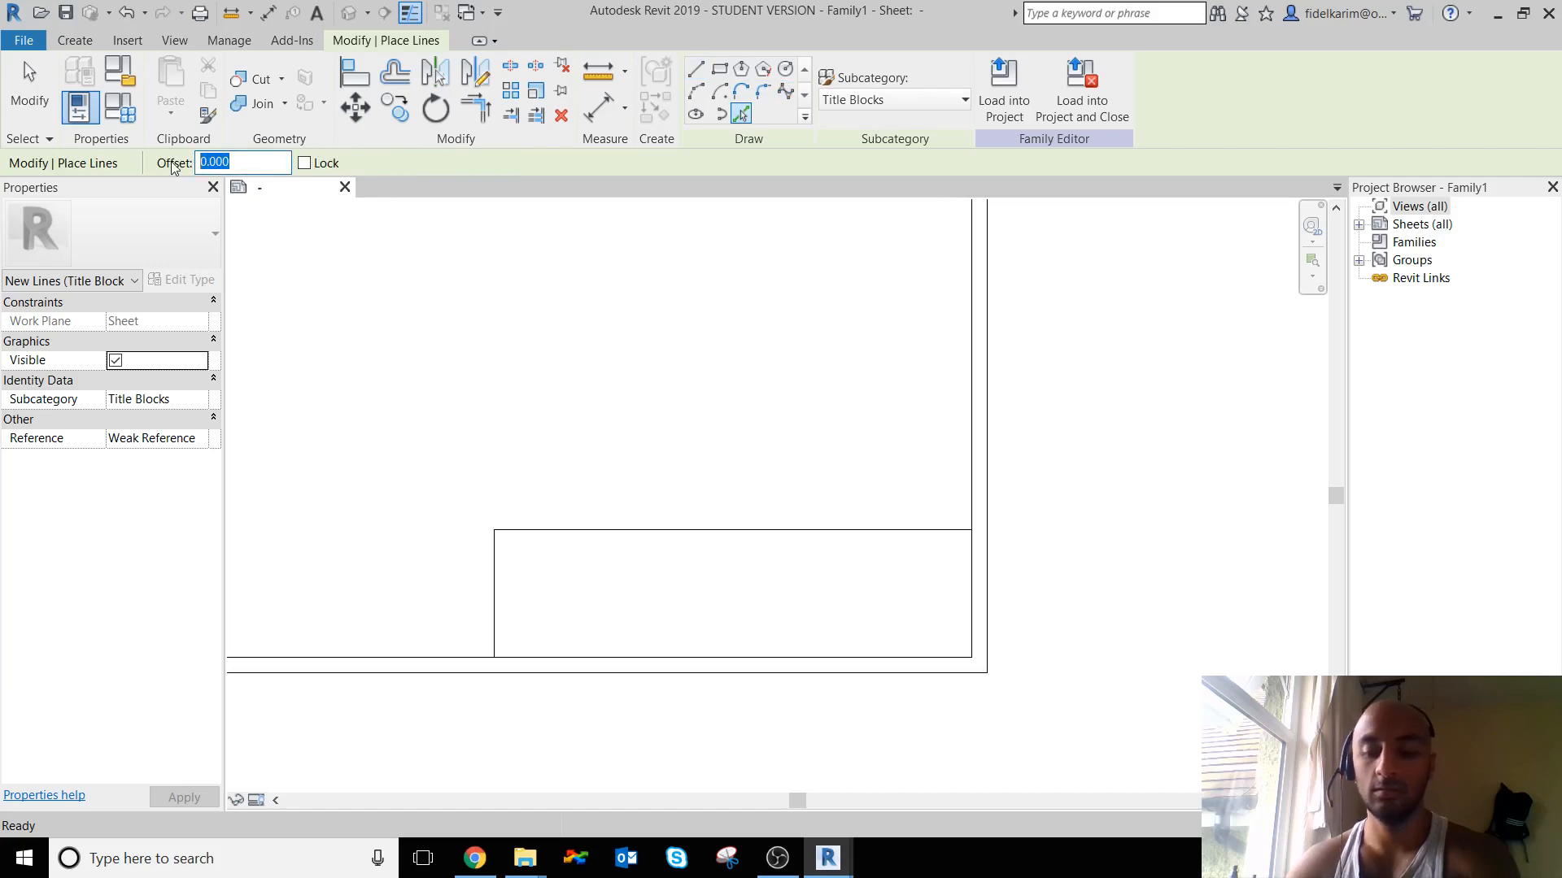
pyautogui.write('1')
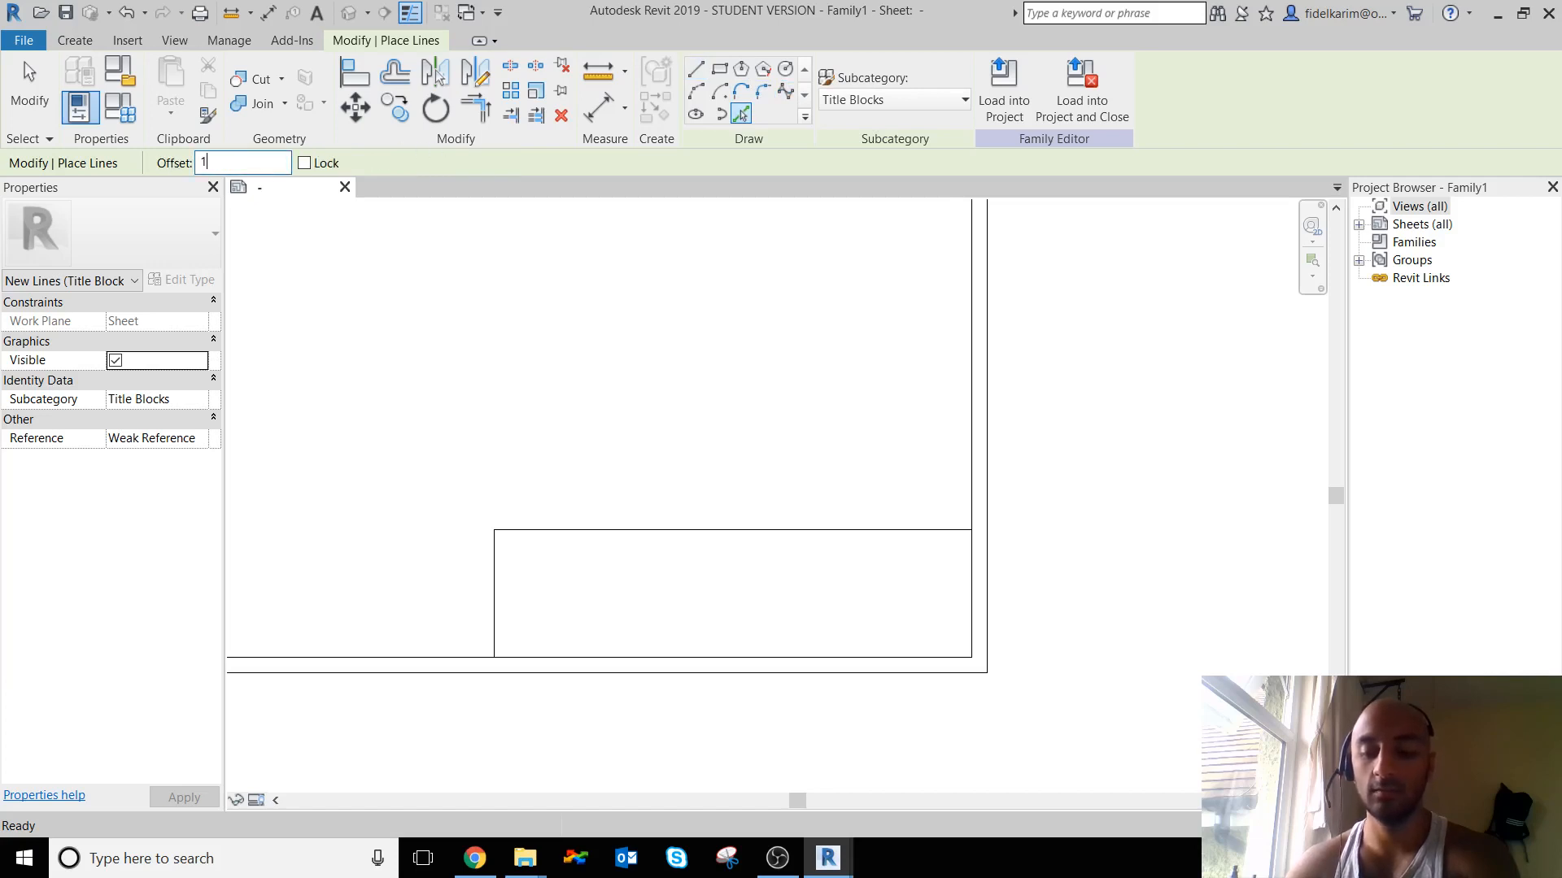
pyautogui.write('10.000')
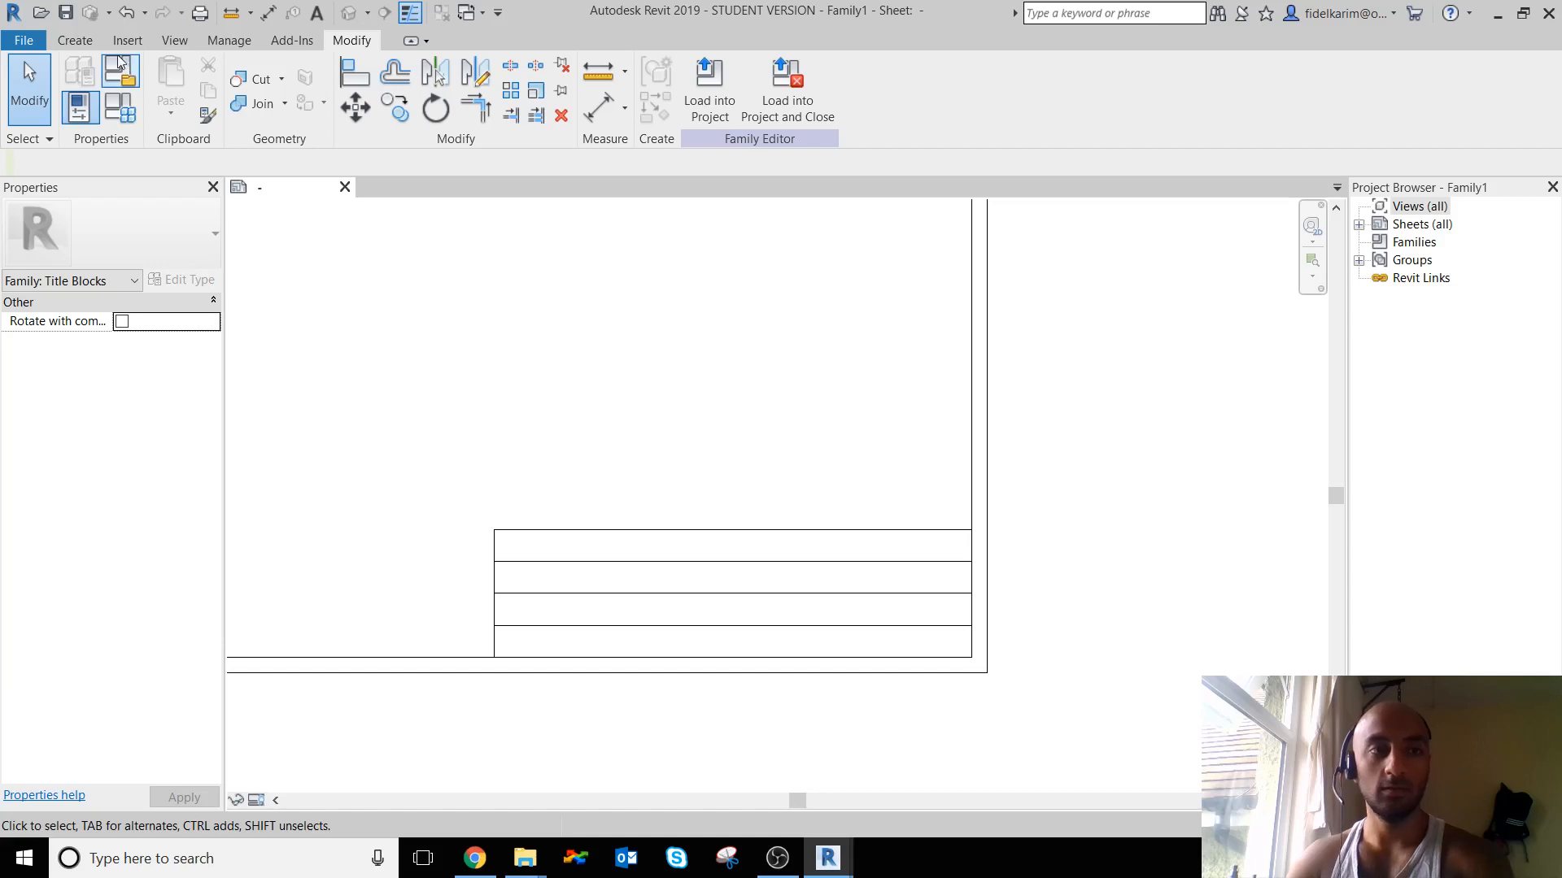
pyautogui.click(74, 39)
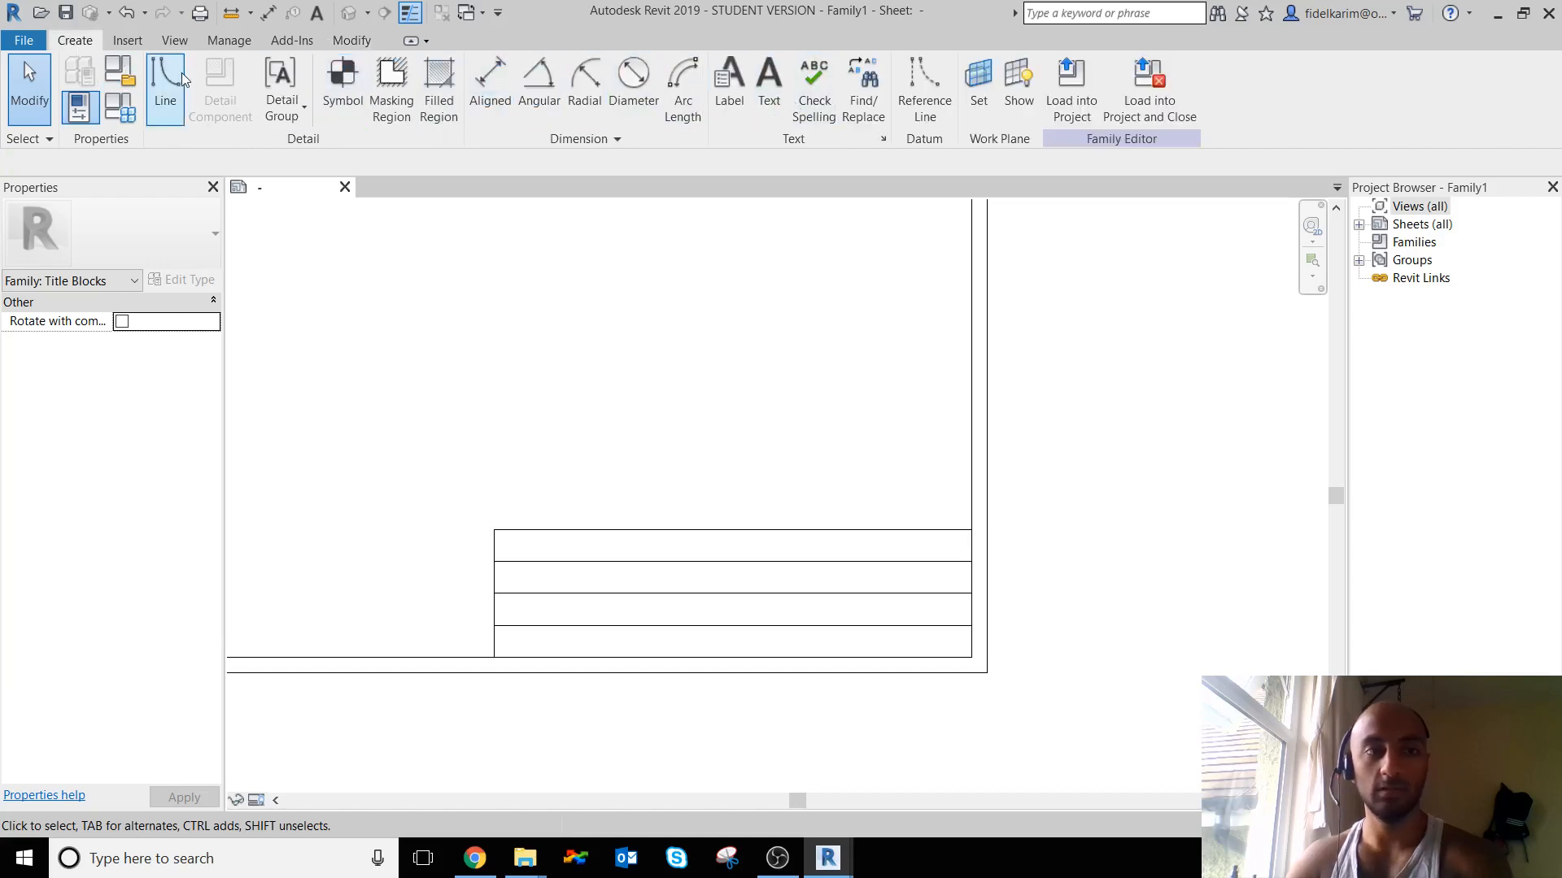
pyautogui.click(164, 80)
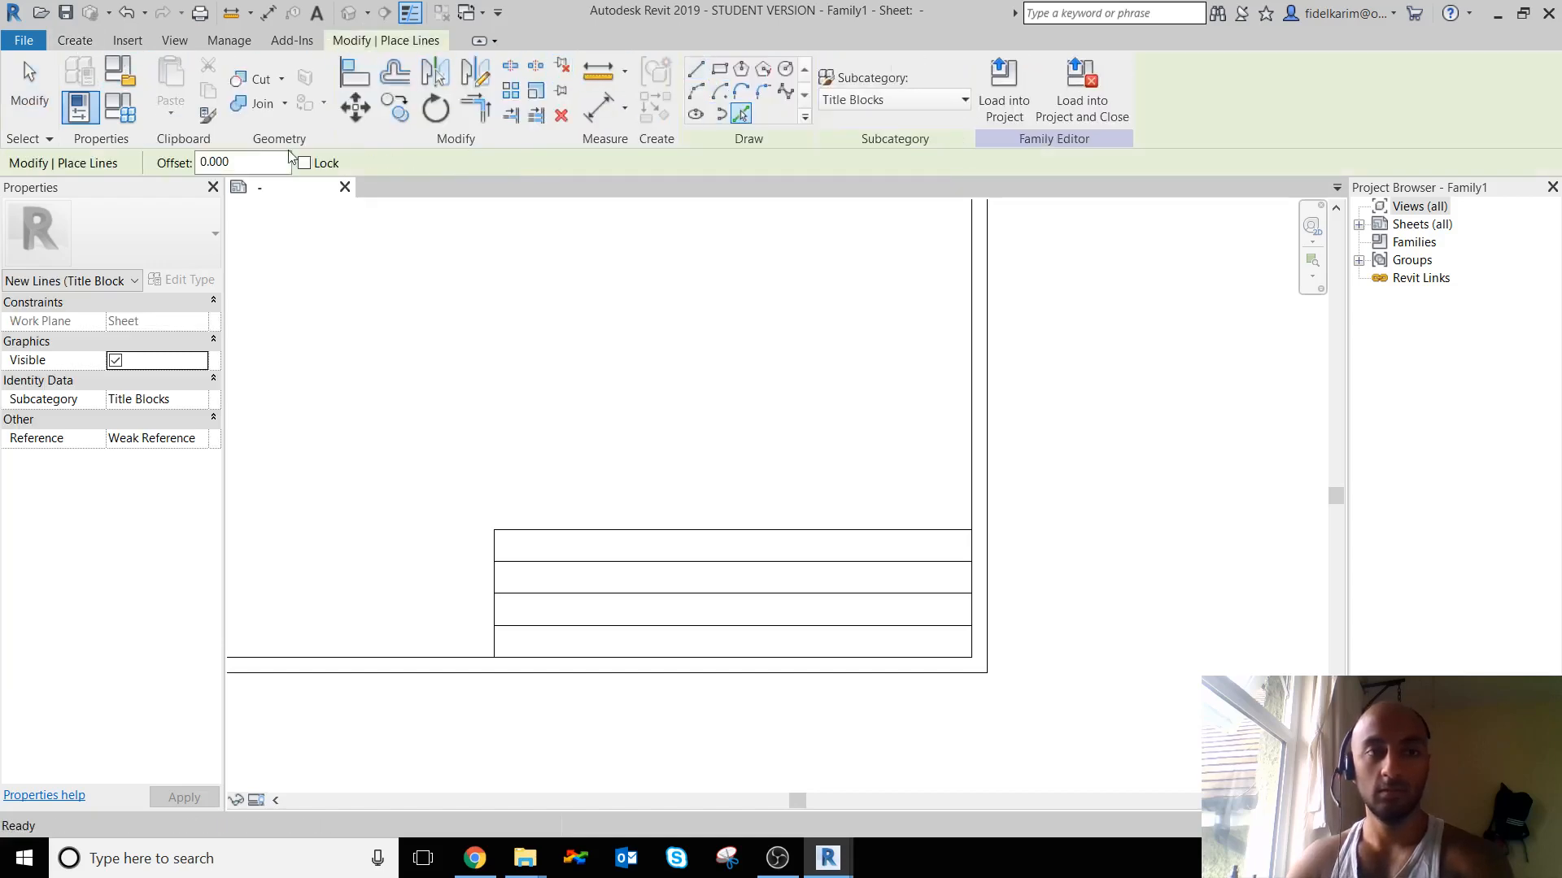
pyautogui.write('75')
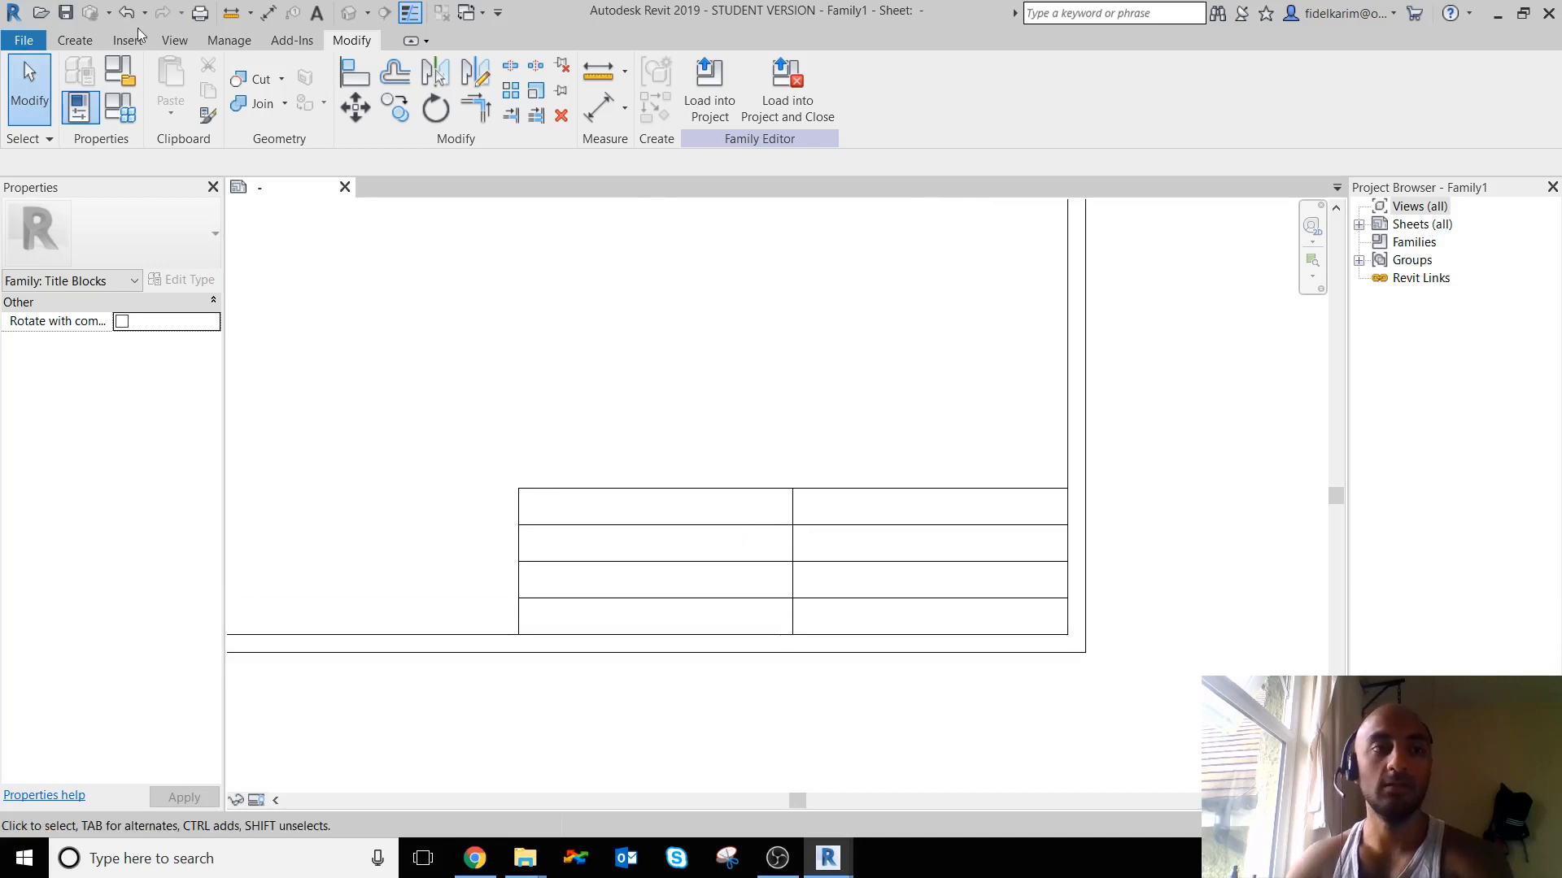
pyautogui.click(127, 39)
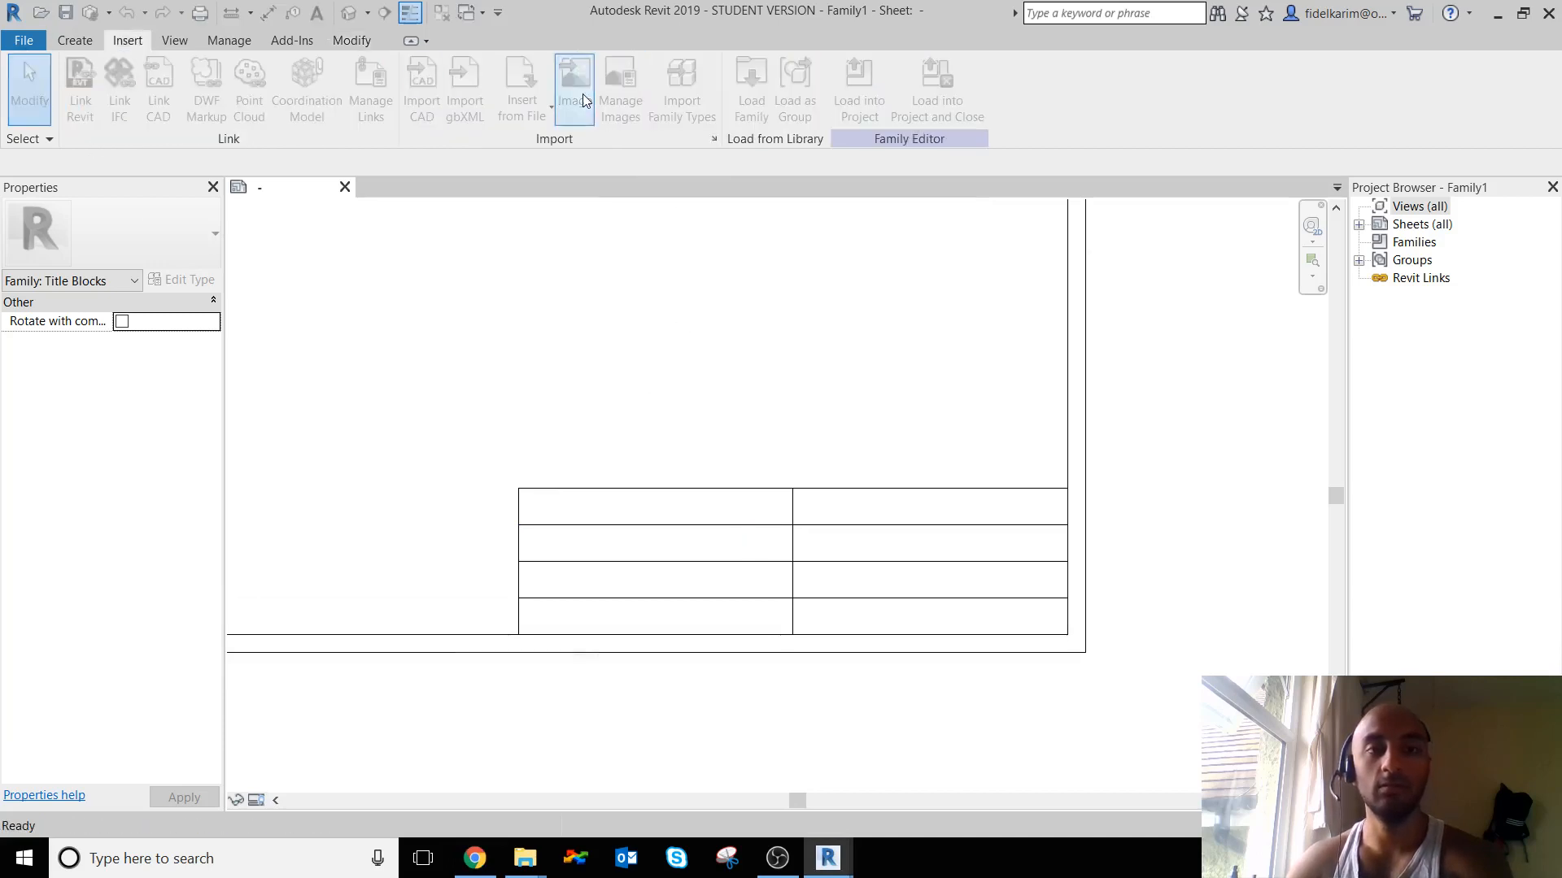
pyautogui.click(575, 84)
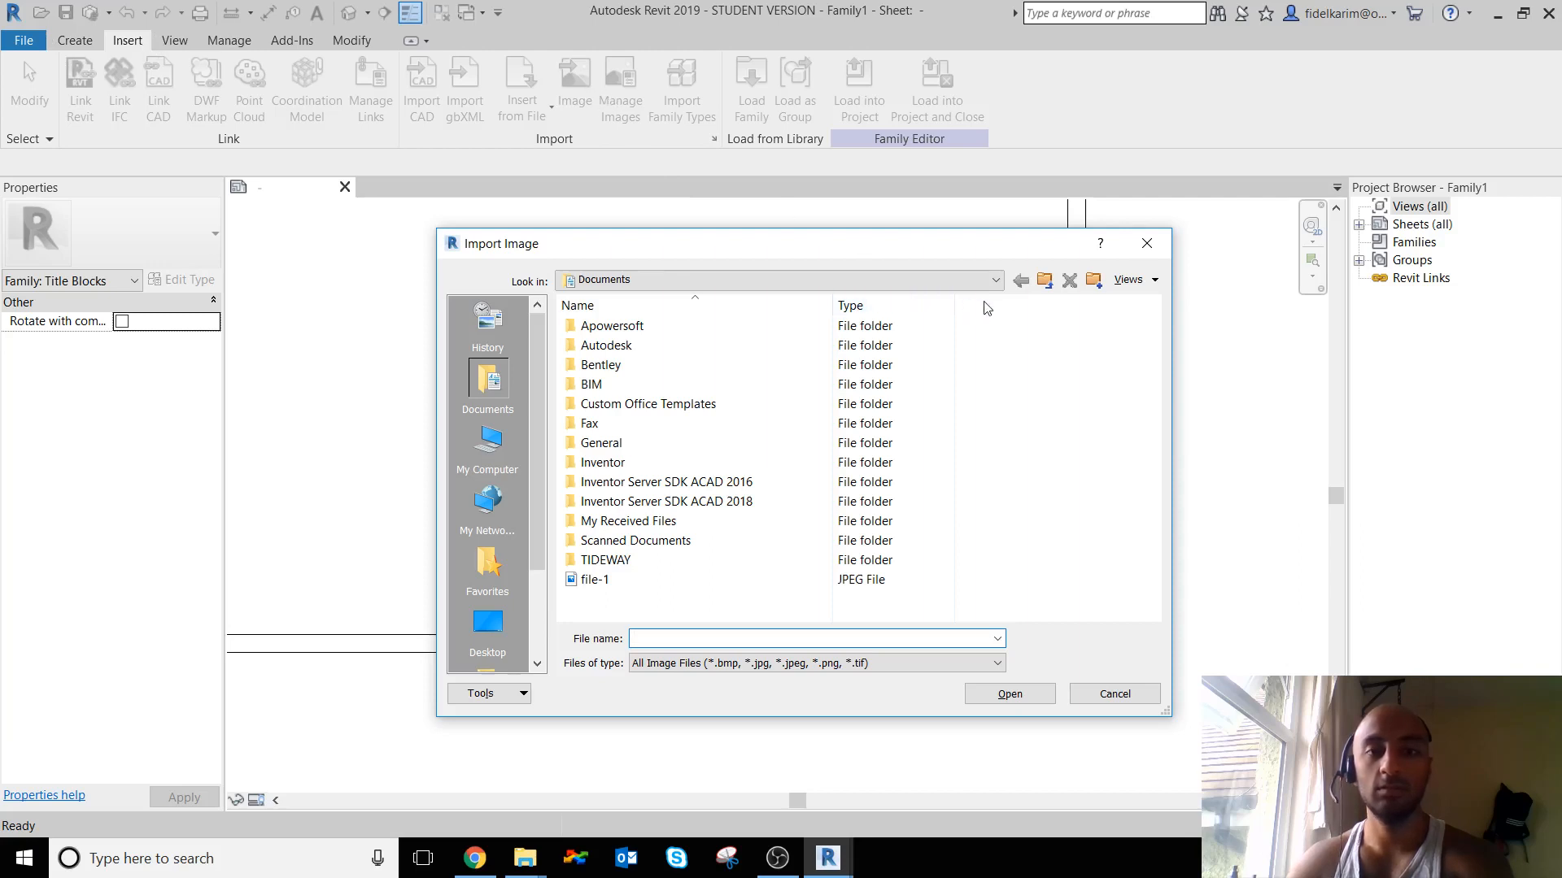
pyautogui.click(605, 345)
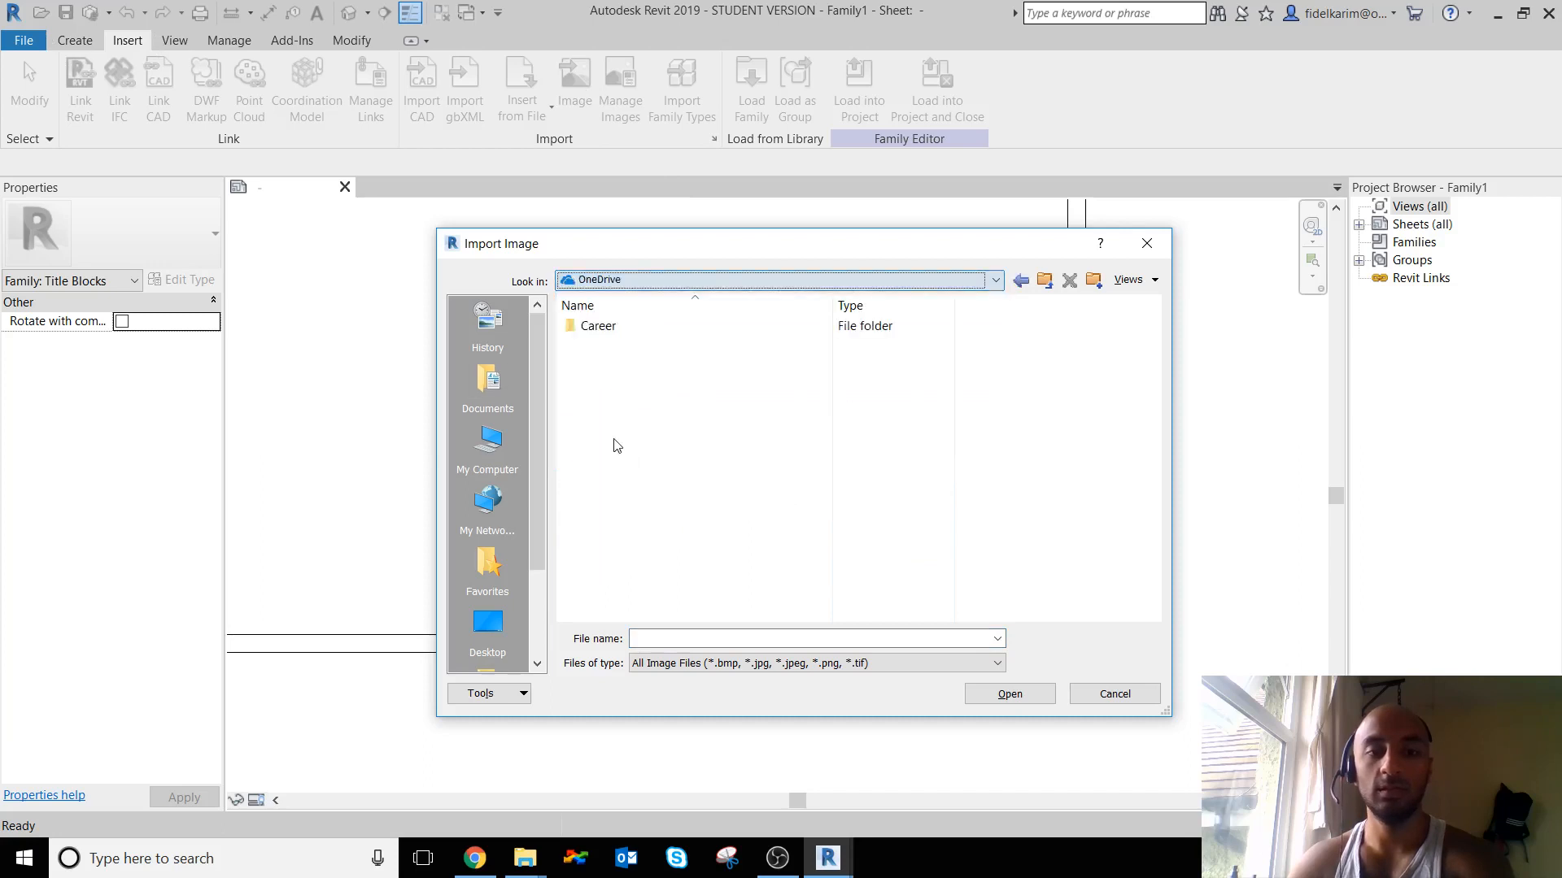
pyautogui.doubleClick(600, 325)
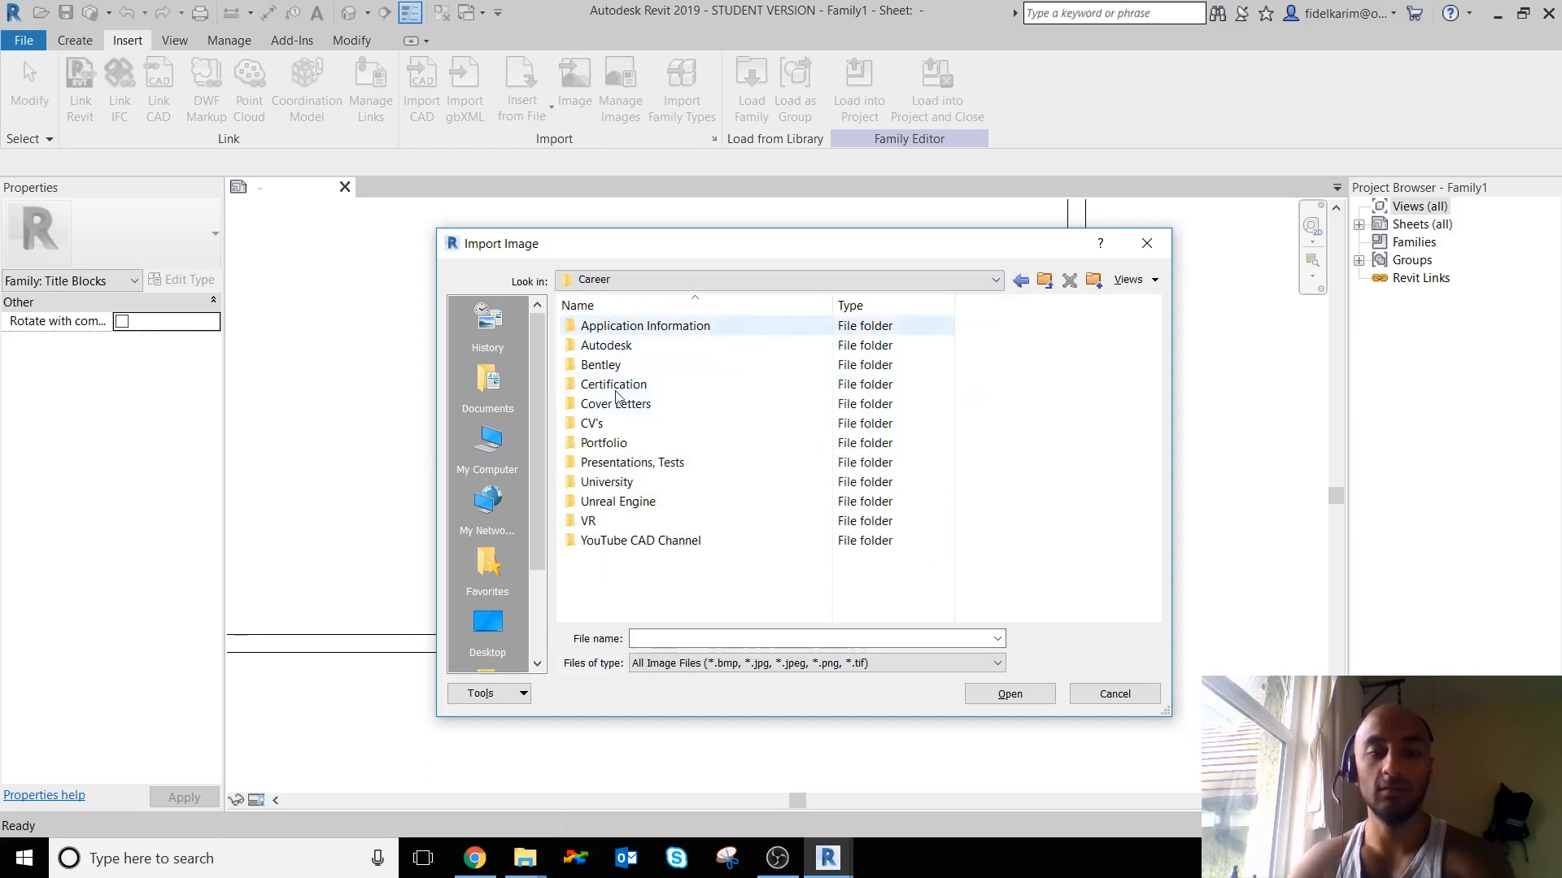
pyautogui.doubleClick(641, 540)
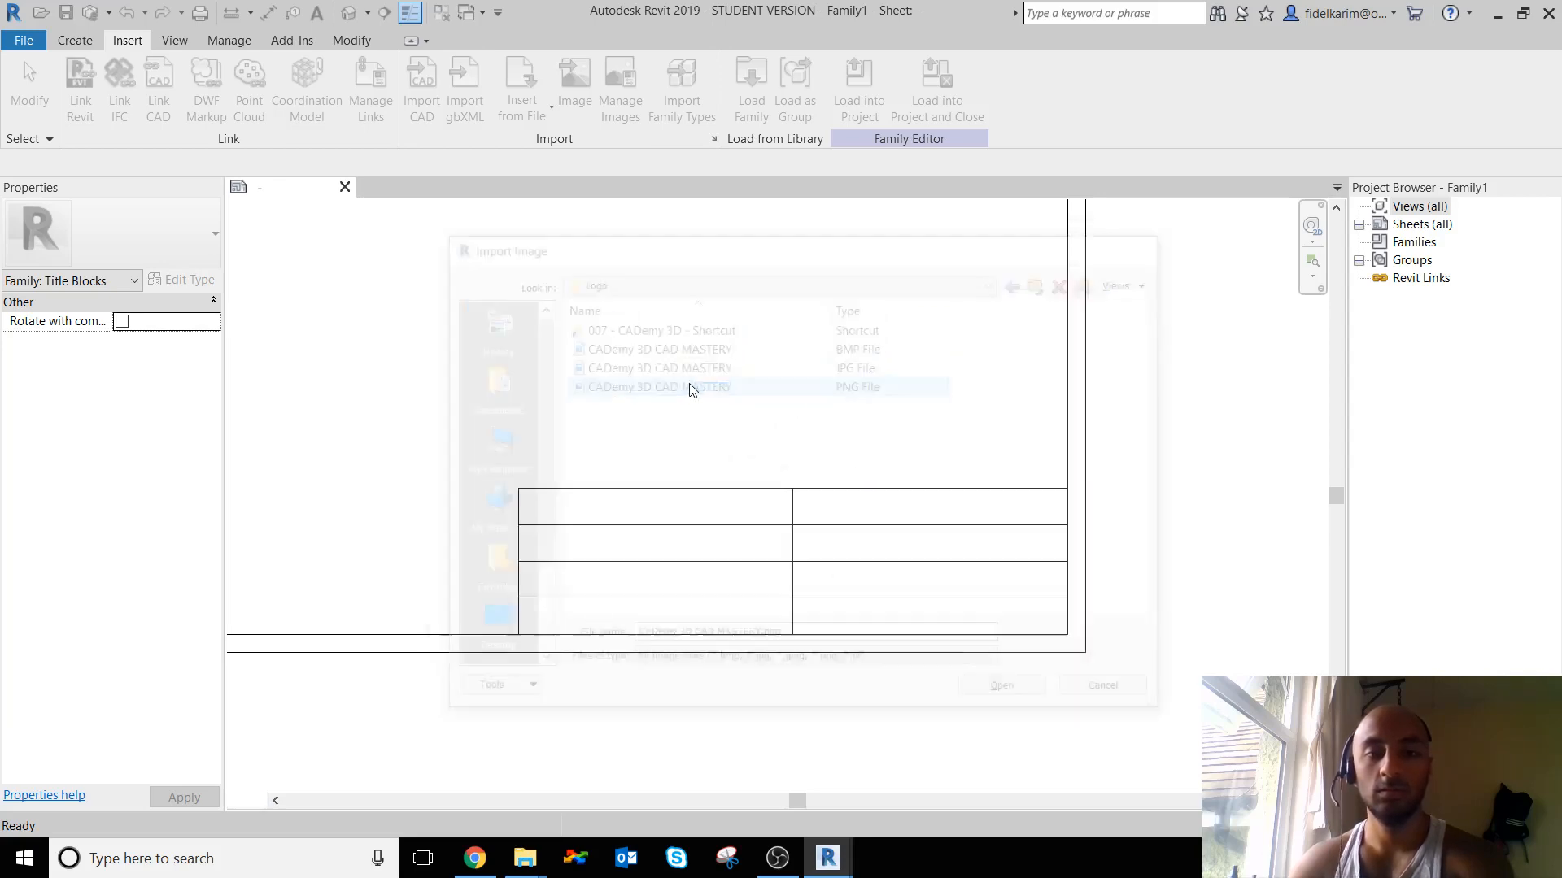
pyautogui.click(1001, 685)
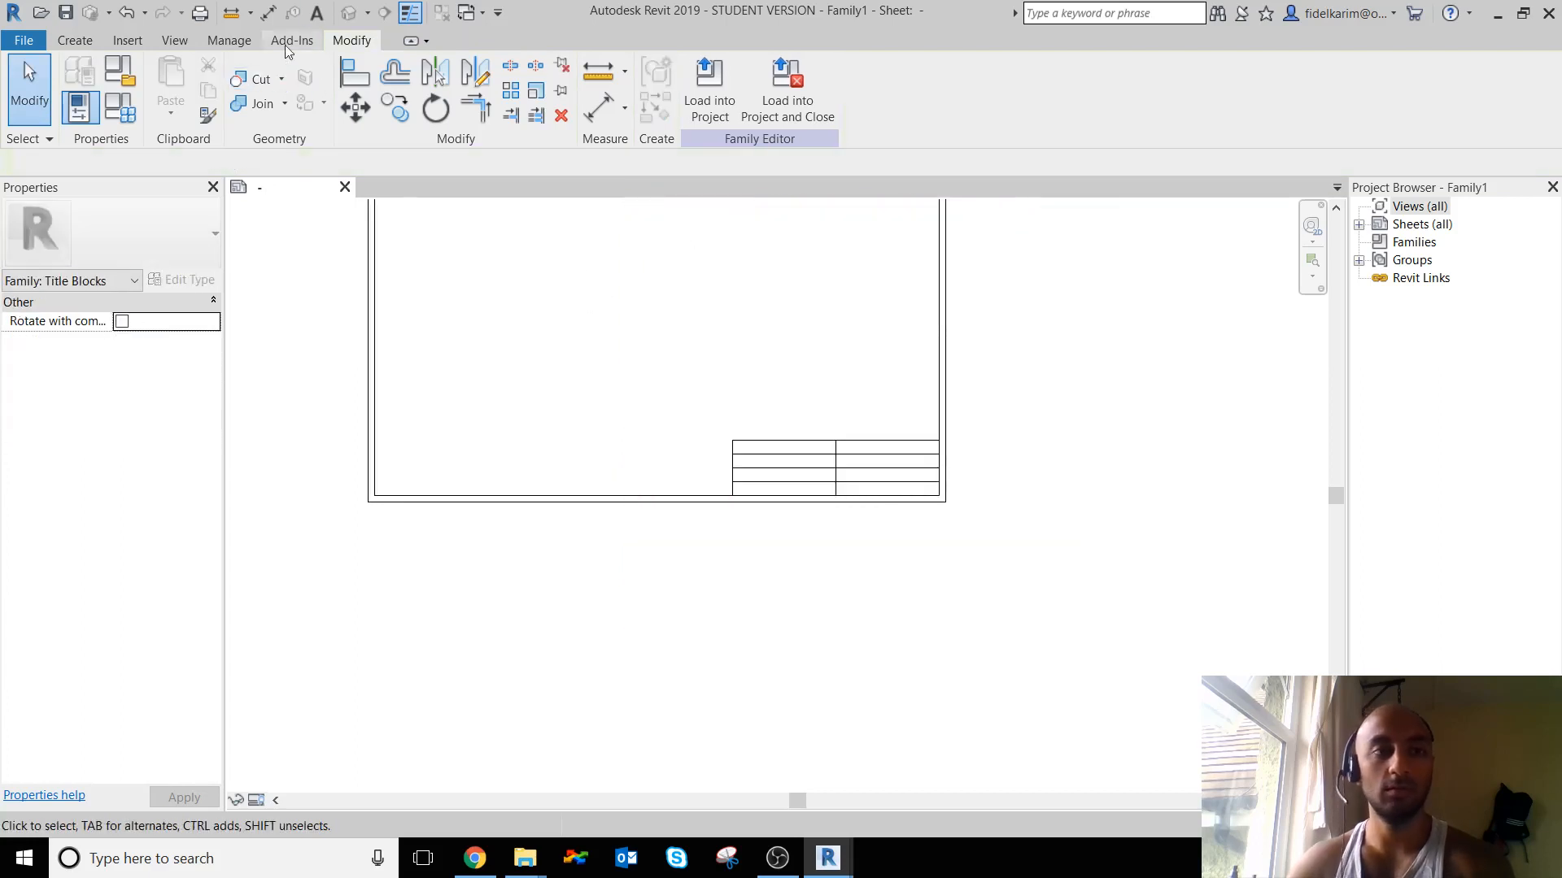
pyautogui.click(421, 84)
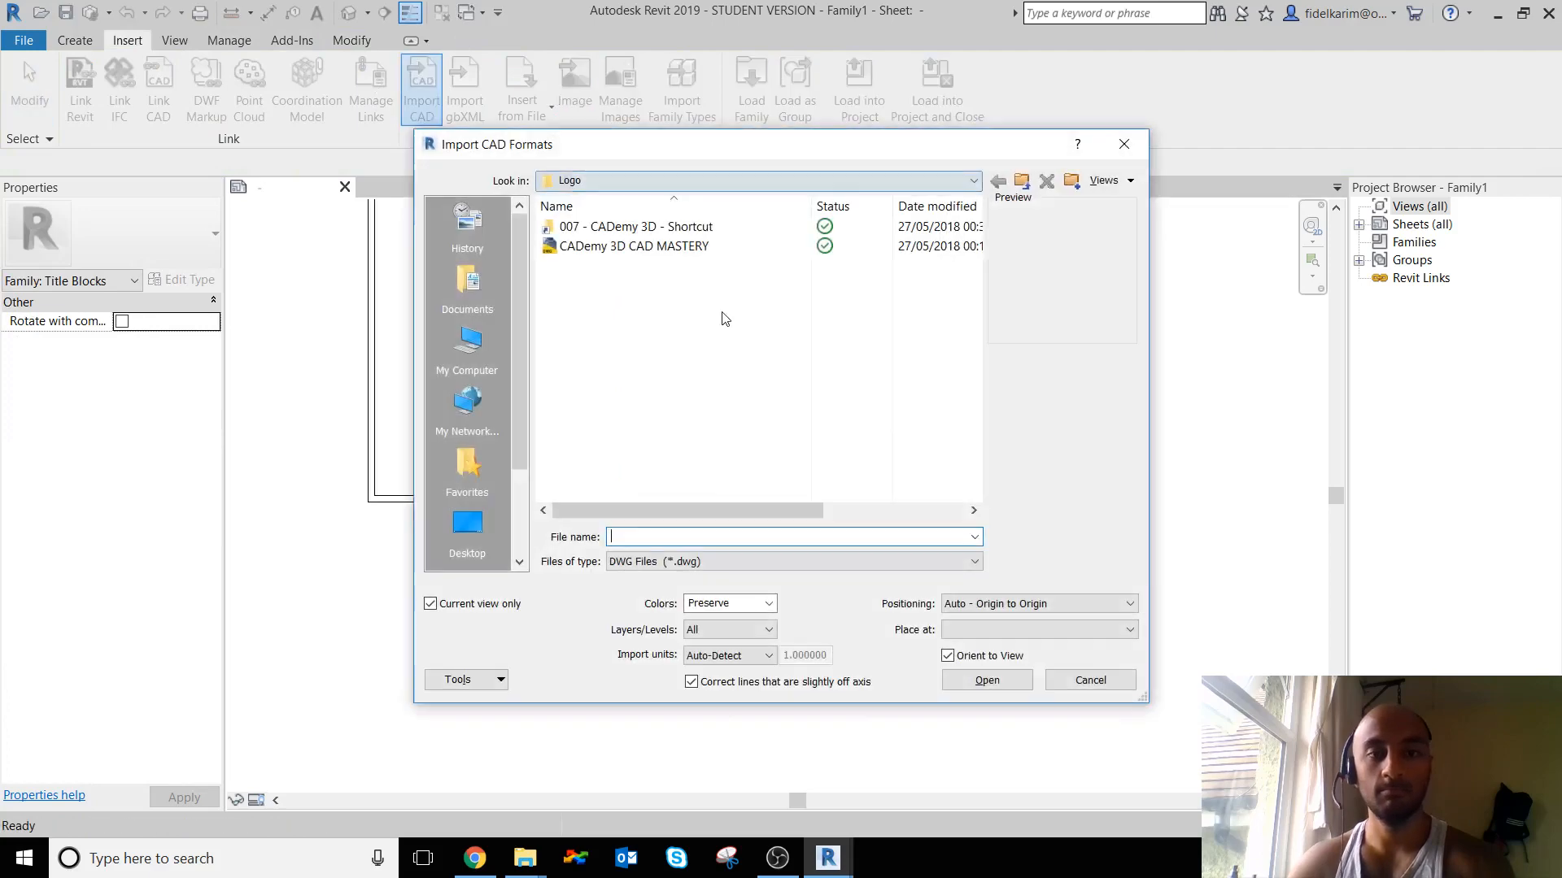
pyautogui.click(1090, 680)
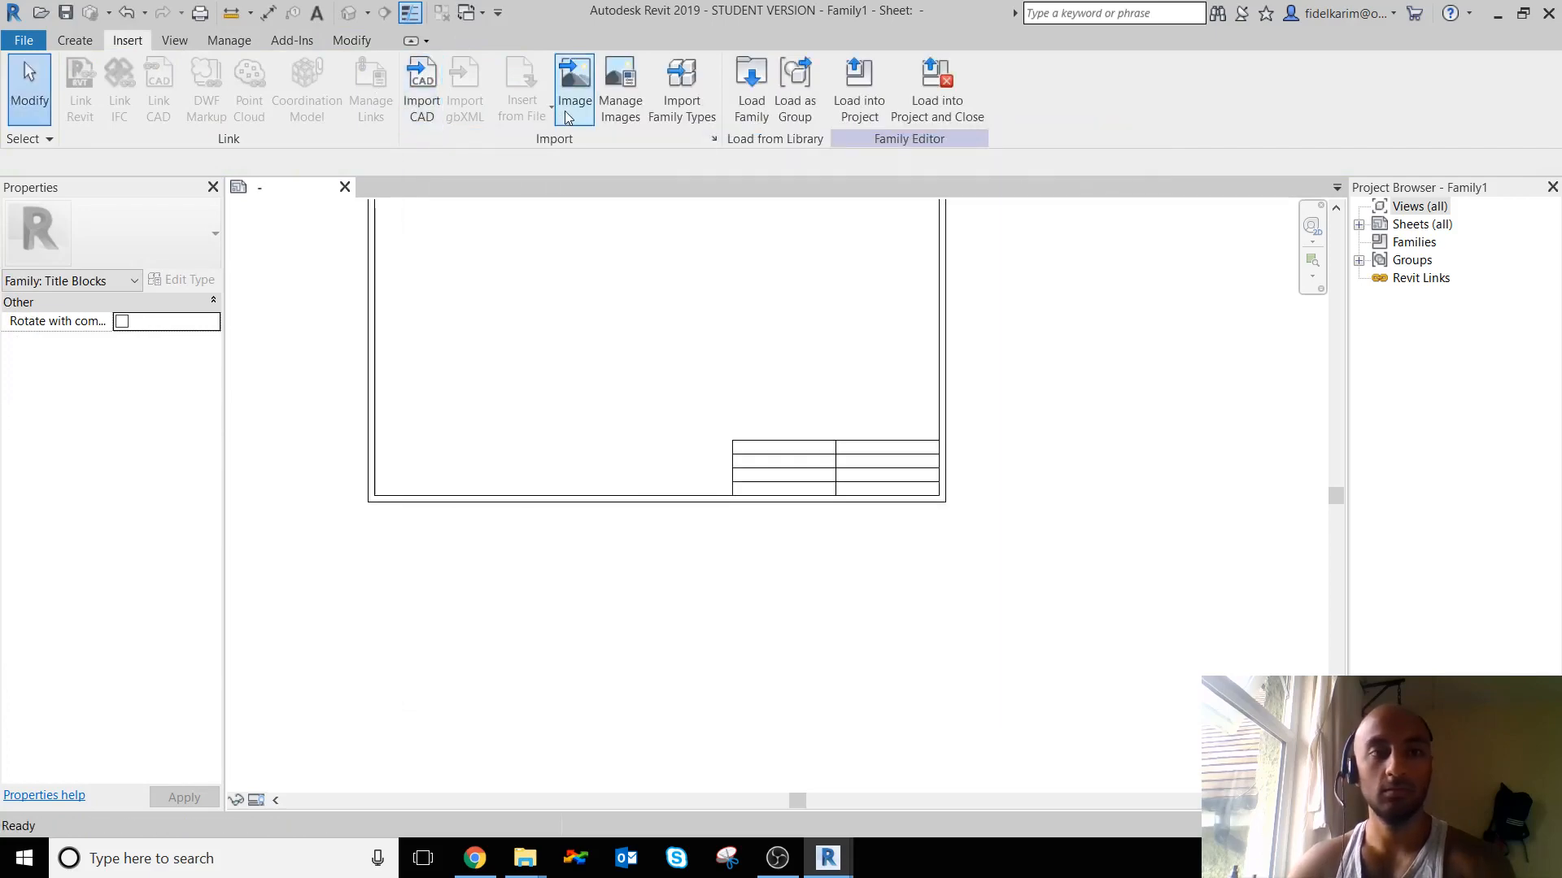
# - Insert the CADemy 3D logo image, shrink it by its grips and set it above the table
pyautogui.click(574, 88)
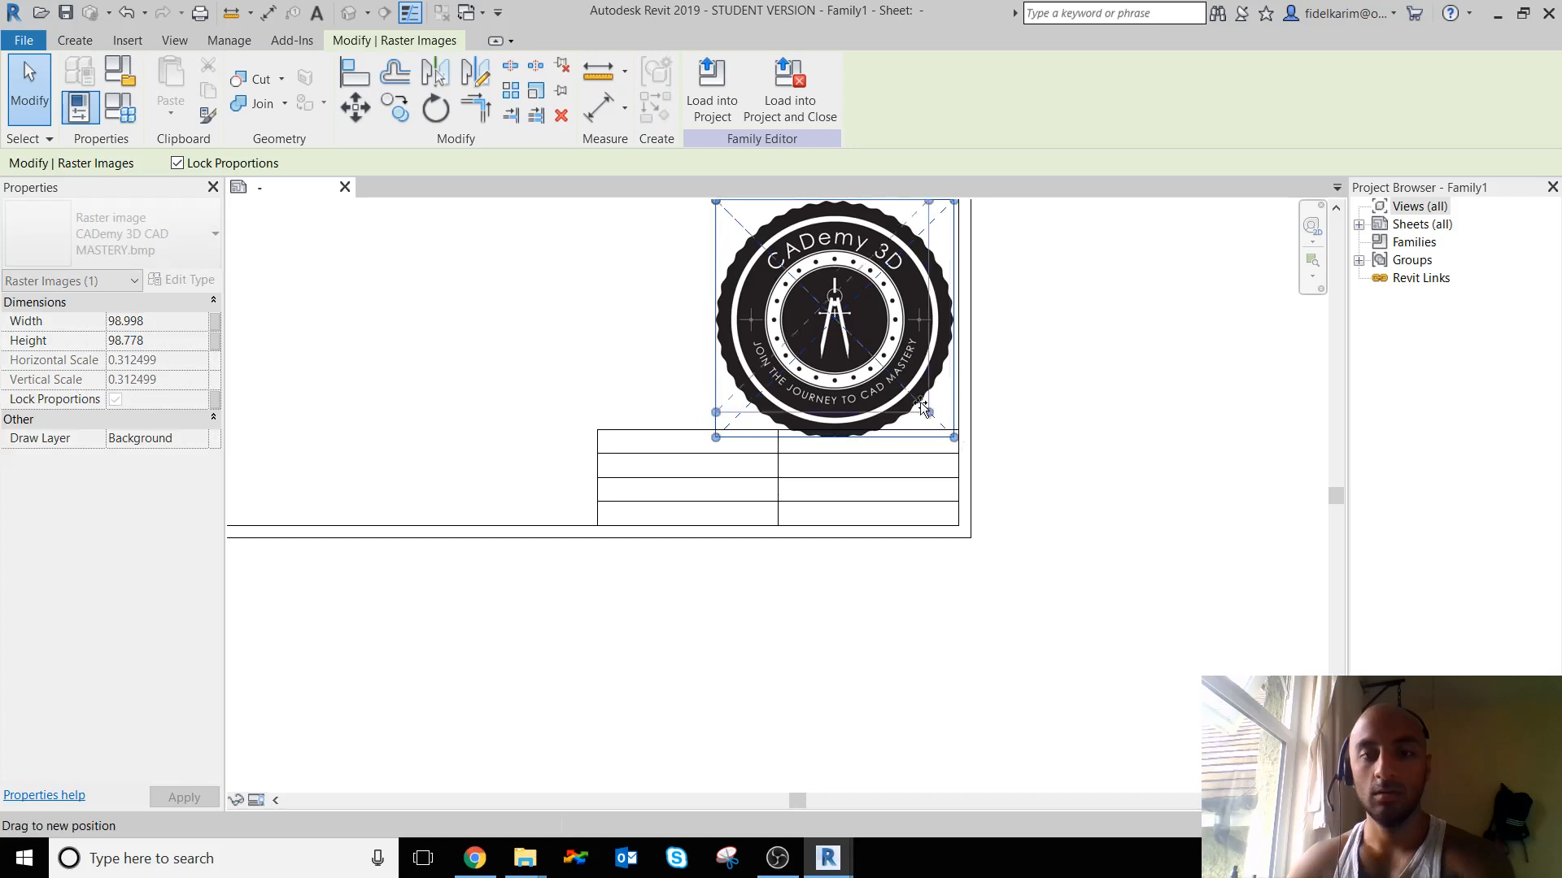
pyautogui.moveTo(954, 436); pyautogui.dragTo(859, 340)
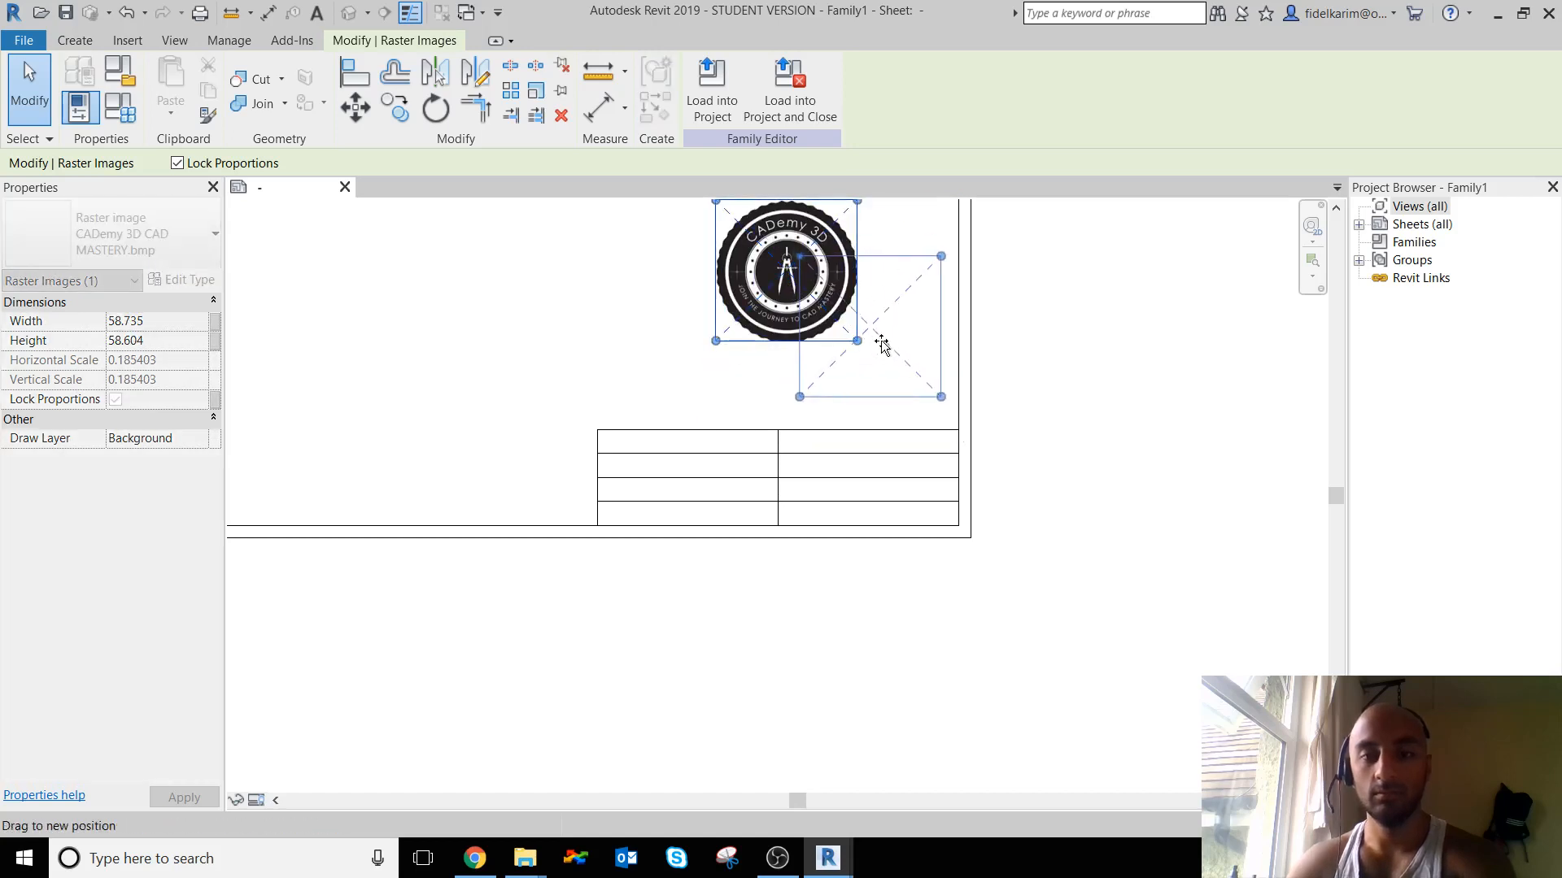
pyautogui.moveTo(784, 268); pyautogui.dragTo(880, 352)
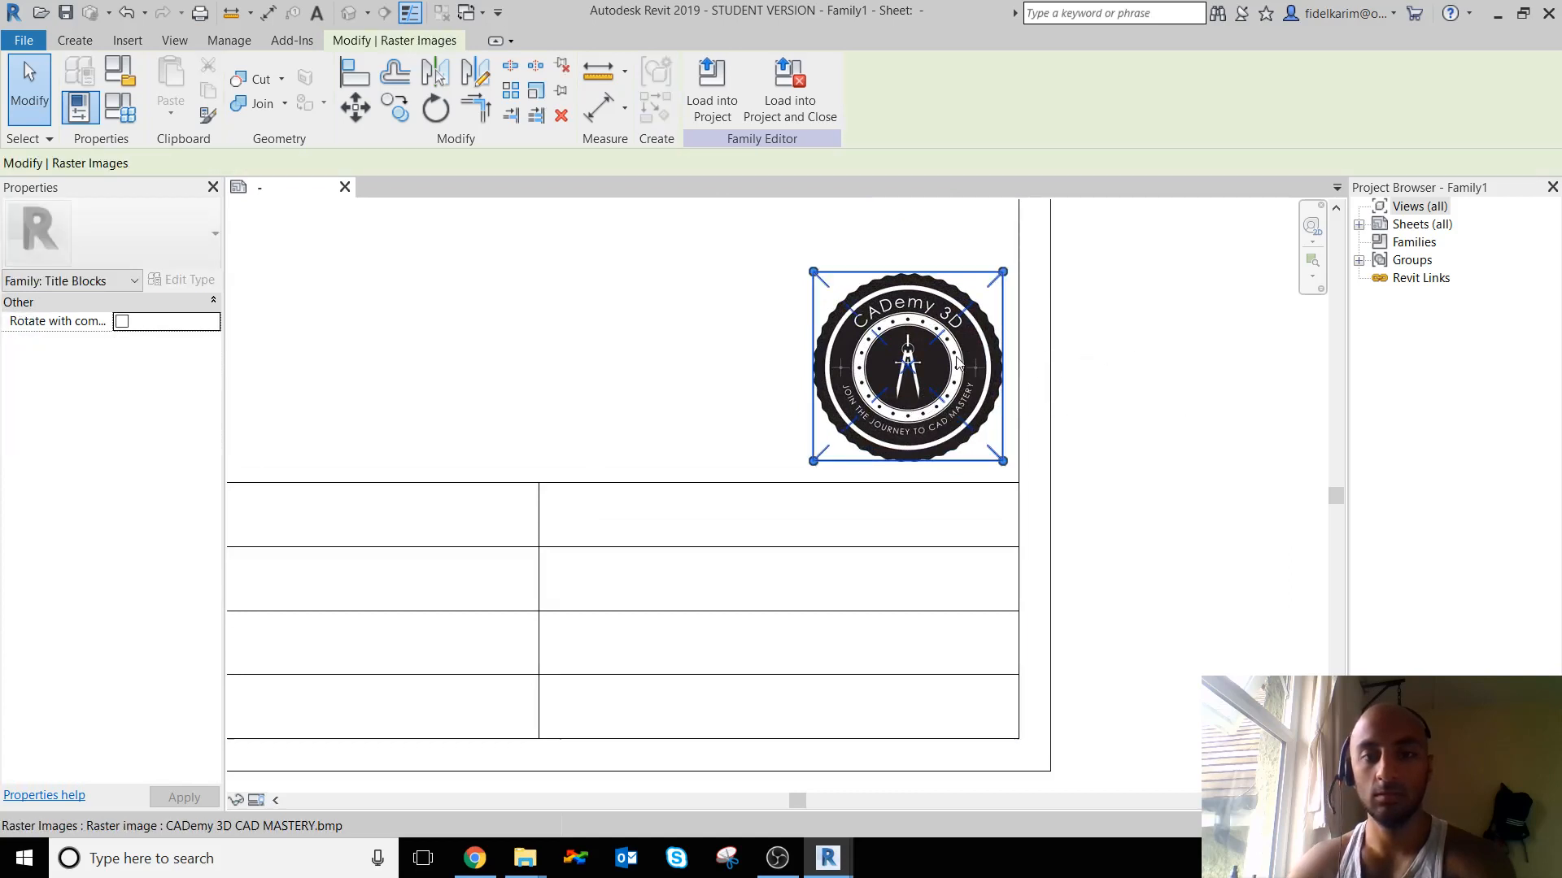
pyautogui.click(908, 366)
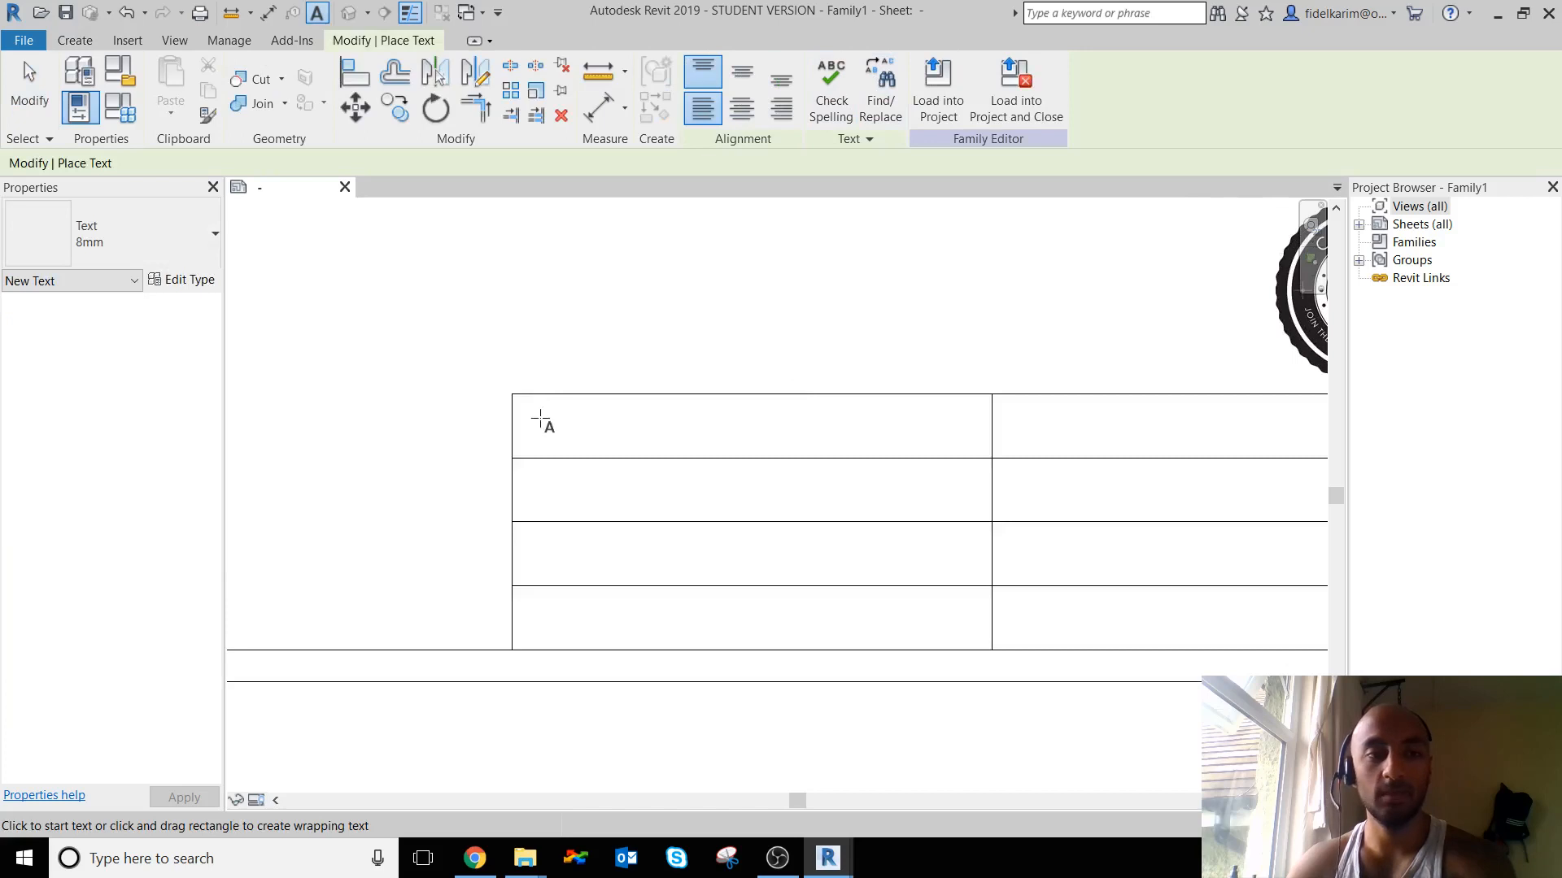
pyautogui.moveTo(258, 247)
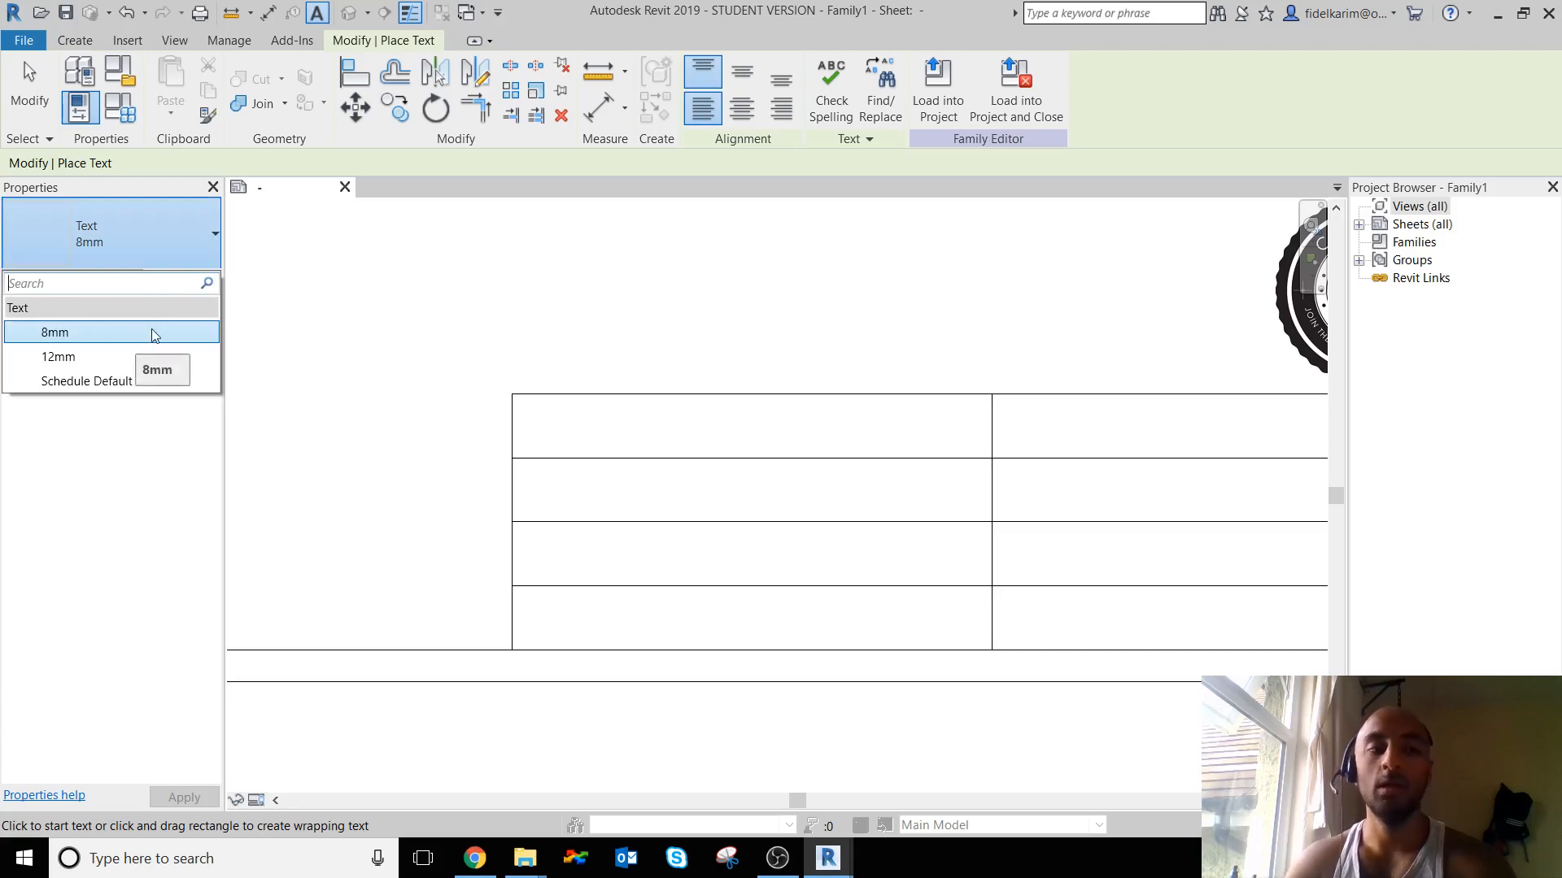
pyautogui.moveTo(197, 348)
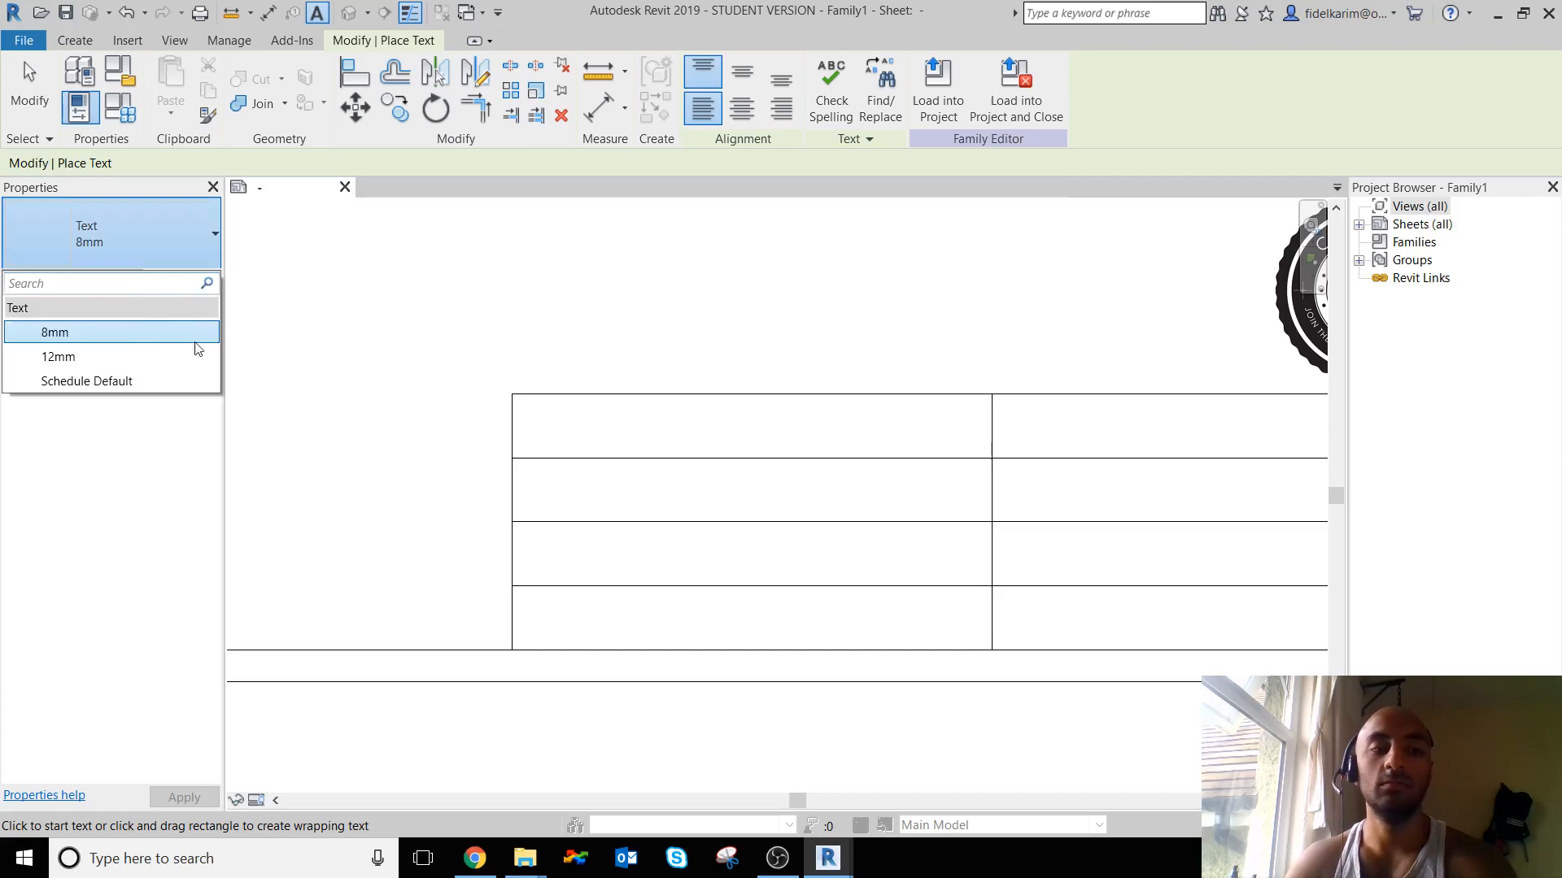
# - Duplicate the 8mm text type as '2mm' with Text Size 2 and apply it
pyautogui.click(55, 332)
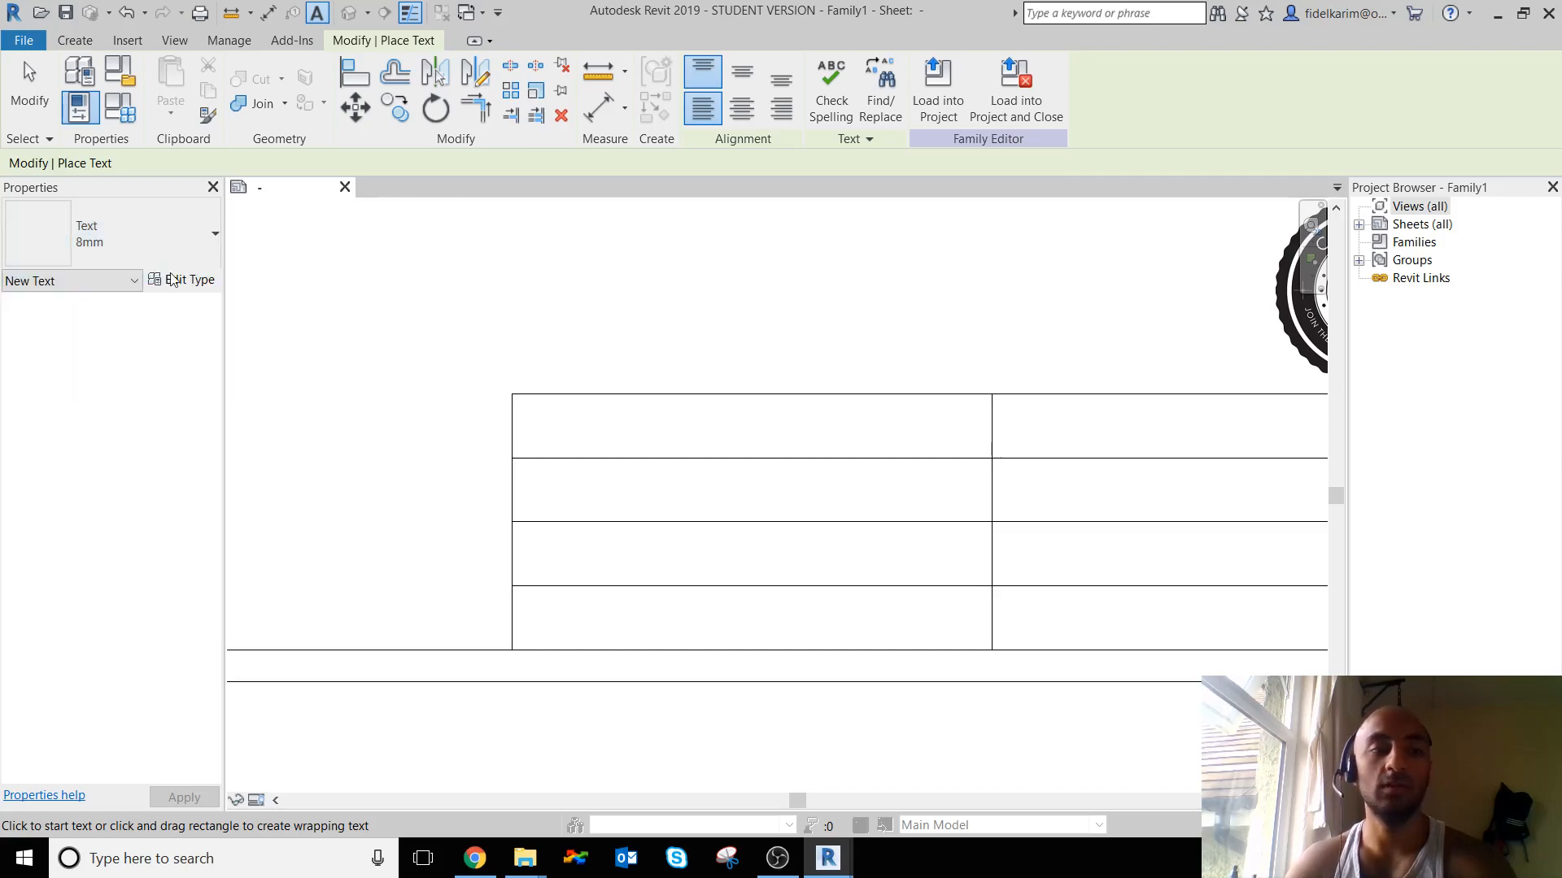
pyautogui.click(189, 280)
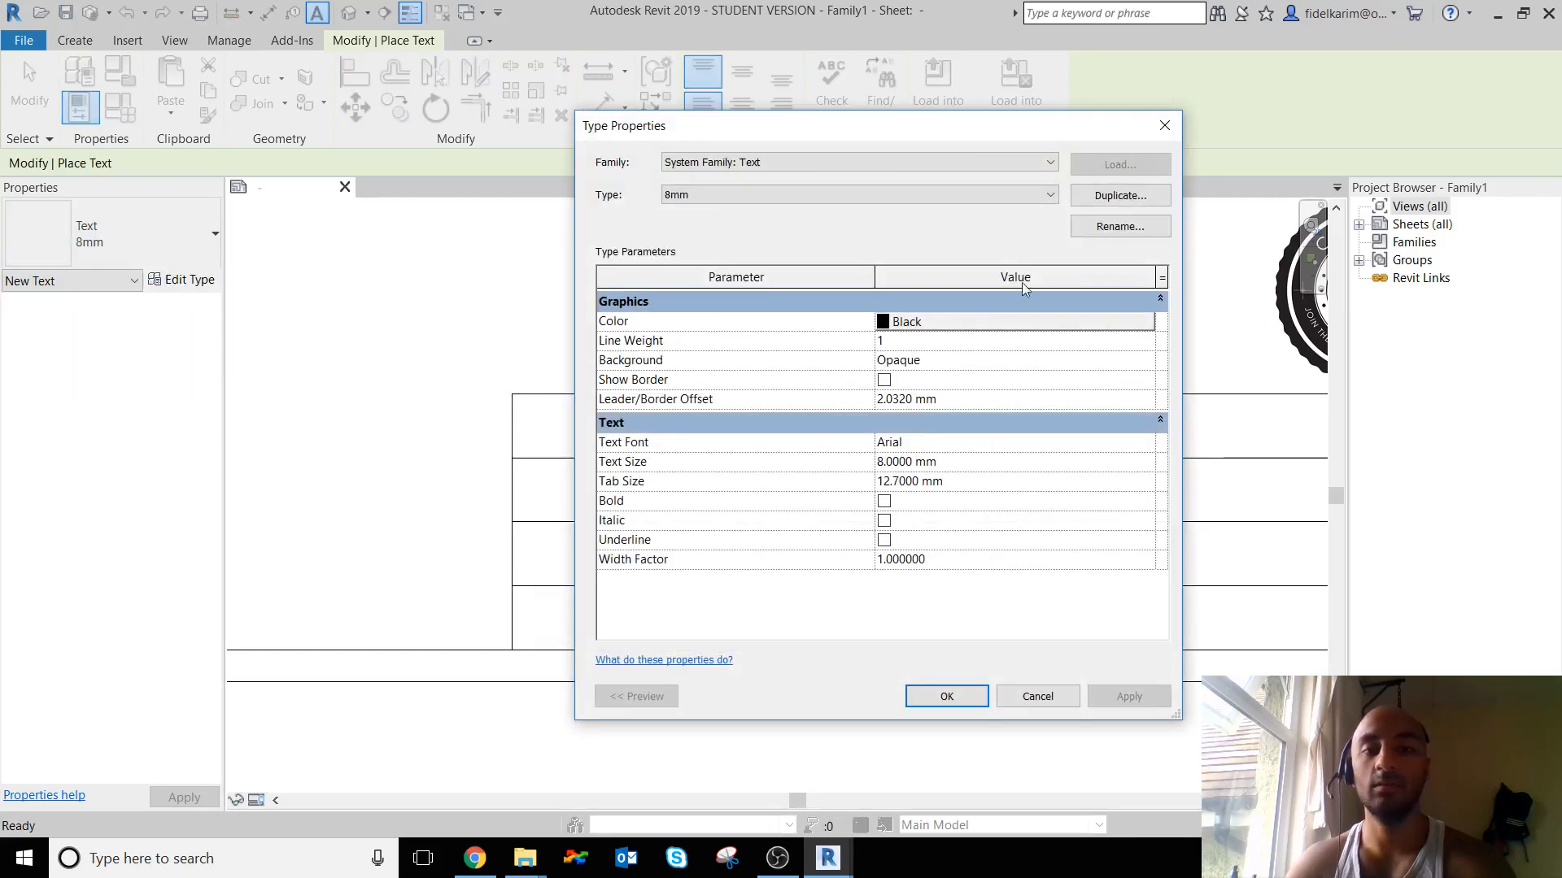
pyautogui.click(1119, 195)
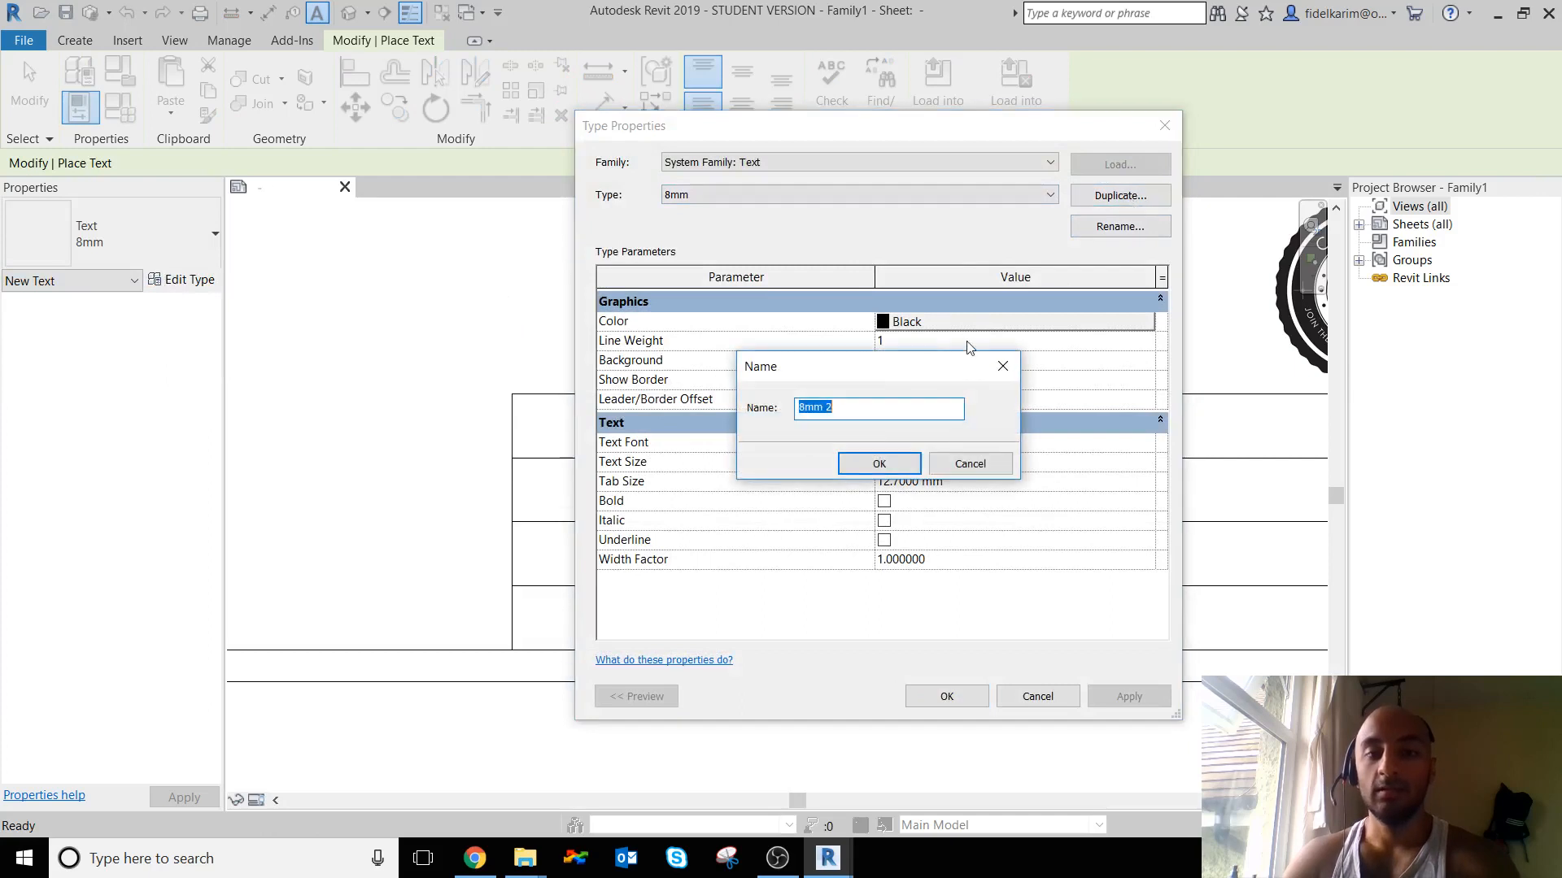
pyautogui.write('2')
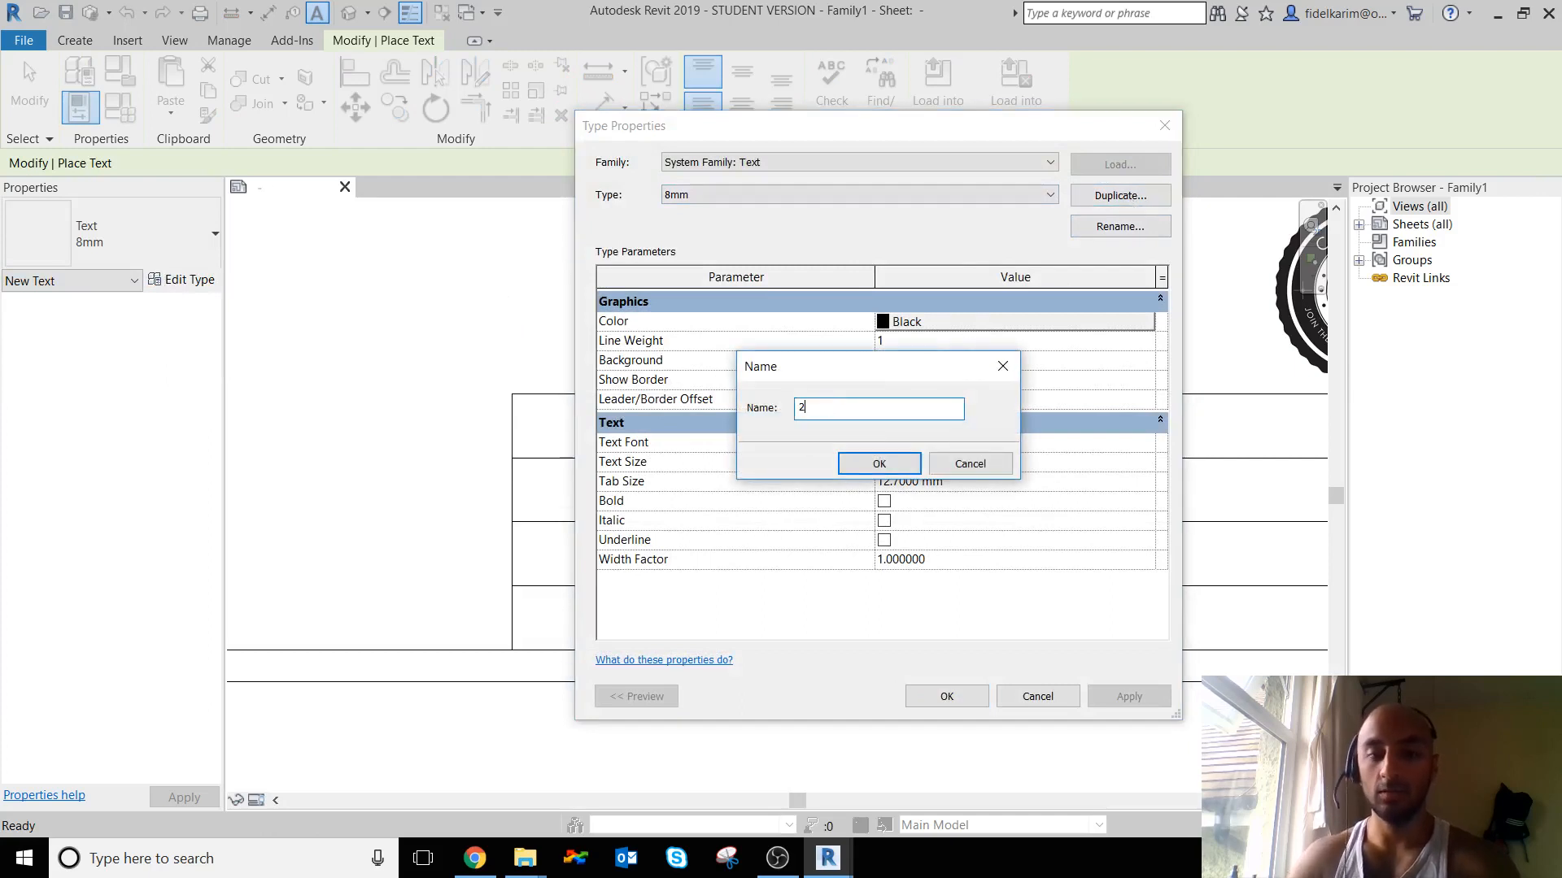
pyautogui.write('mm')
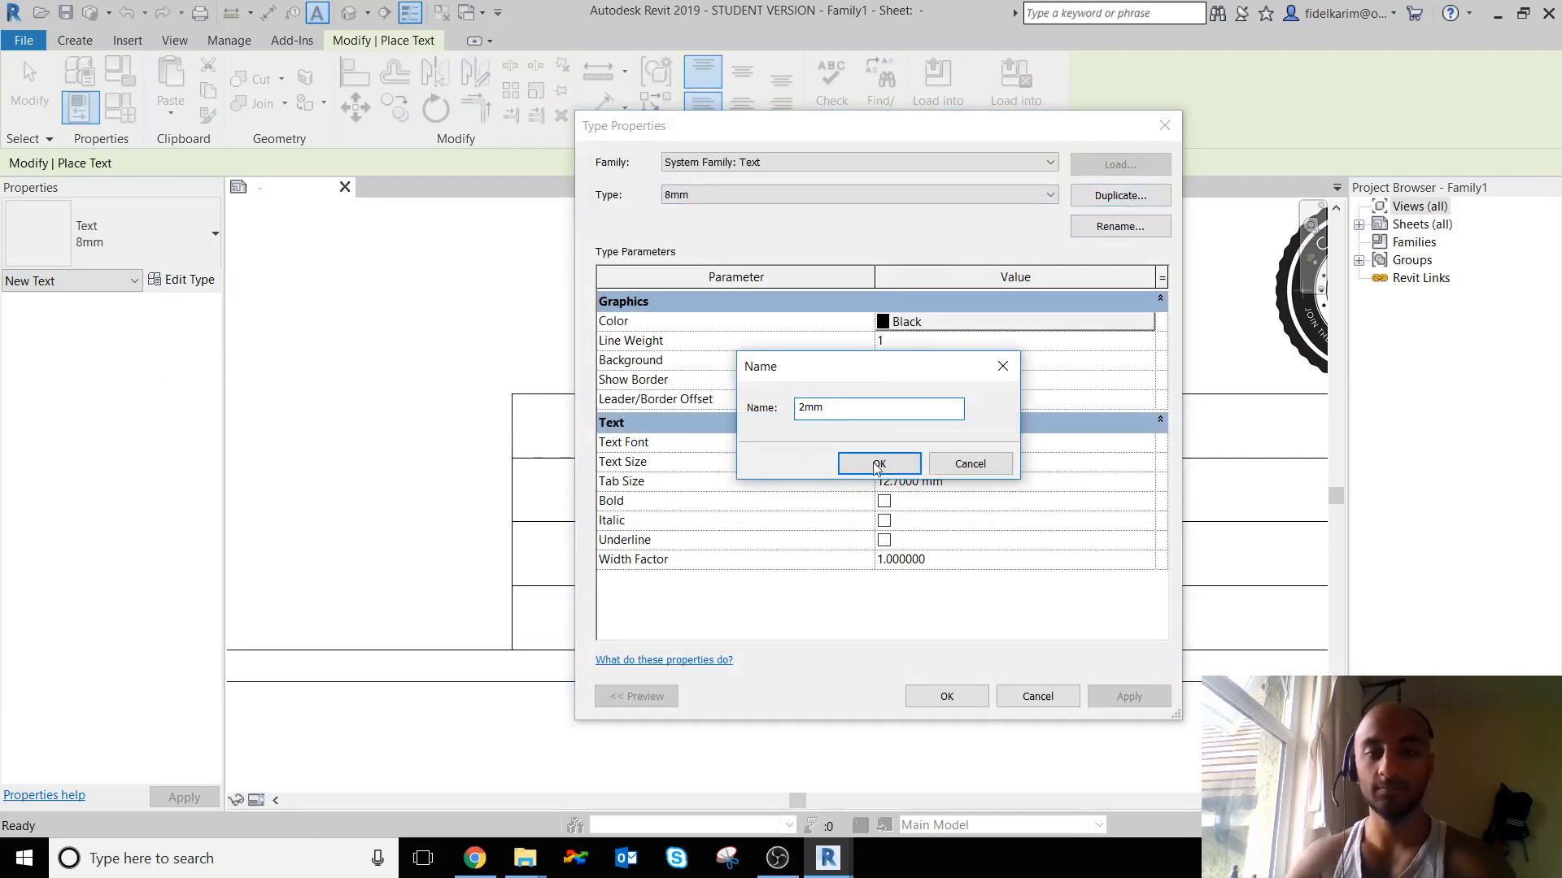
pyautogui.click(879, 463)
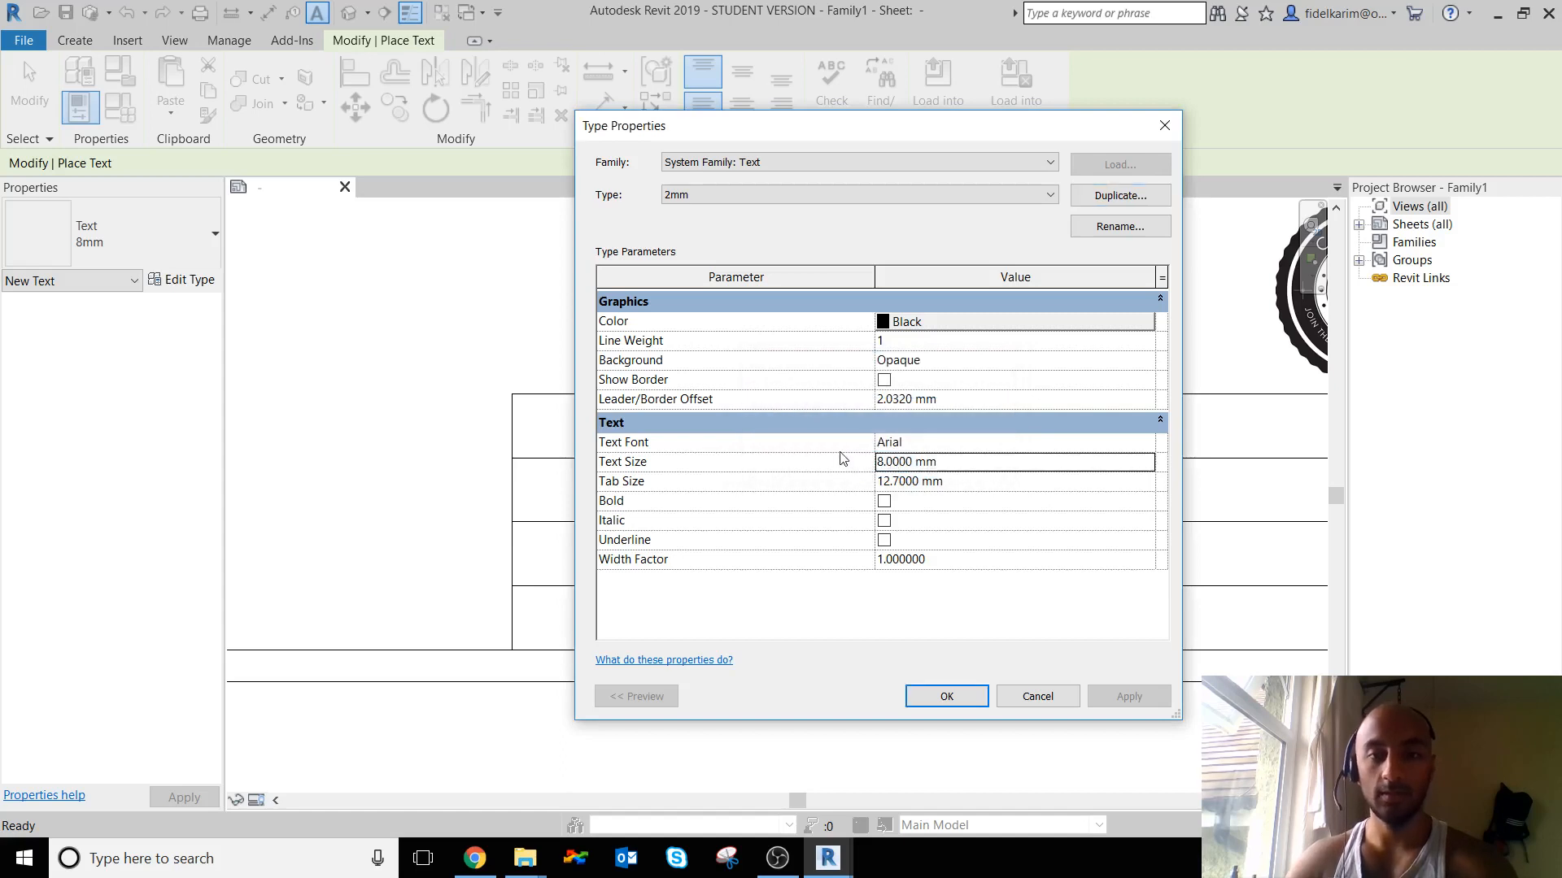
pyautogui.write('2')
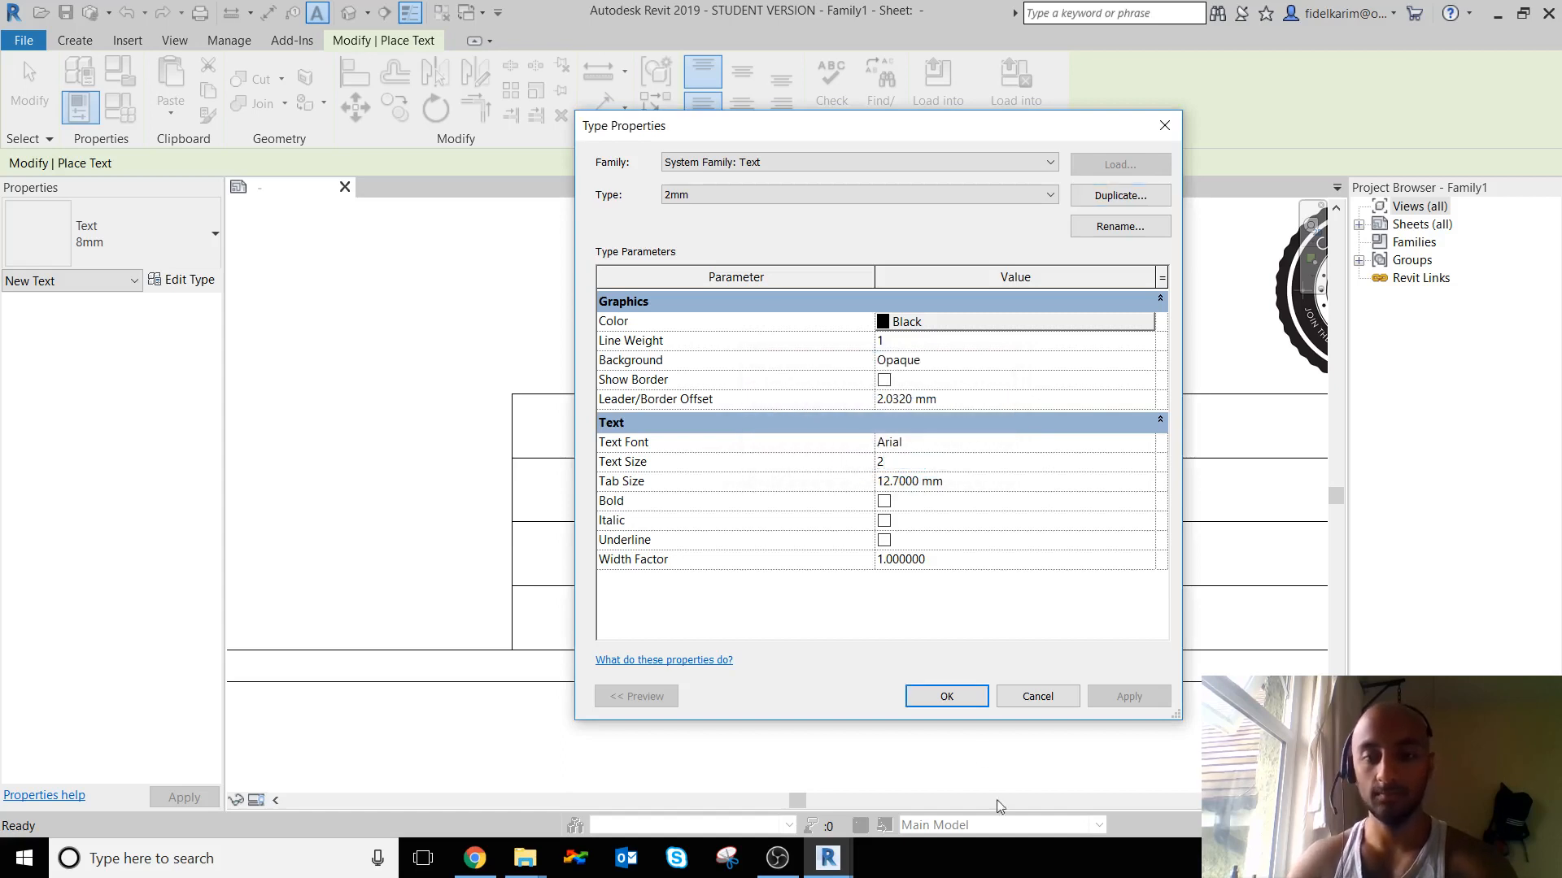
pyautogui.click(944, 696)
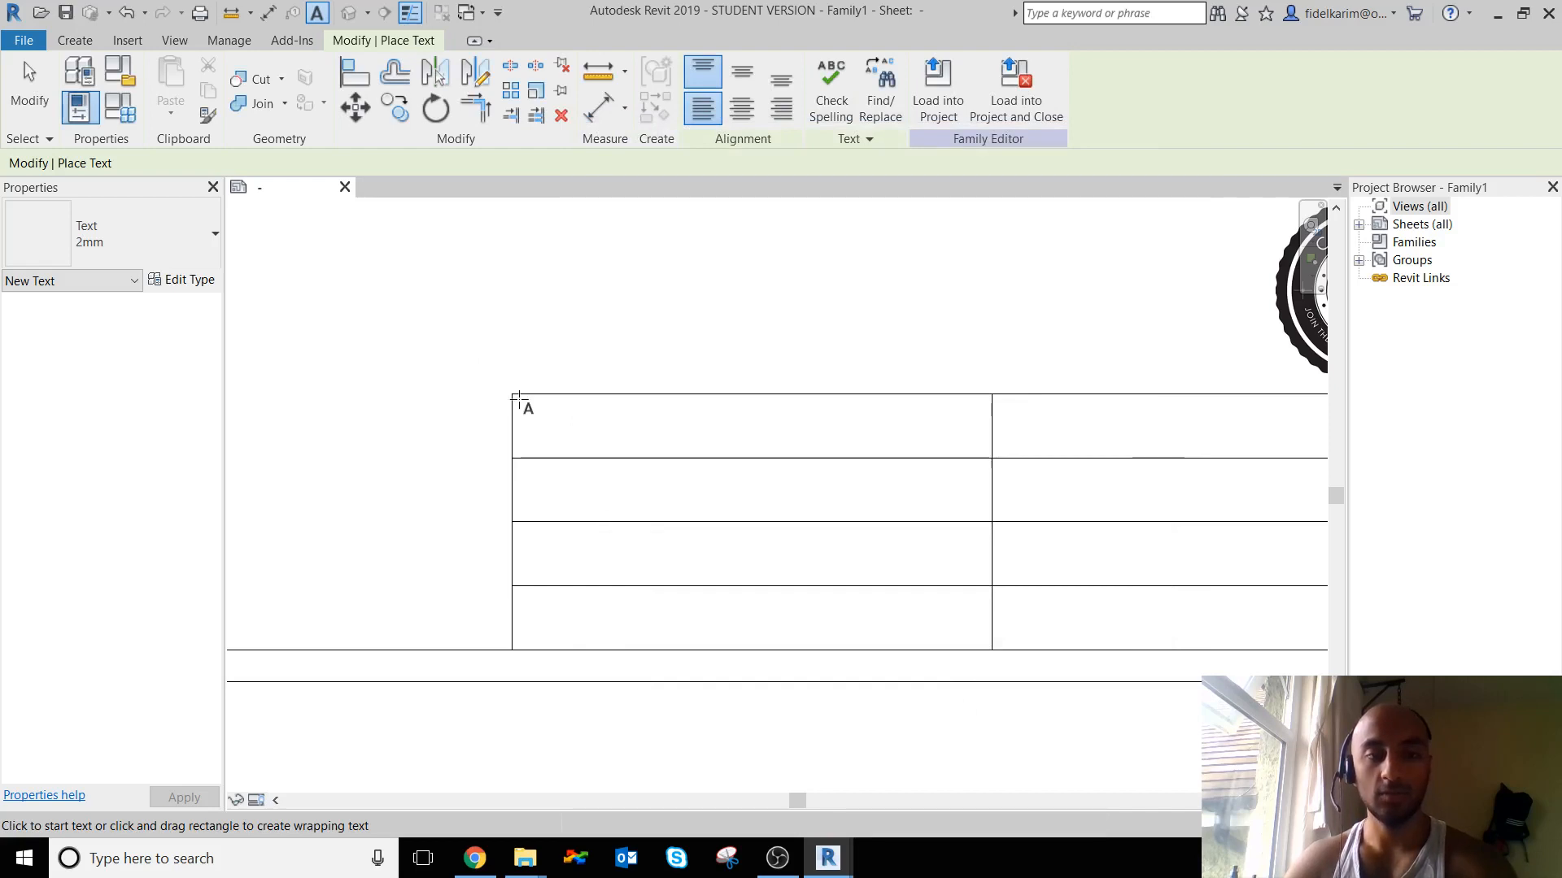
# - Write the heading PROJECT NAME in the top-left table cell
pyautogui.click(523, 409)
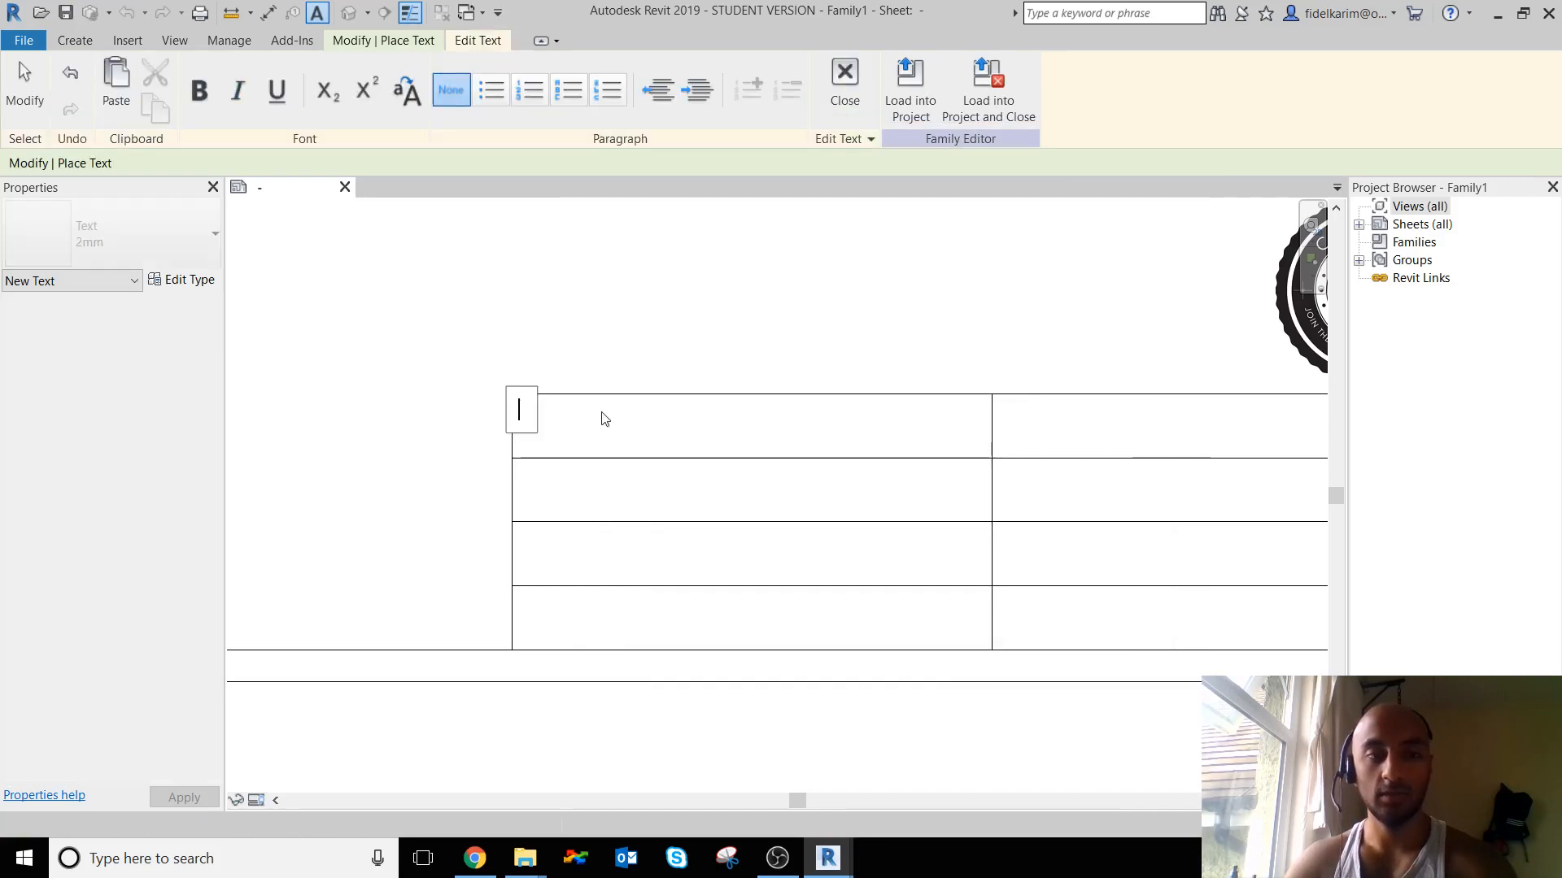
pyautogui.write('PR')
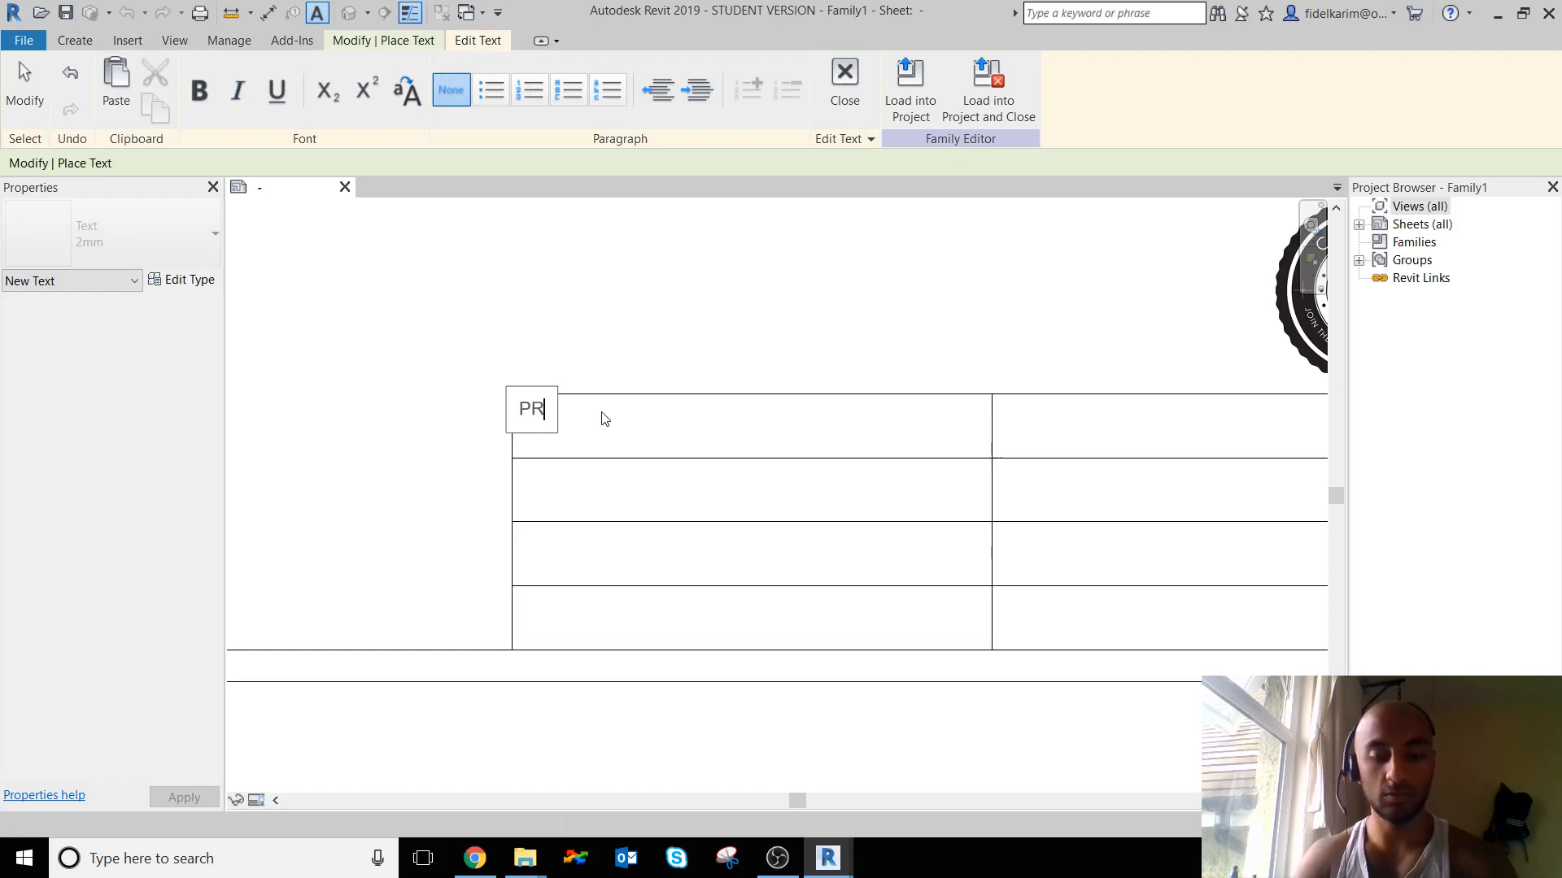
pyautogui.write('JECT')
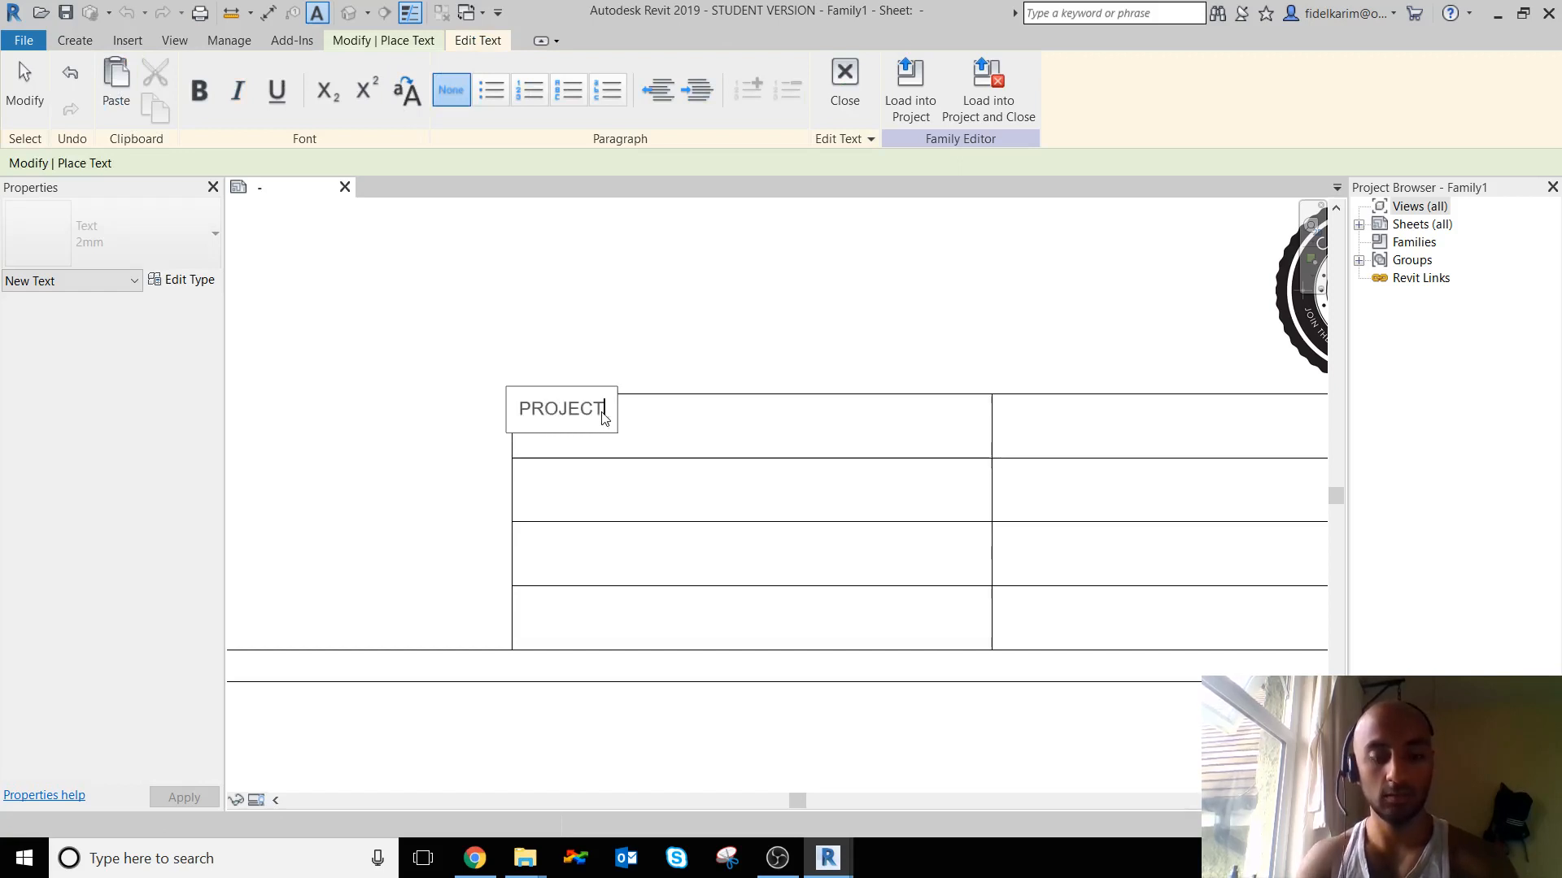
pyautogui.write('NAME')
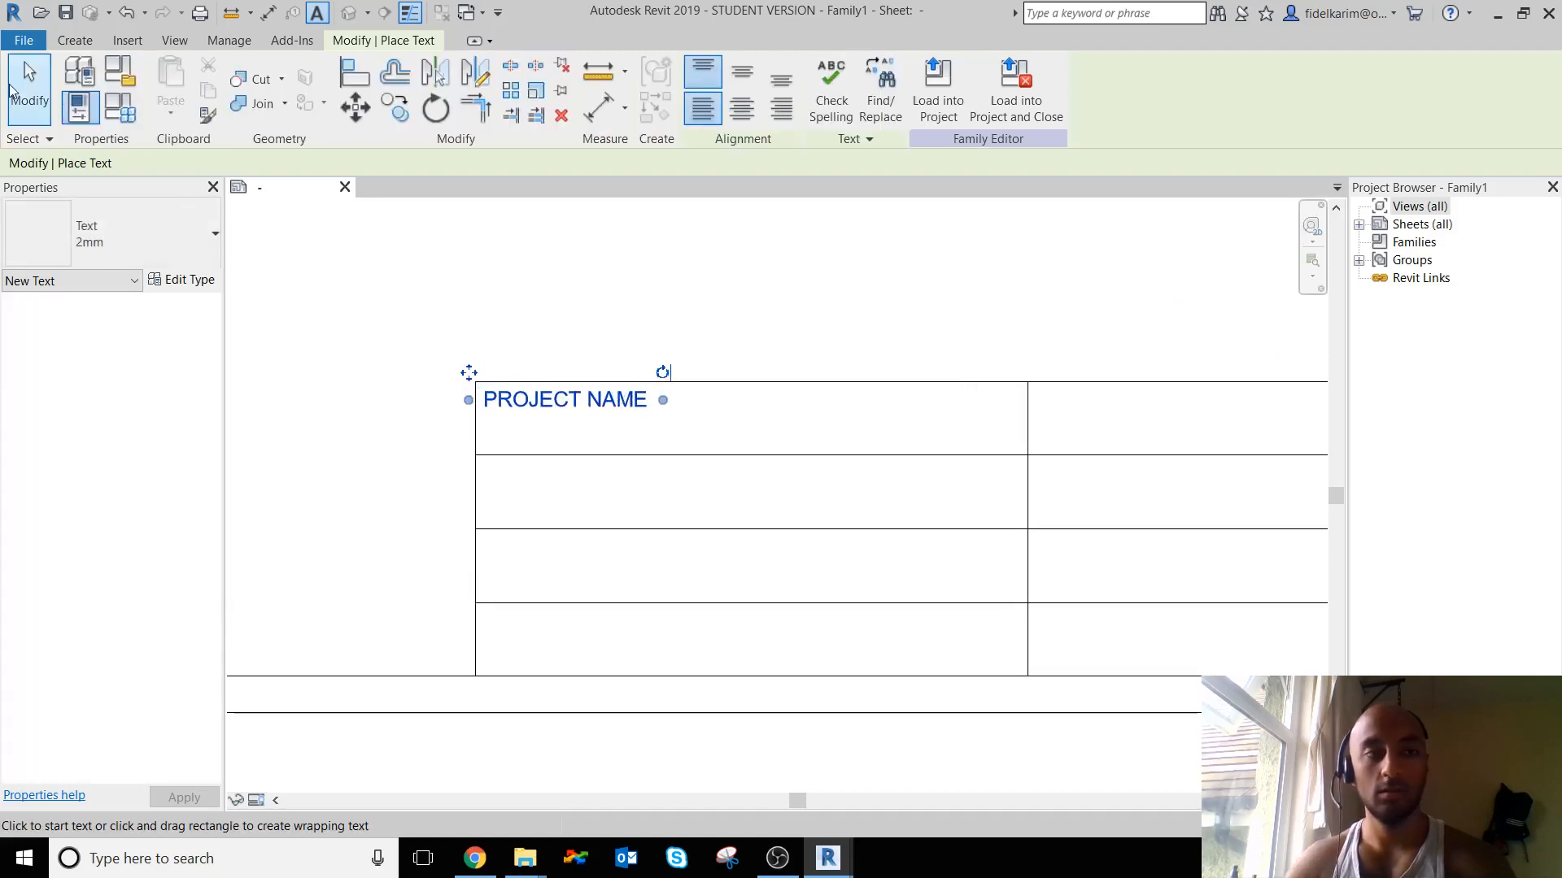
pyautogui.click(565, 400)
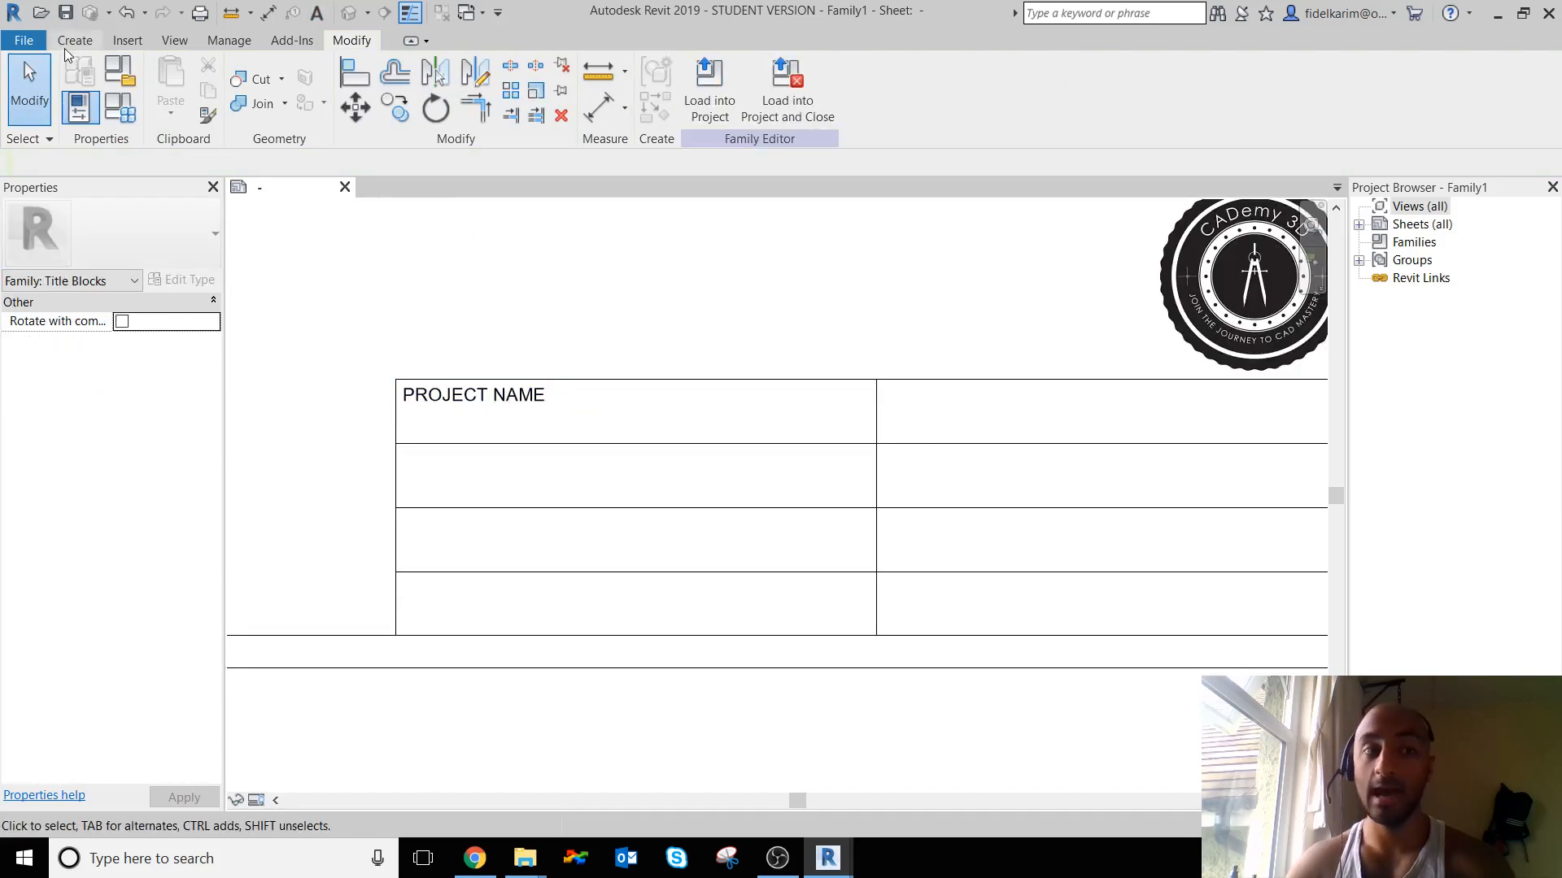
# - Duplicate the 8mm label type as '2mm' with Text Size 2 for placing labels
pyautogui.click(75, 39)
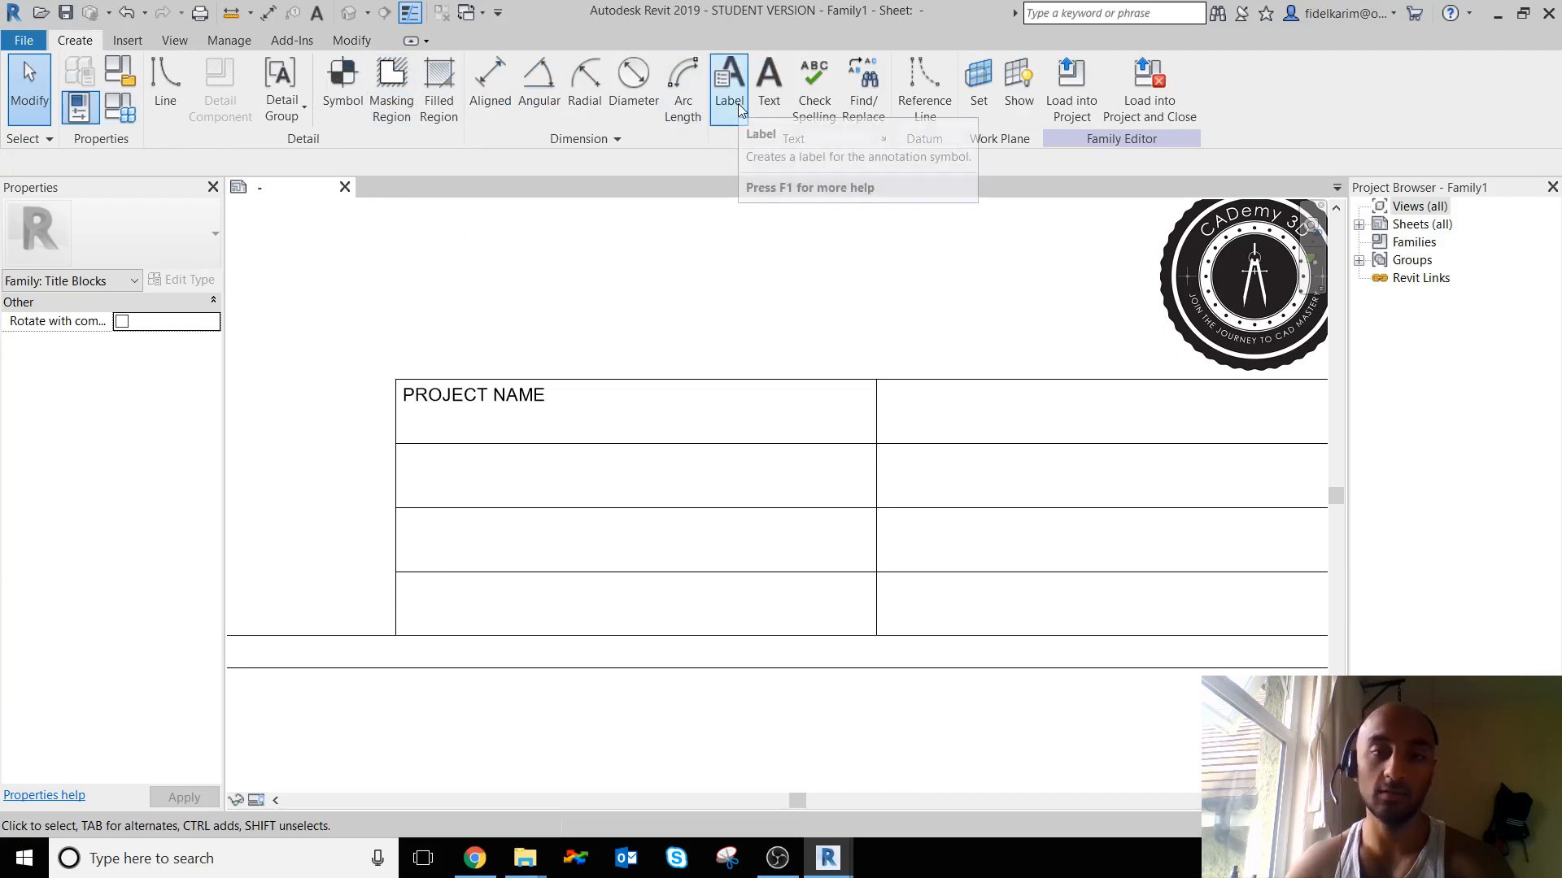
pyautogui.moveTo(728, 79)
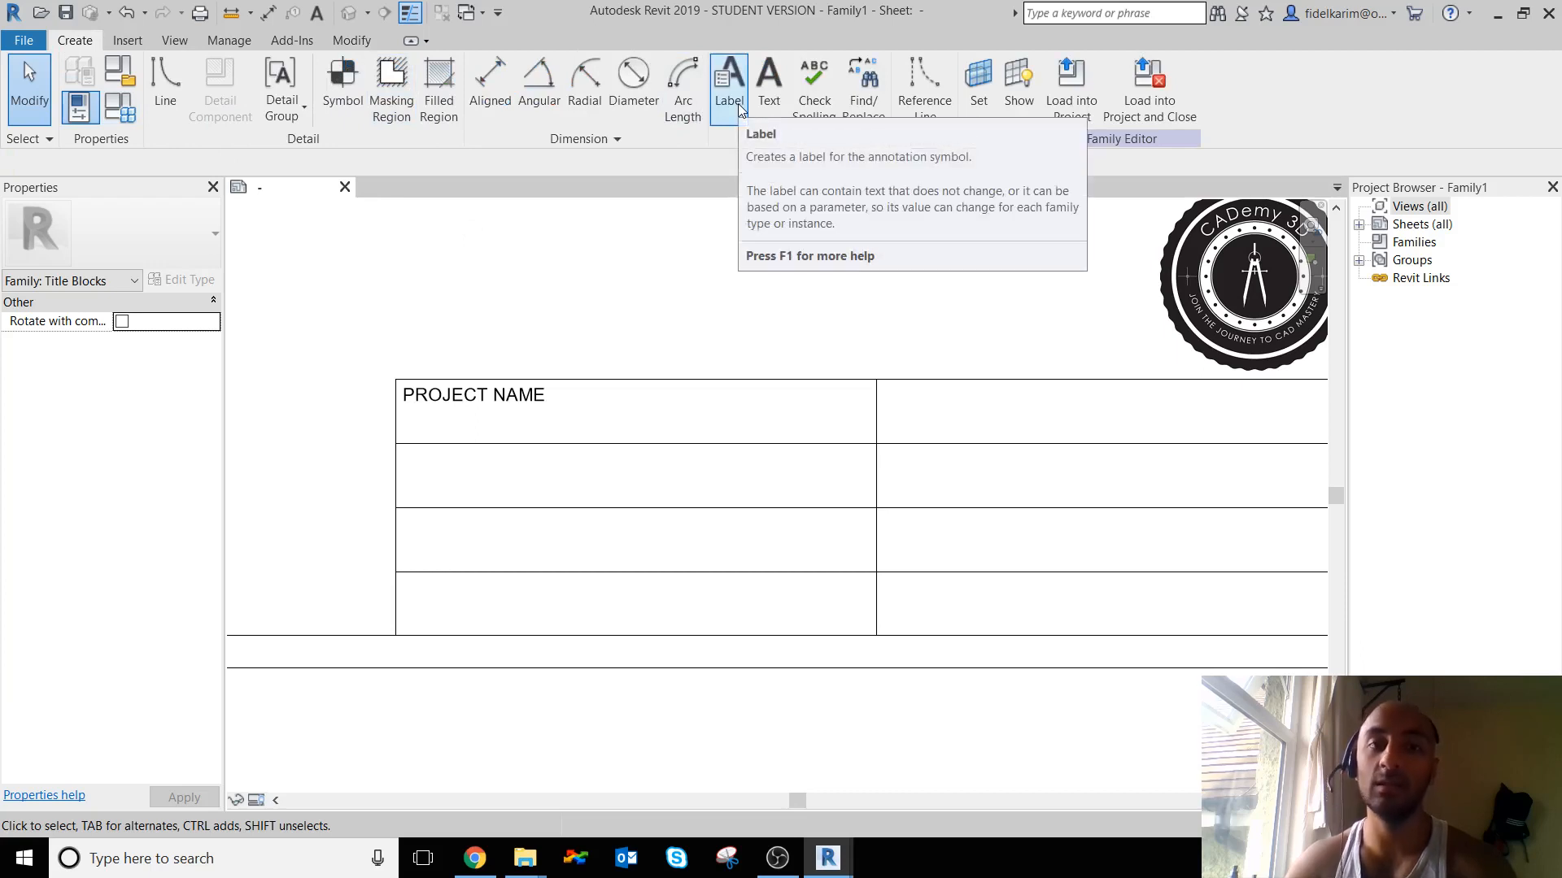
pyautogui.click(729, 84)
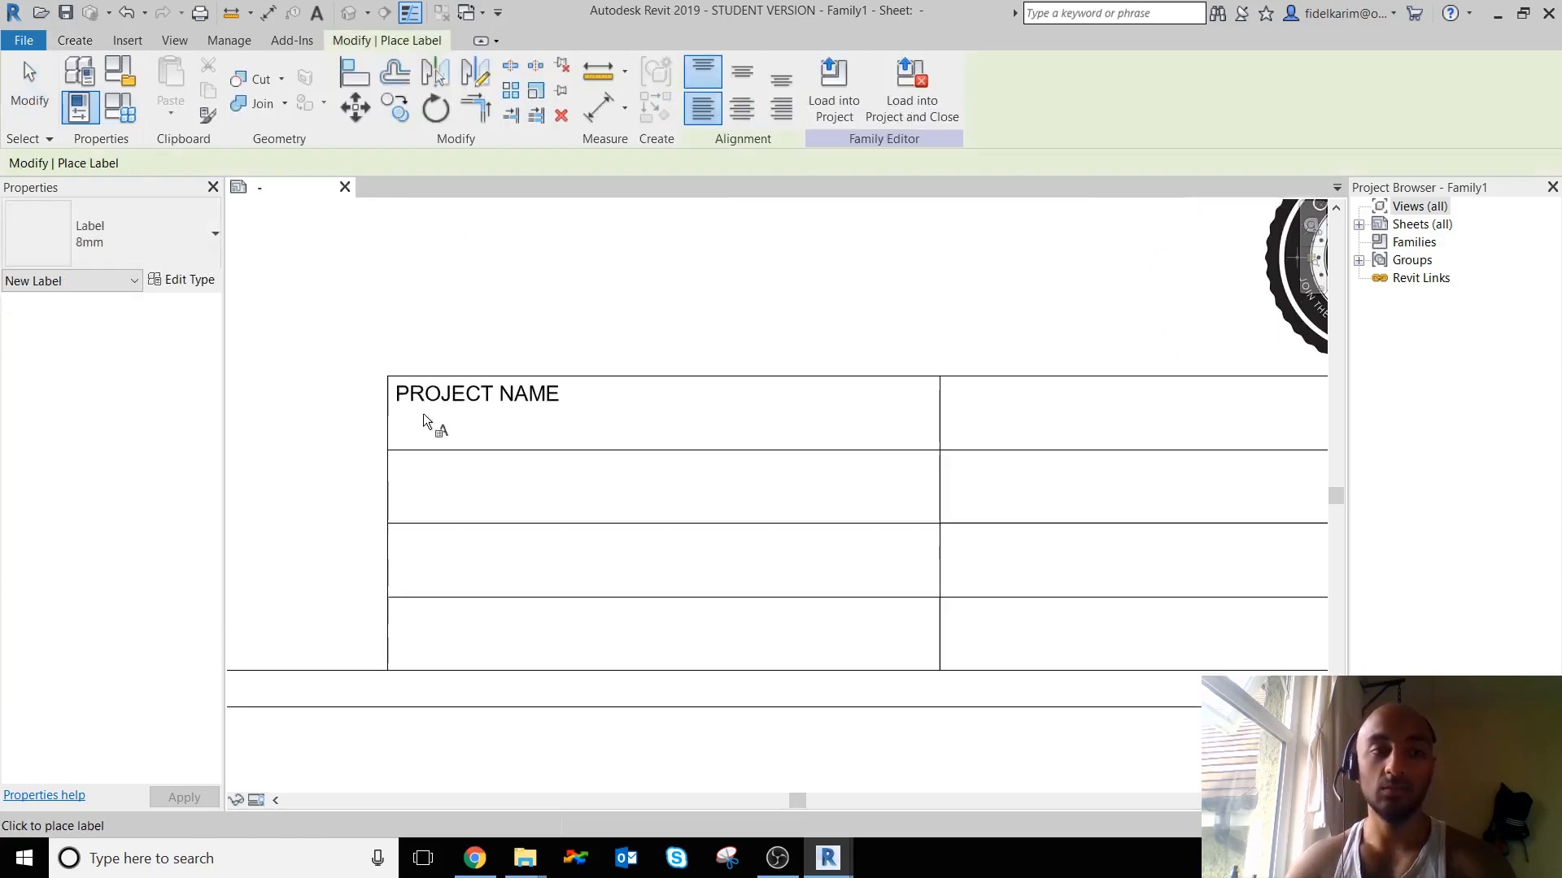
pyautogui.moveTo(171, 284)
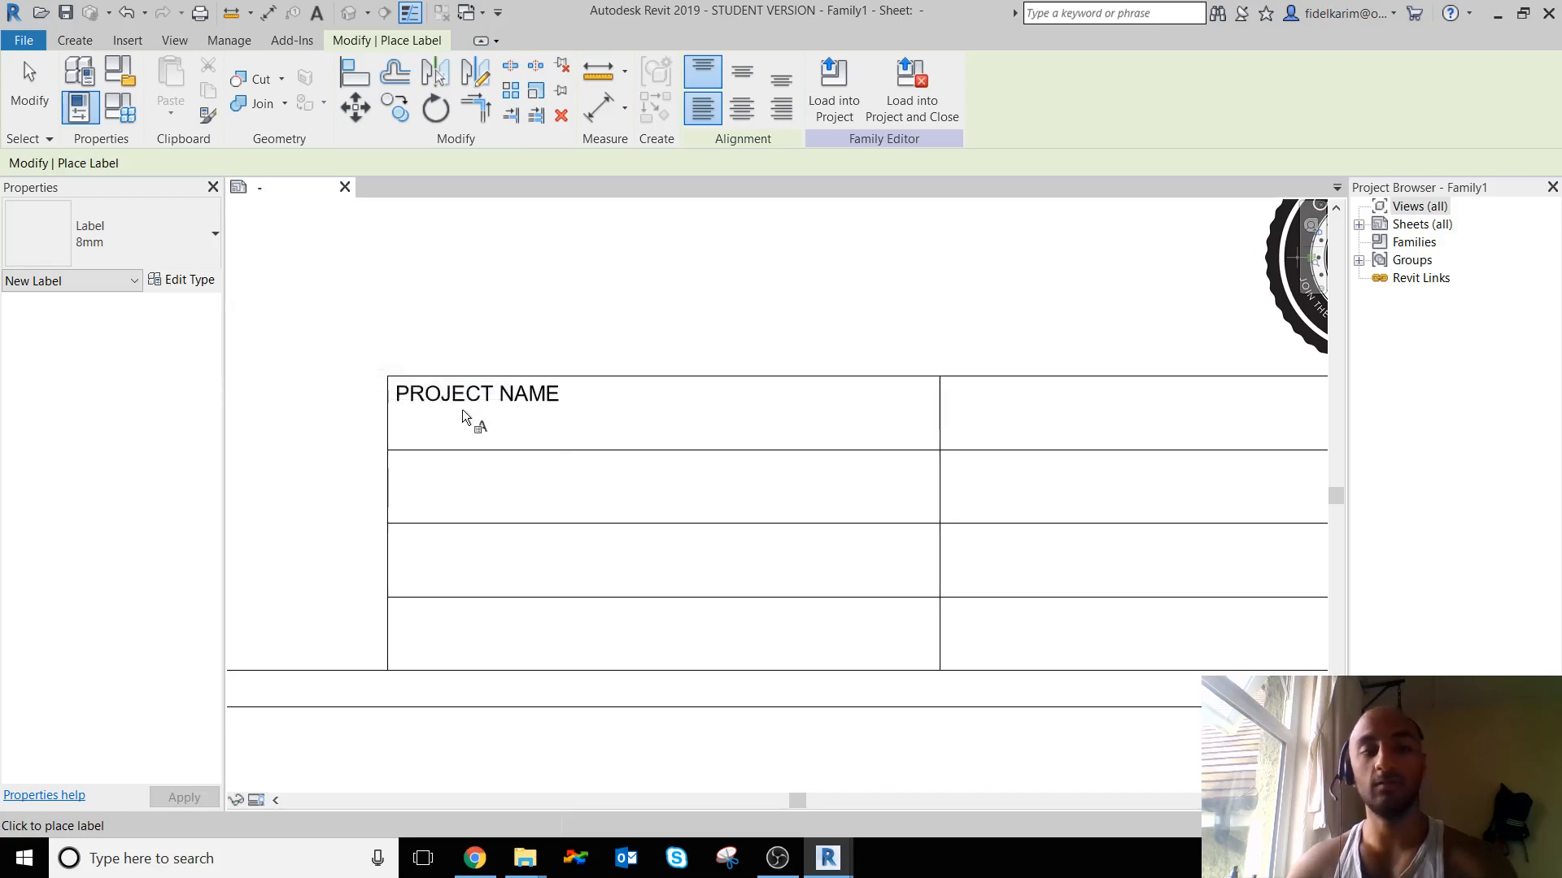
pyautogui.click(182, 280)
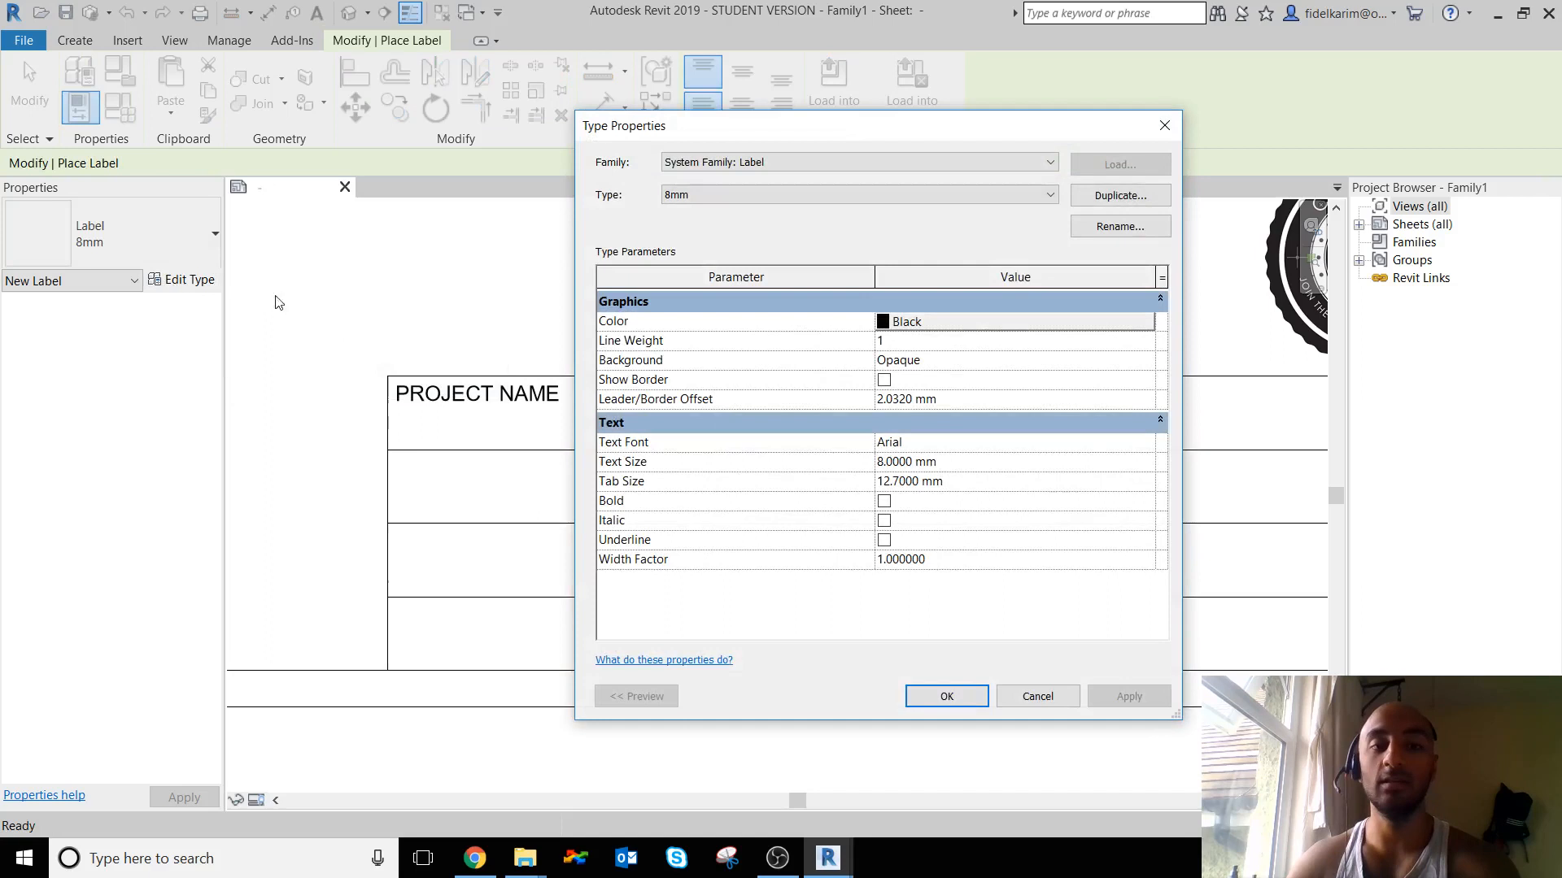
pyautogui.moveTo(916, 283)
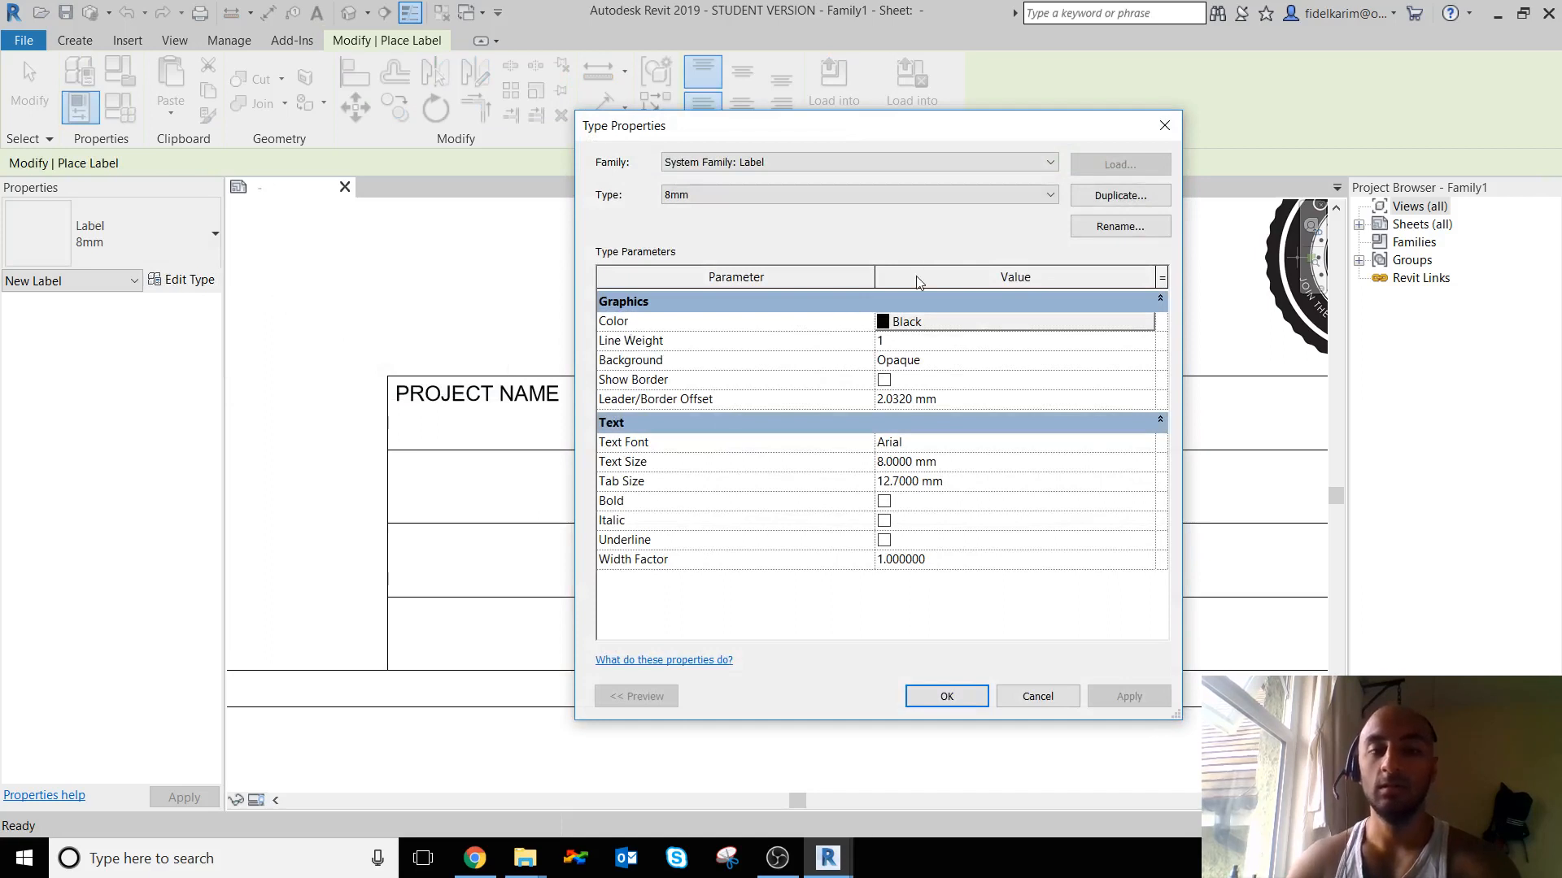
pyautogui.moveTo(943, 496)
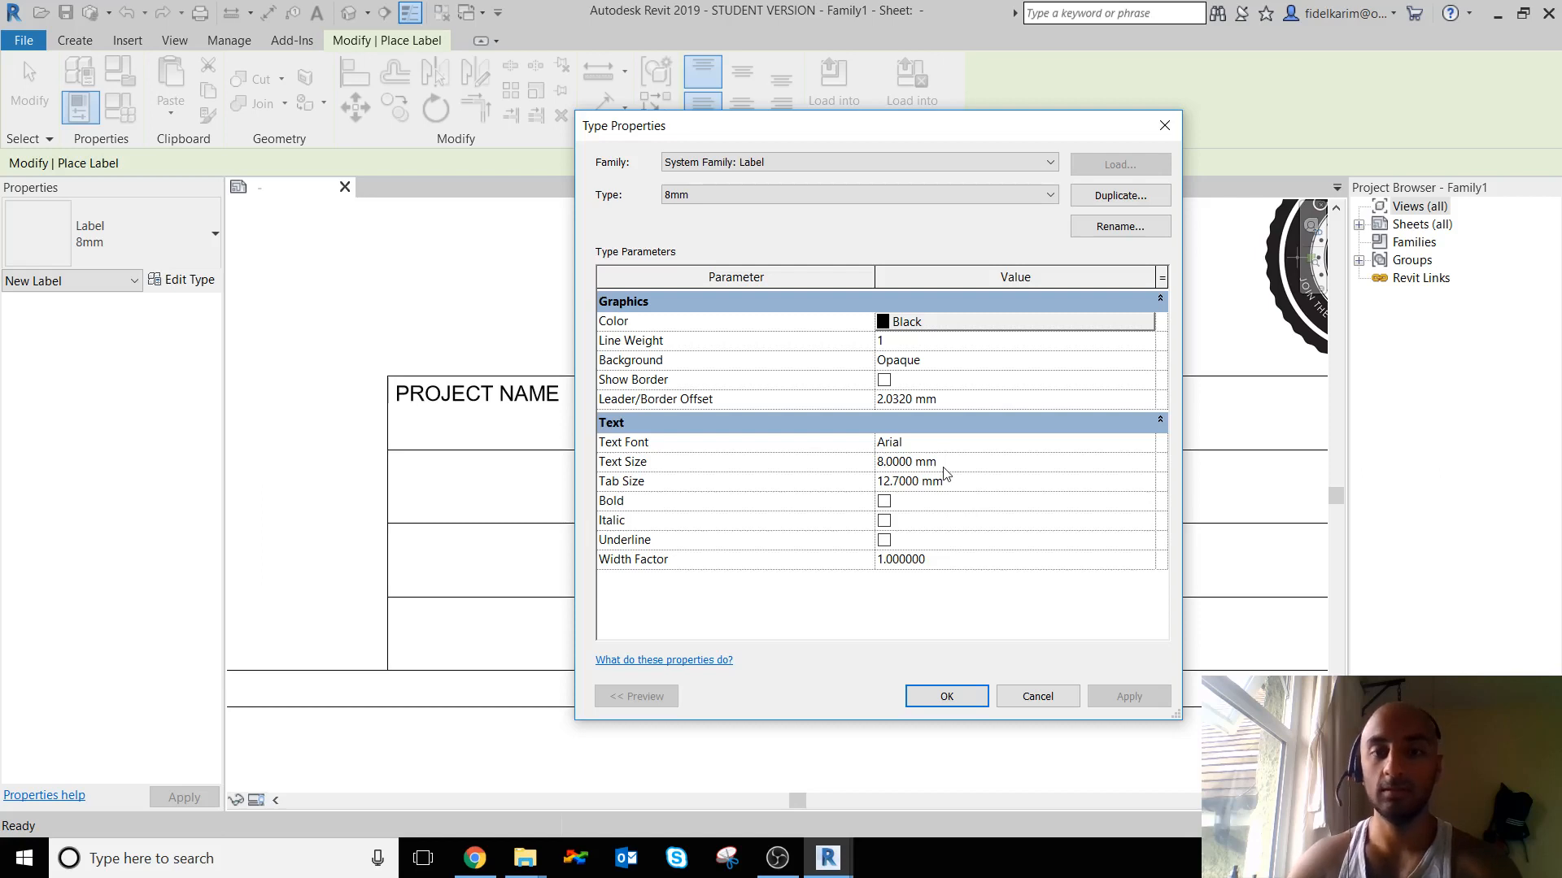
pyautogui.click(1119, 194)
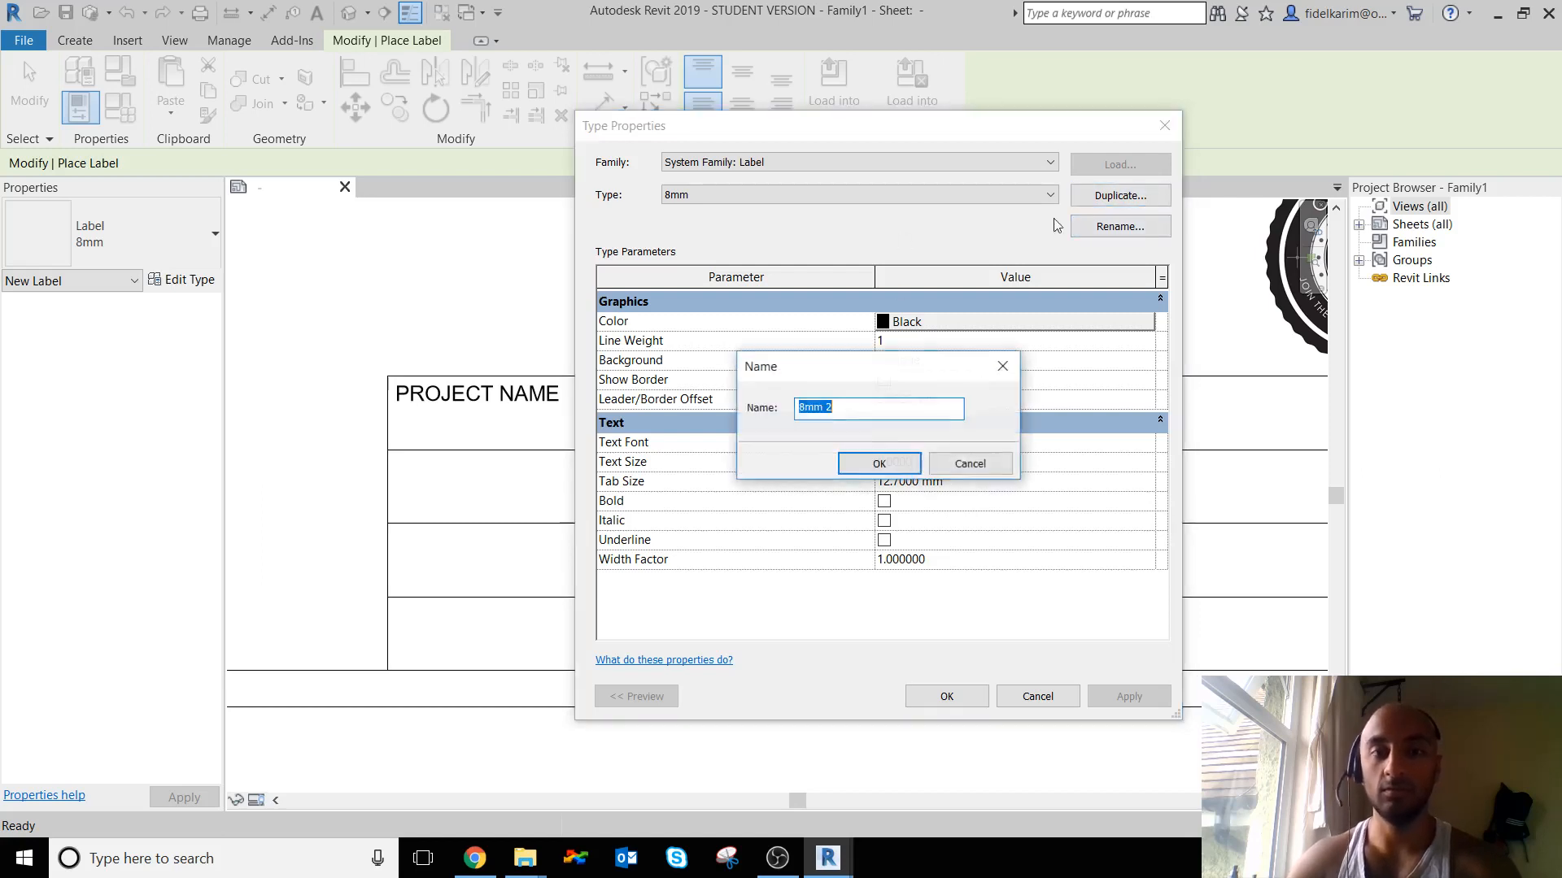
pyautogui.write('2')
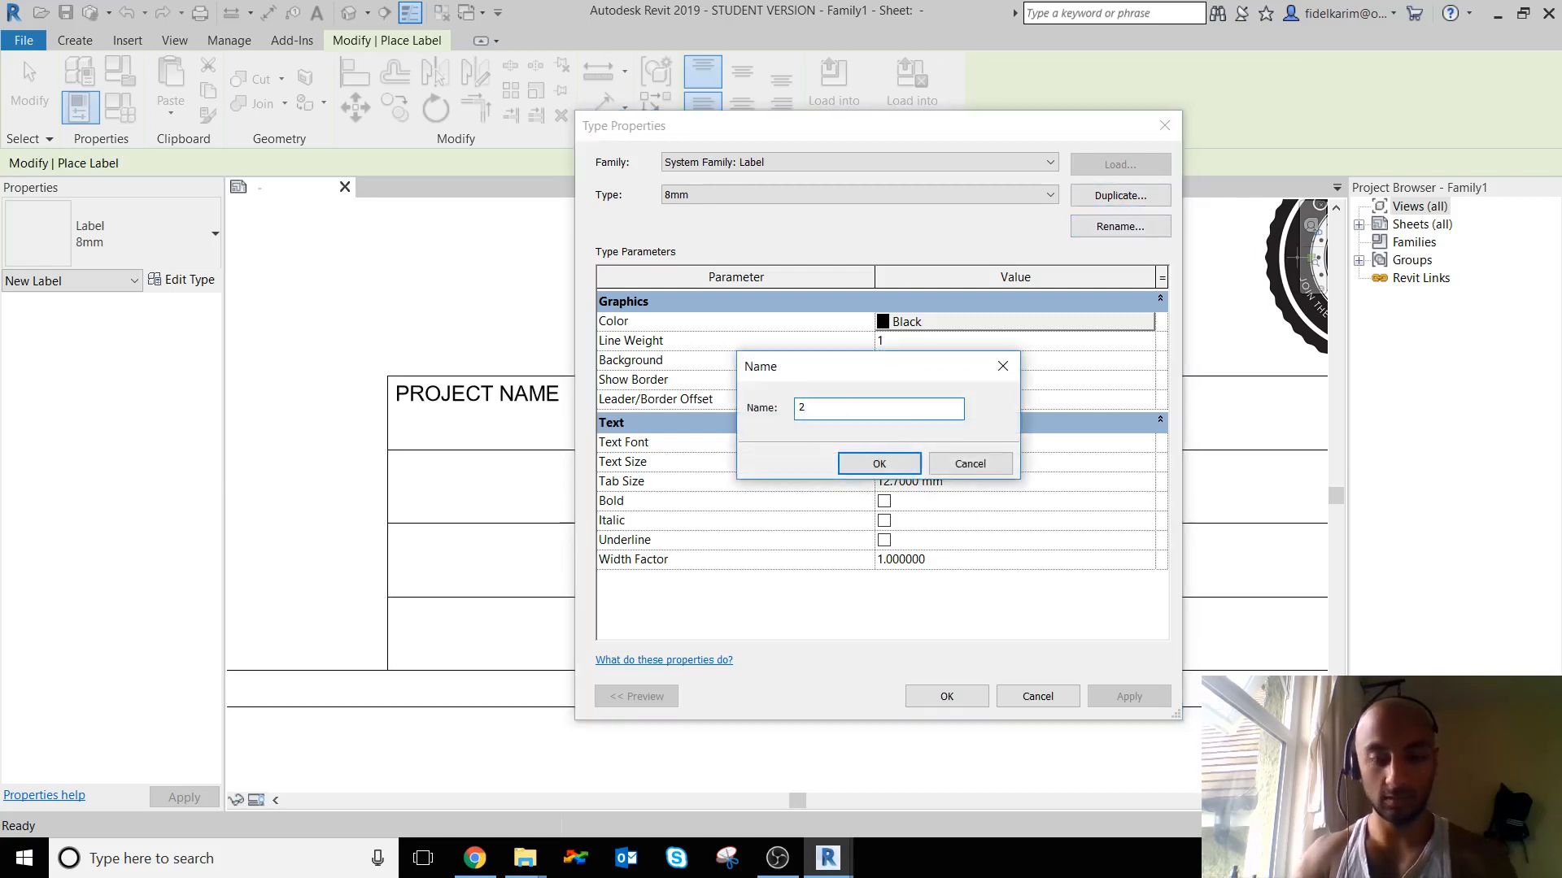
pyautogui.write('mm')
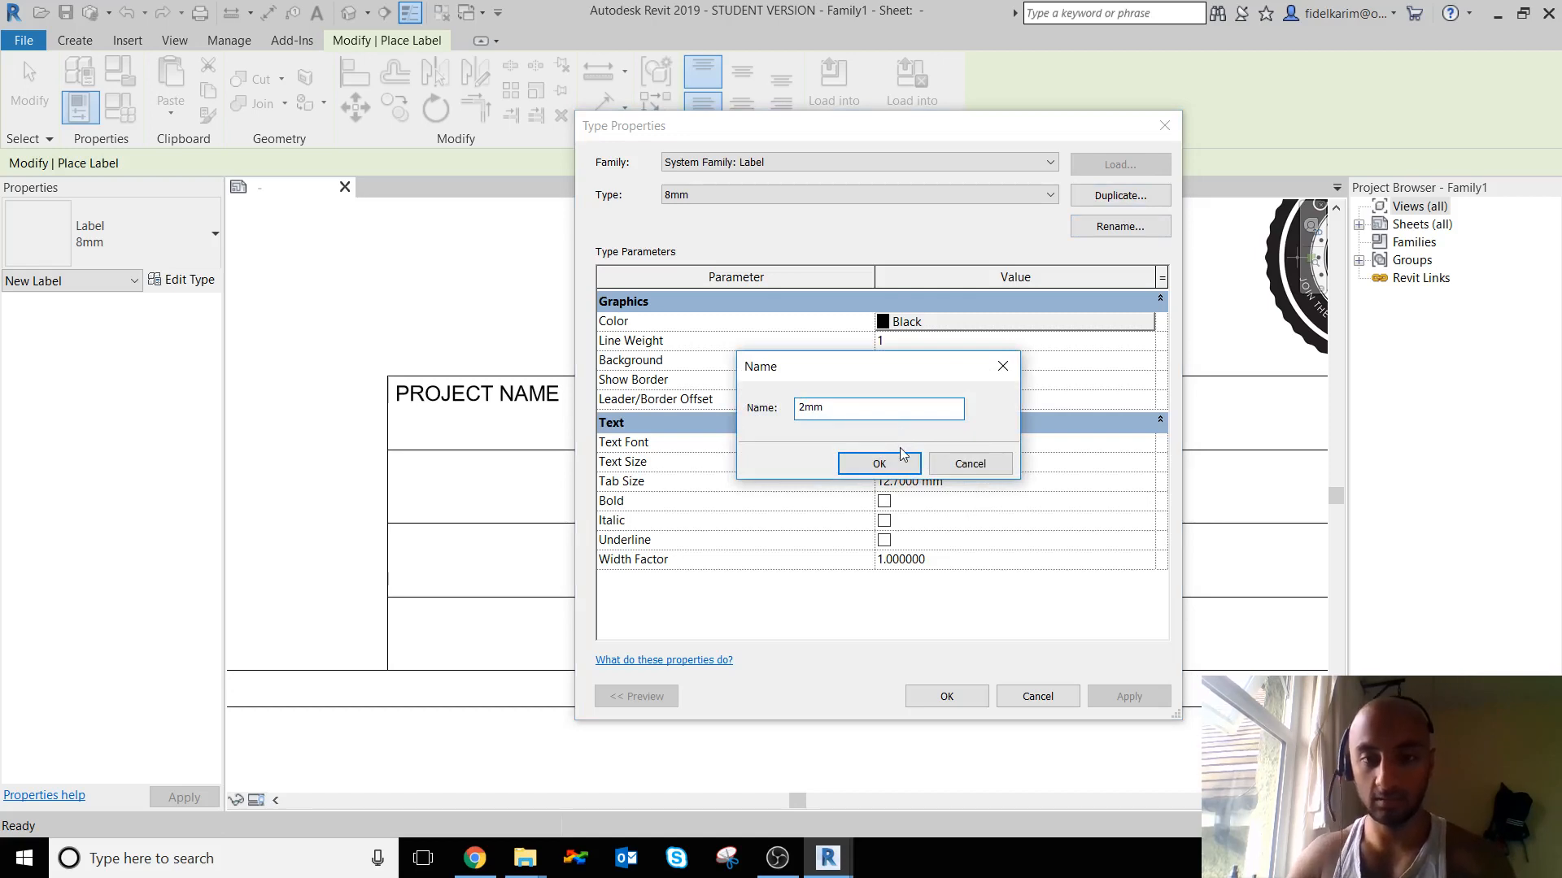
pyautogui.click(876, 463)
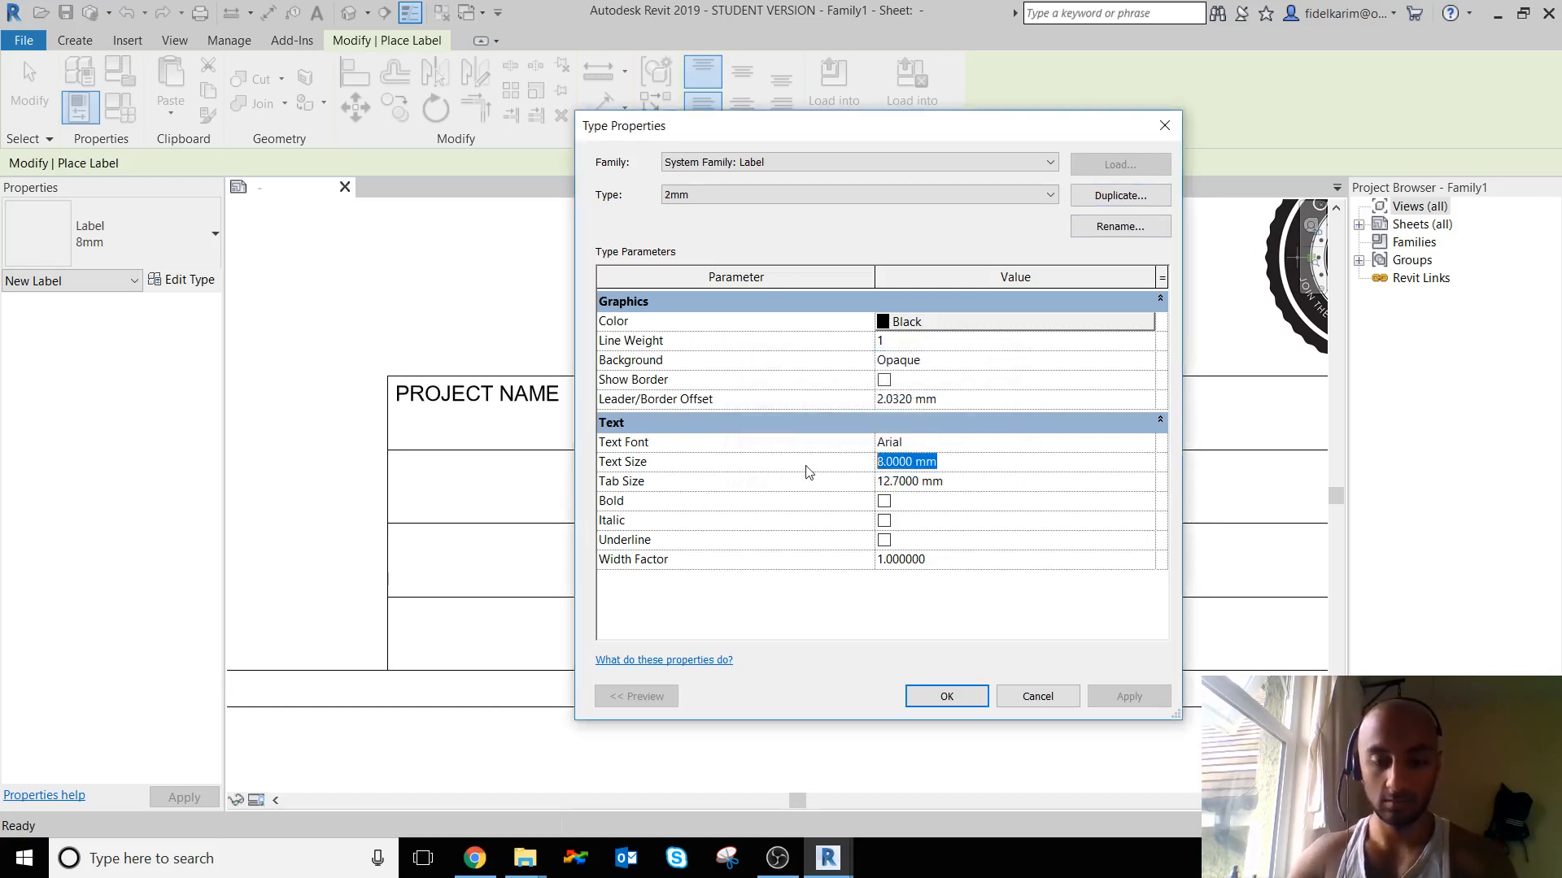
pyautogui.write('2')
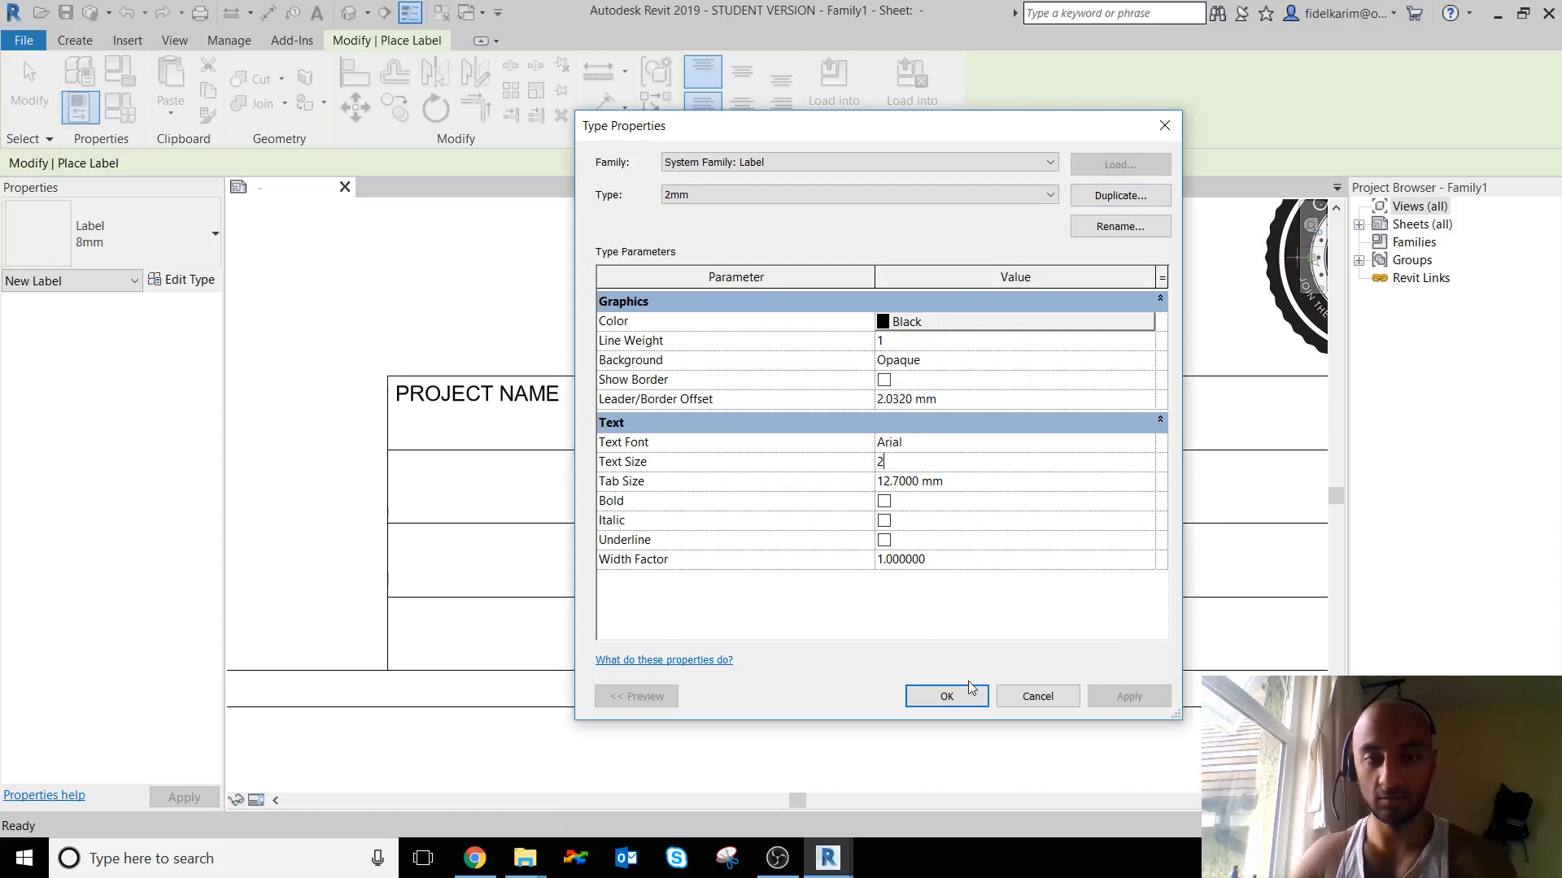
pyautogui.click(946, 696)
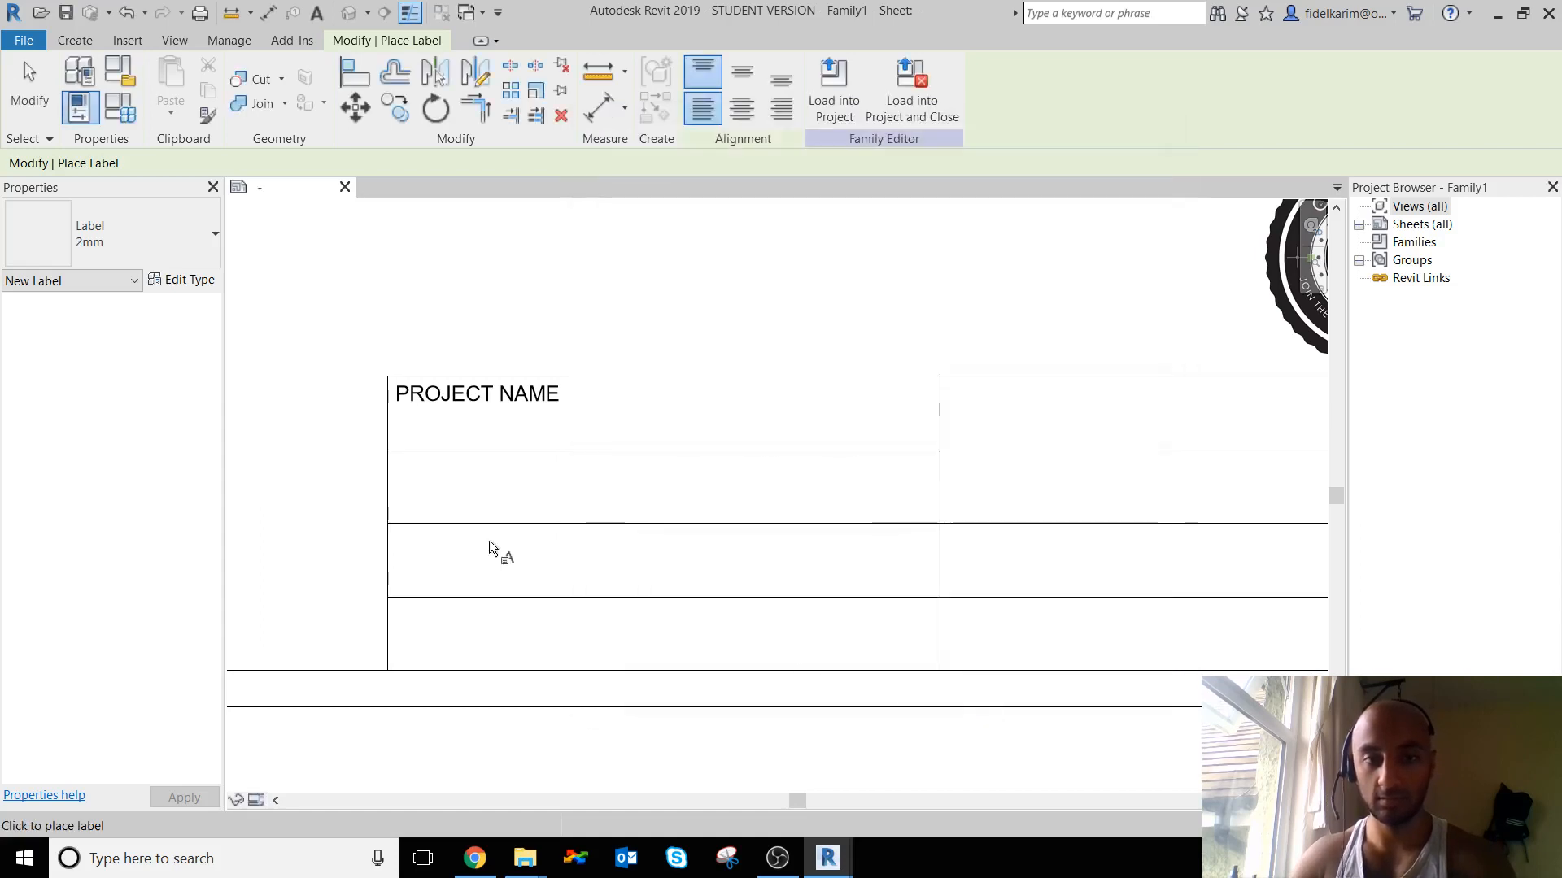
pyautogui.moveTo(399, 418)
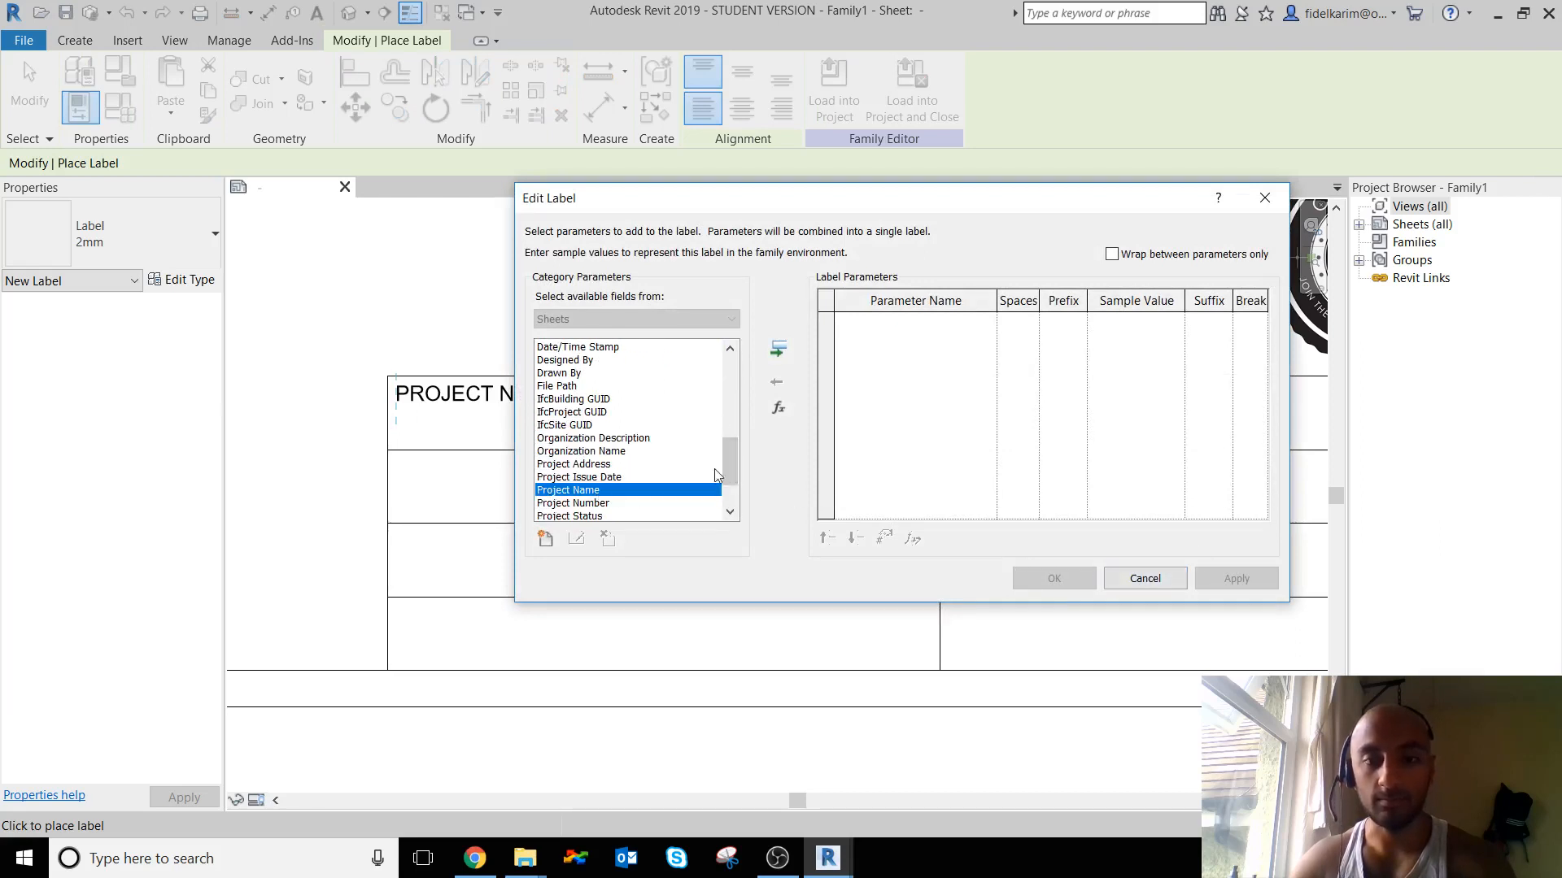
# - Add the Project Name parameter to the label in the first cell and finish placing it
pyautogui.click(778, 348)
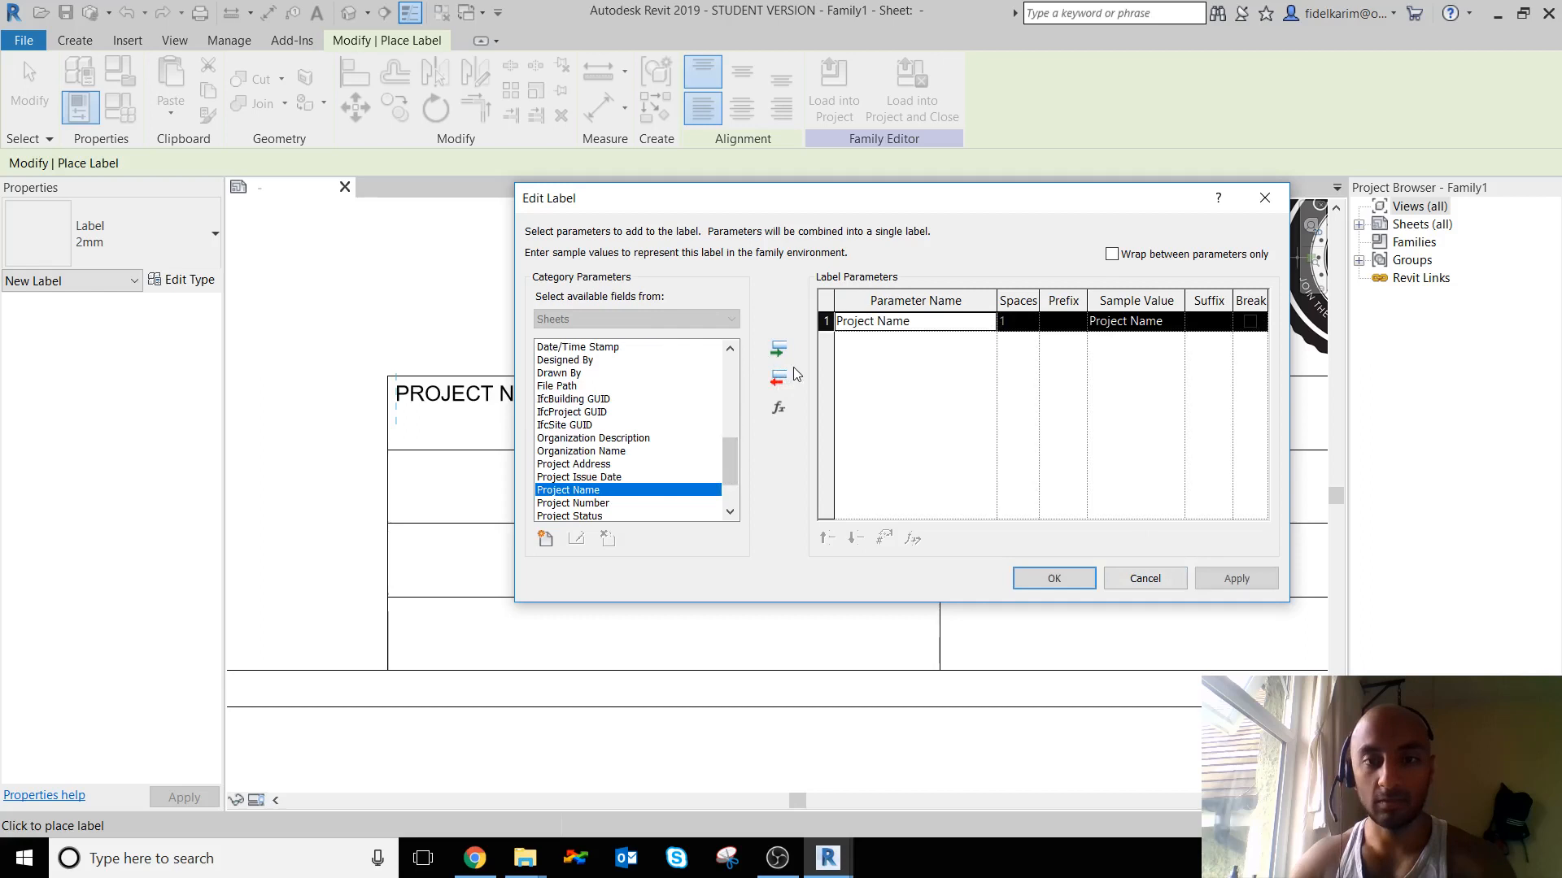
pyautogui.click(1052, 577)
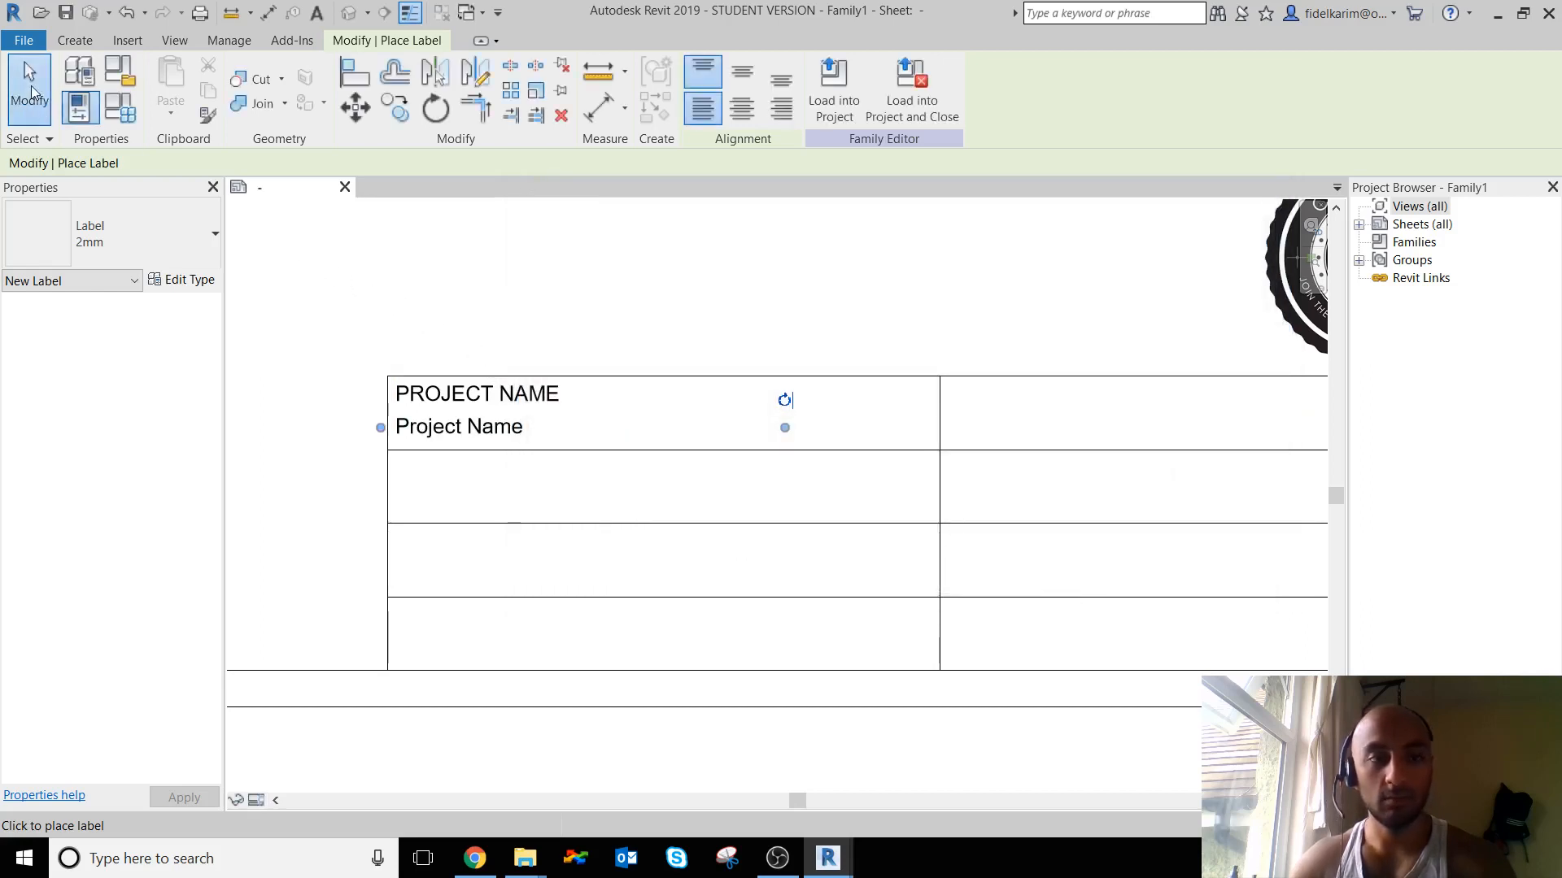
pyautogui.click(459, 426)
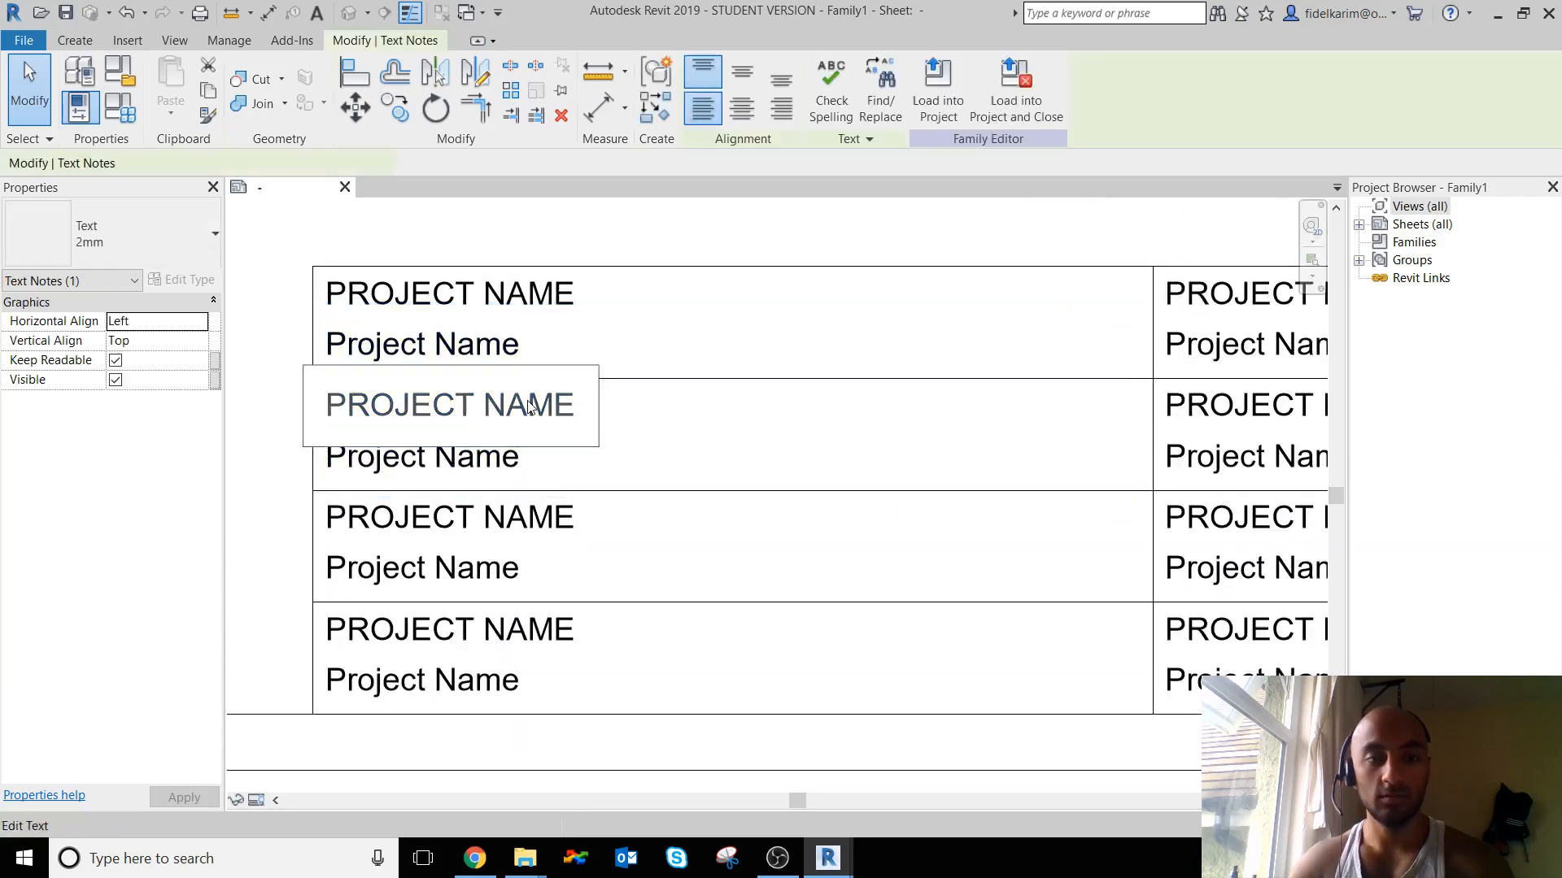
# - Edit the second row's PROJECT NAME heading to read CLIENT
pyautogui.doubleClick(449, 405)
pyautogui.write('CLIENT')
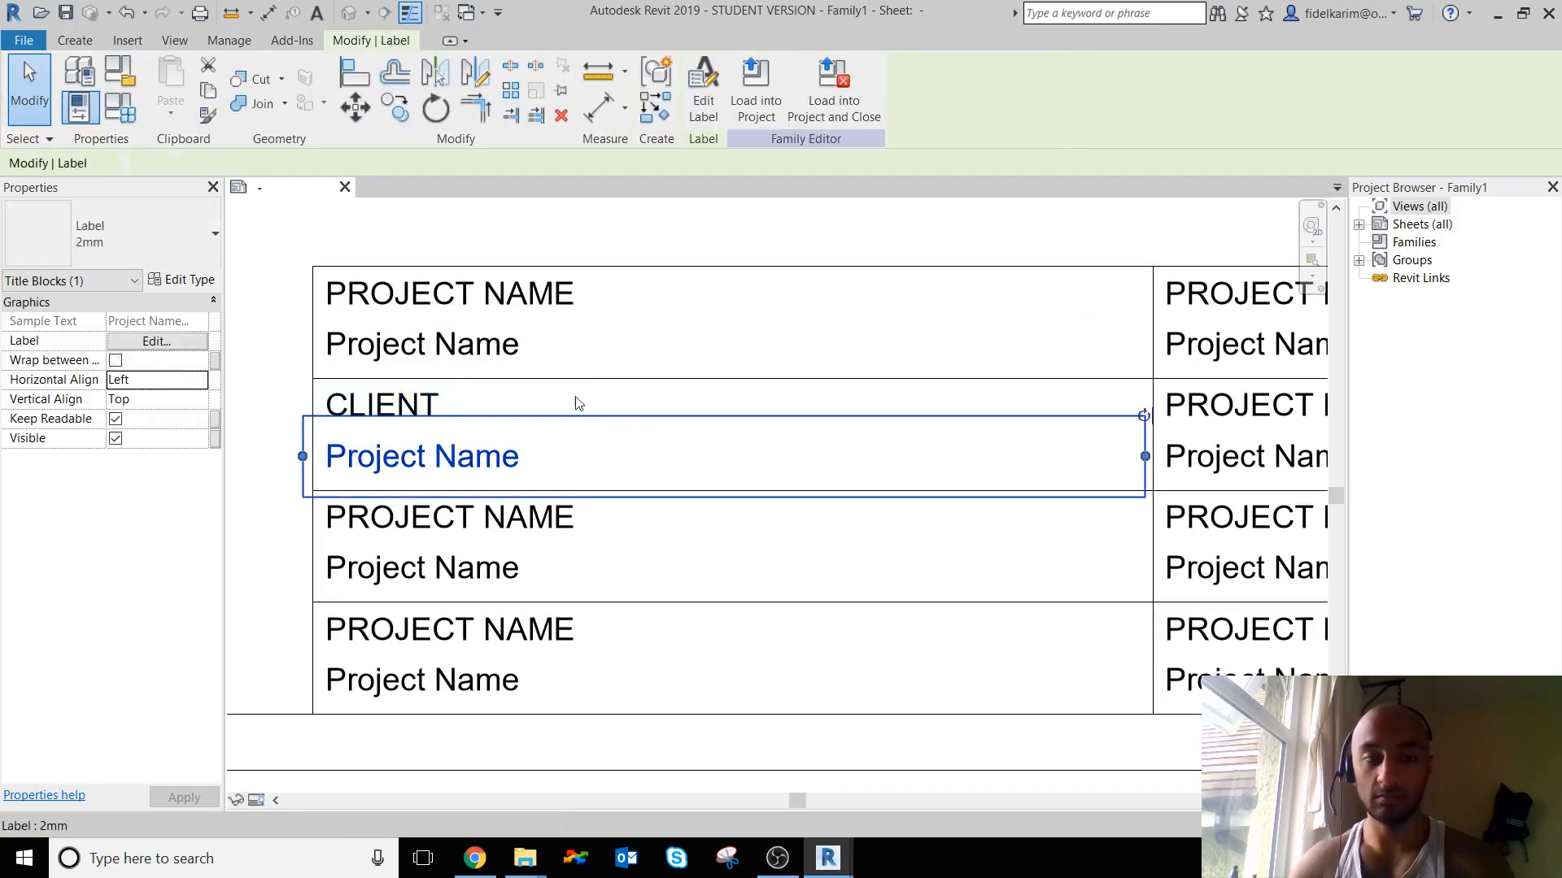
pyautogui.moveTo(462, 356)
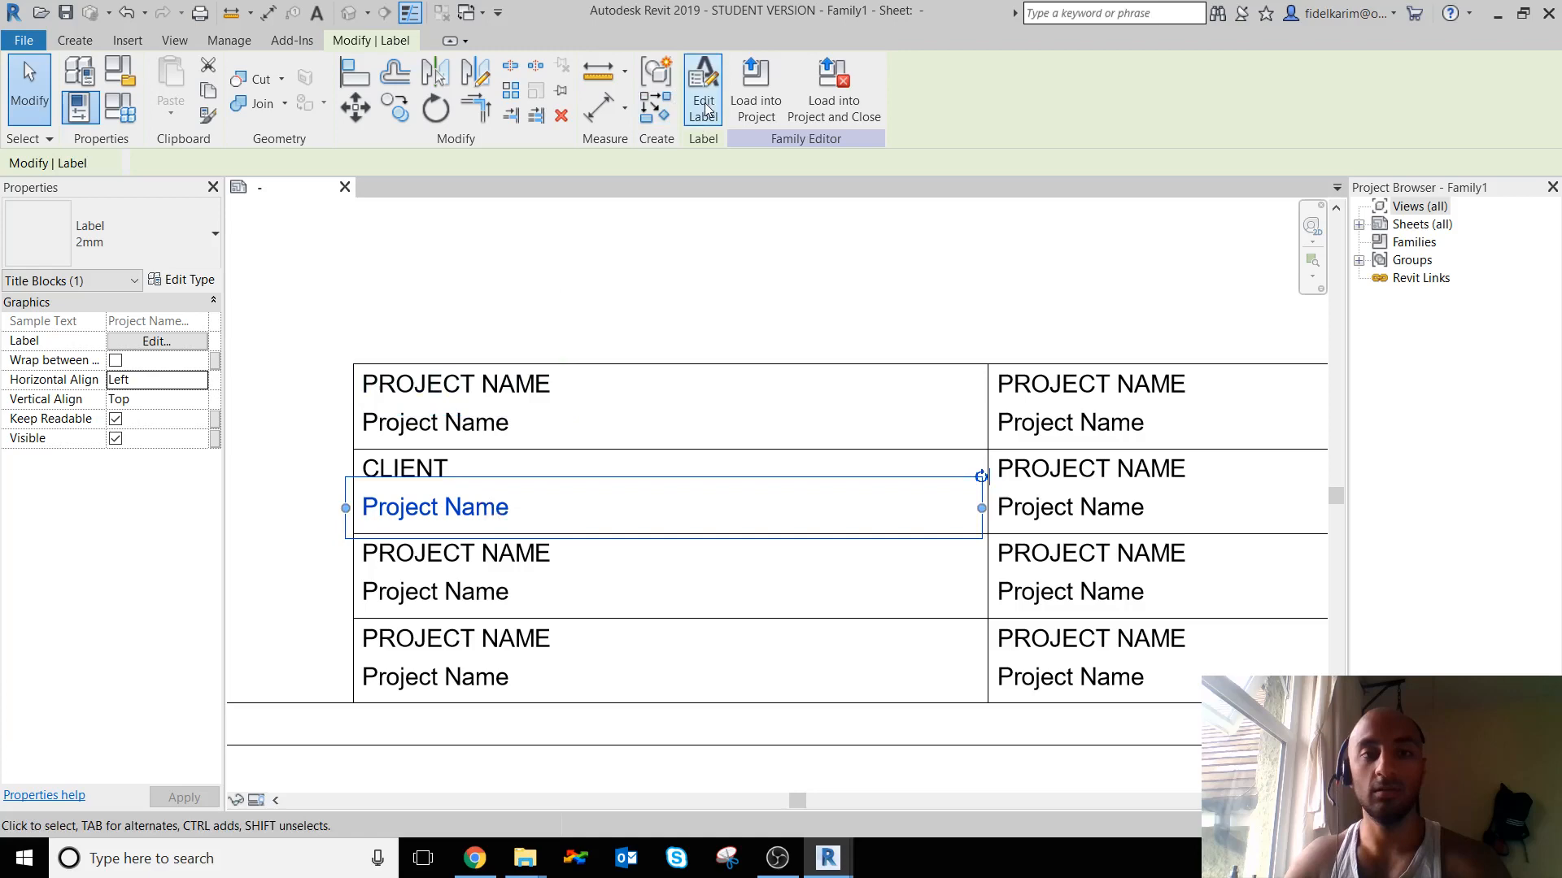
# - Relabel the CLIENT row to Client Name and select the third row's label for editing
pyautogui.click(157, 340)
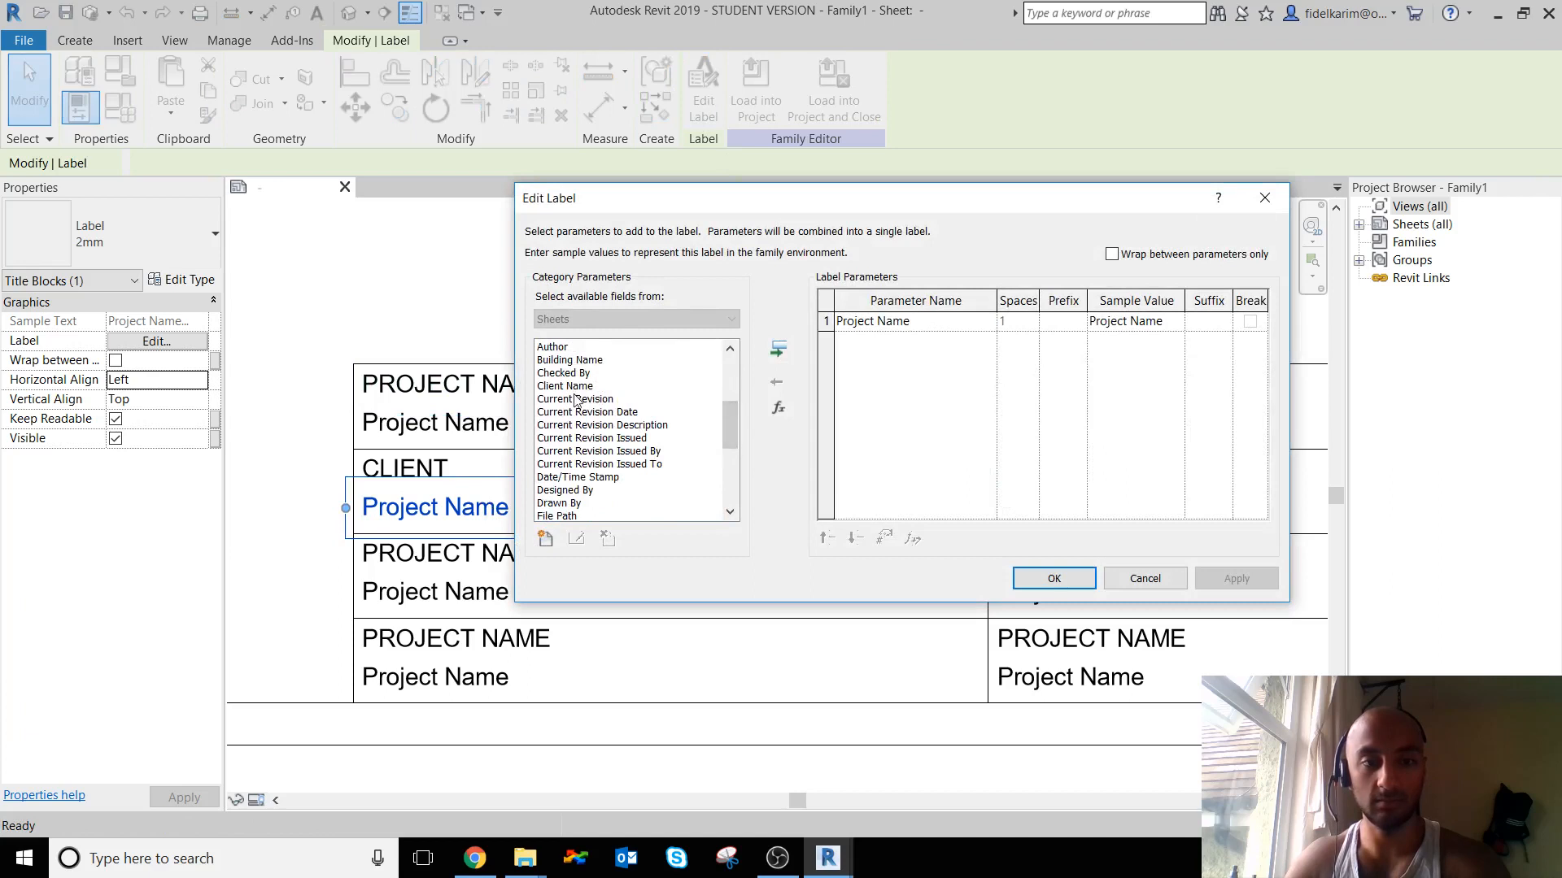
pyautogui.click(565, 386)
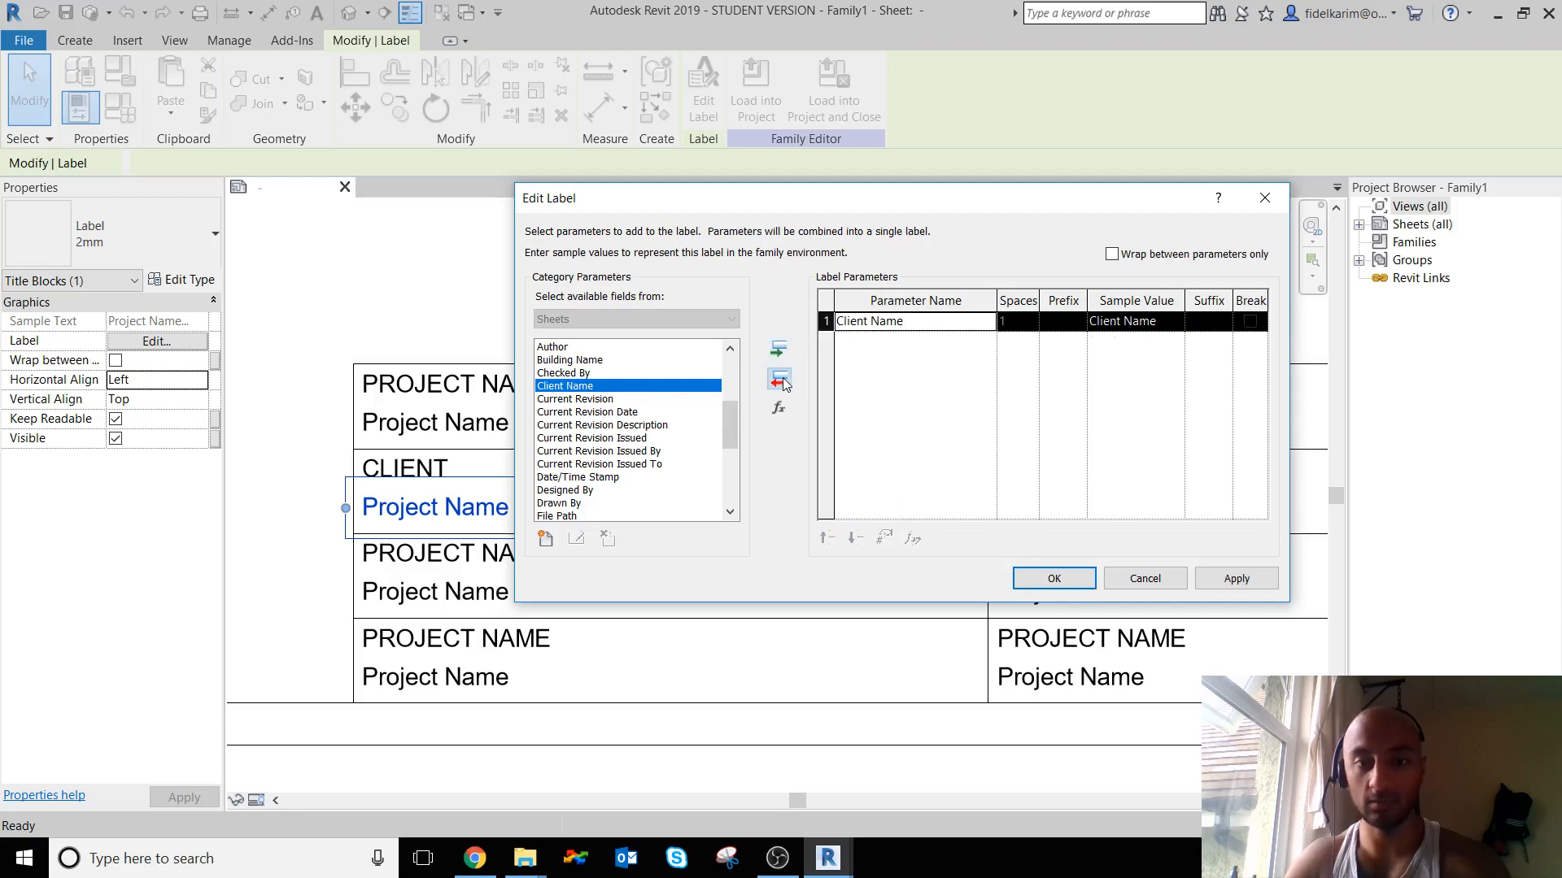
pyautogui.click(1052, 577)
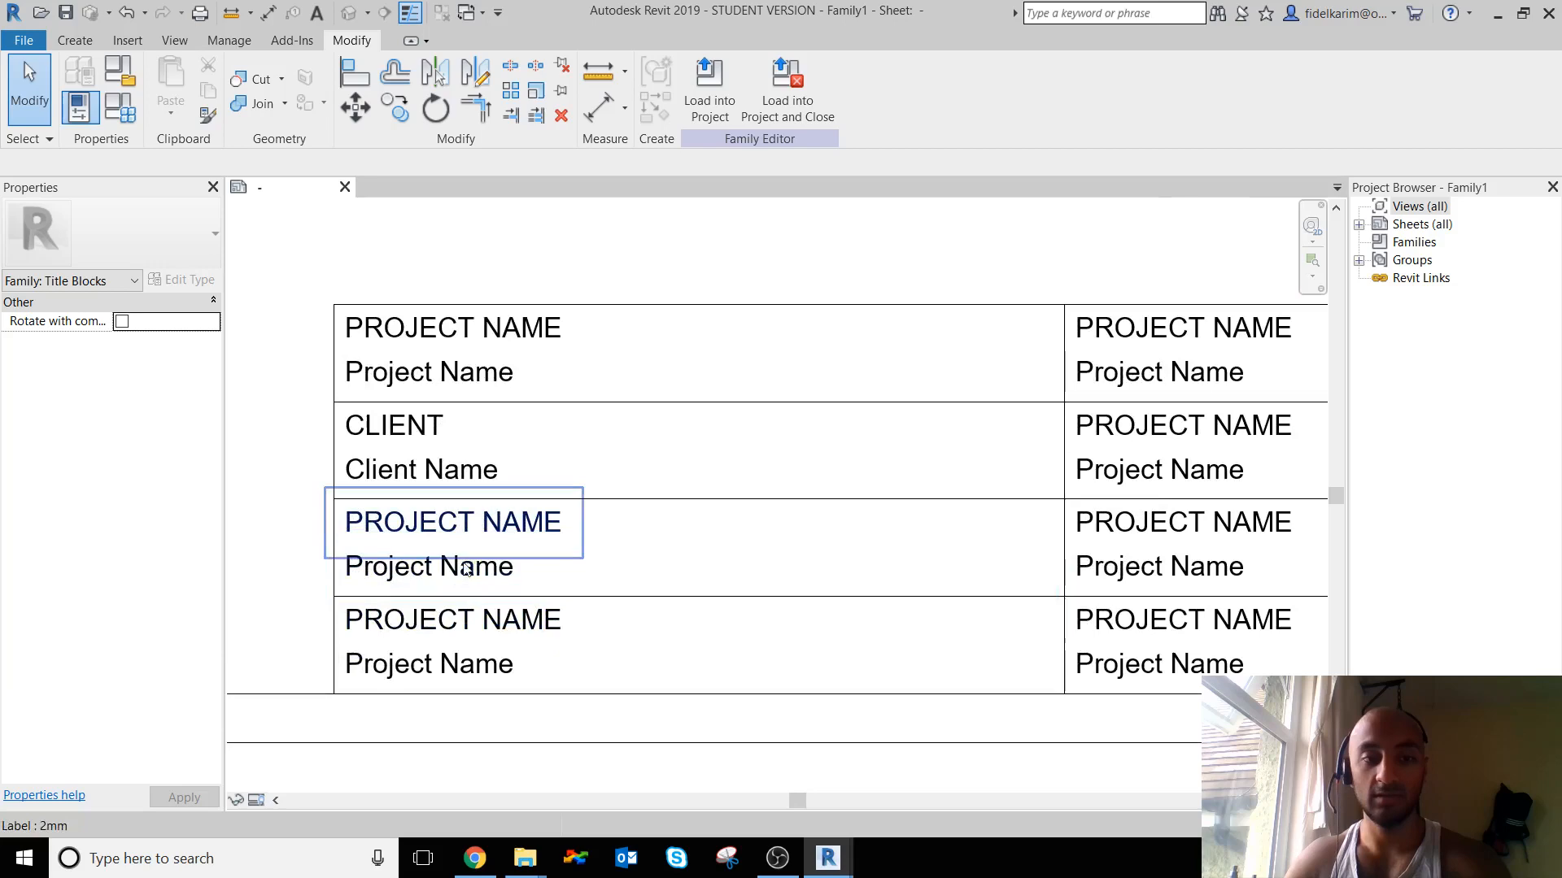
pyautogui.click(428, 566)
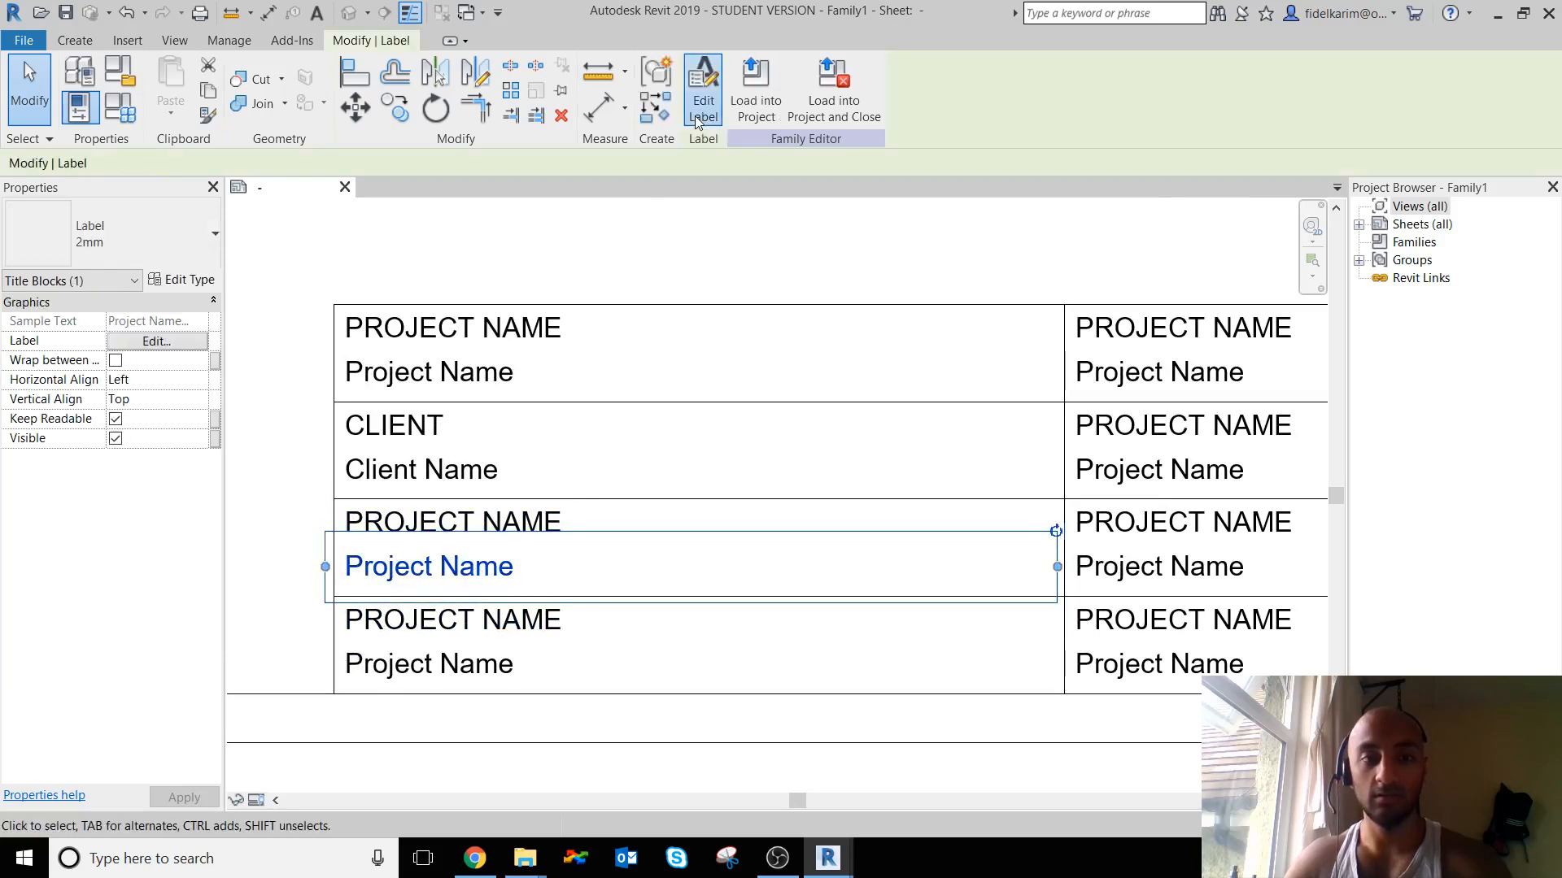
pyautogui.click(702, 89)
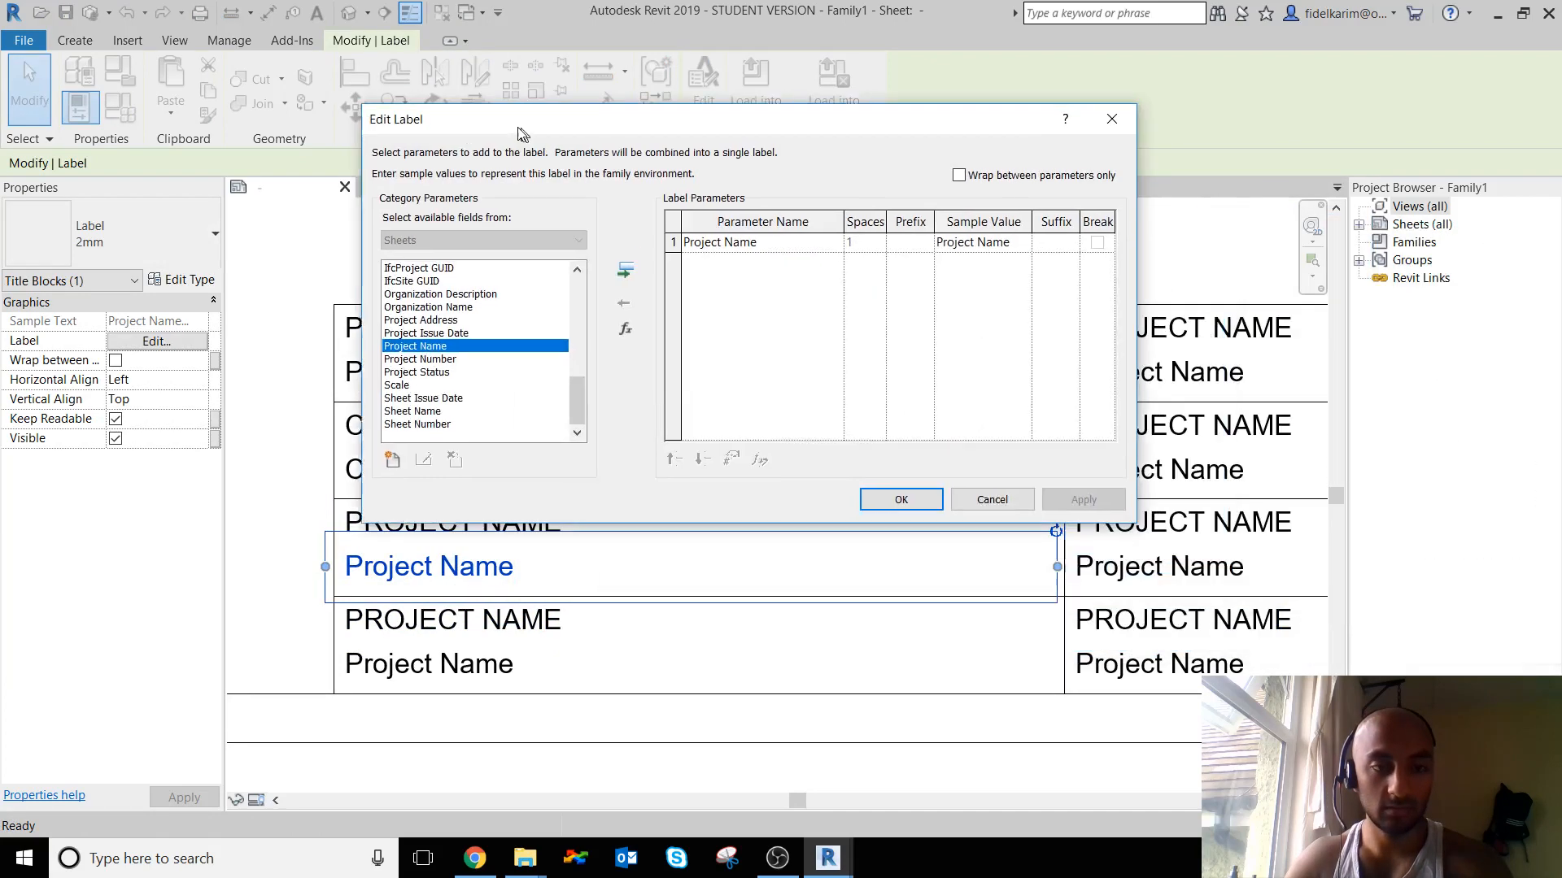
pyautogui.click(991, 500)
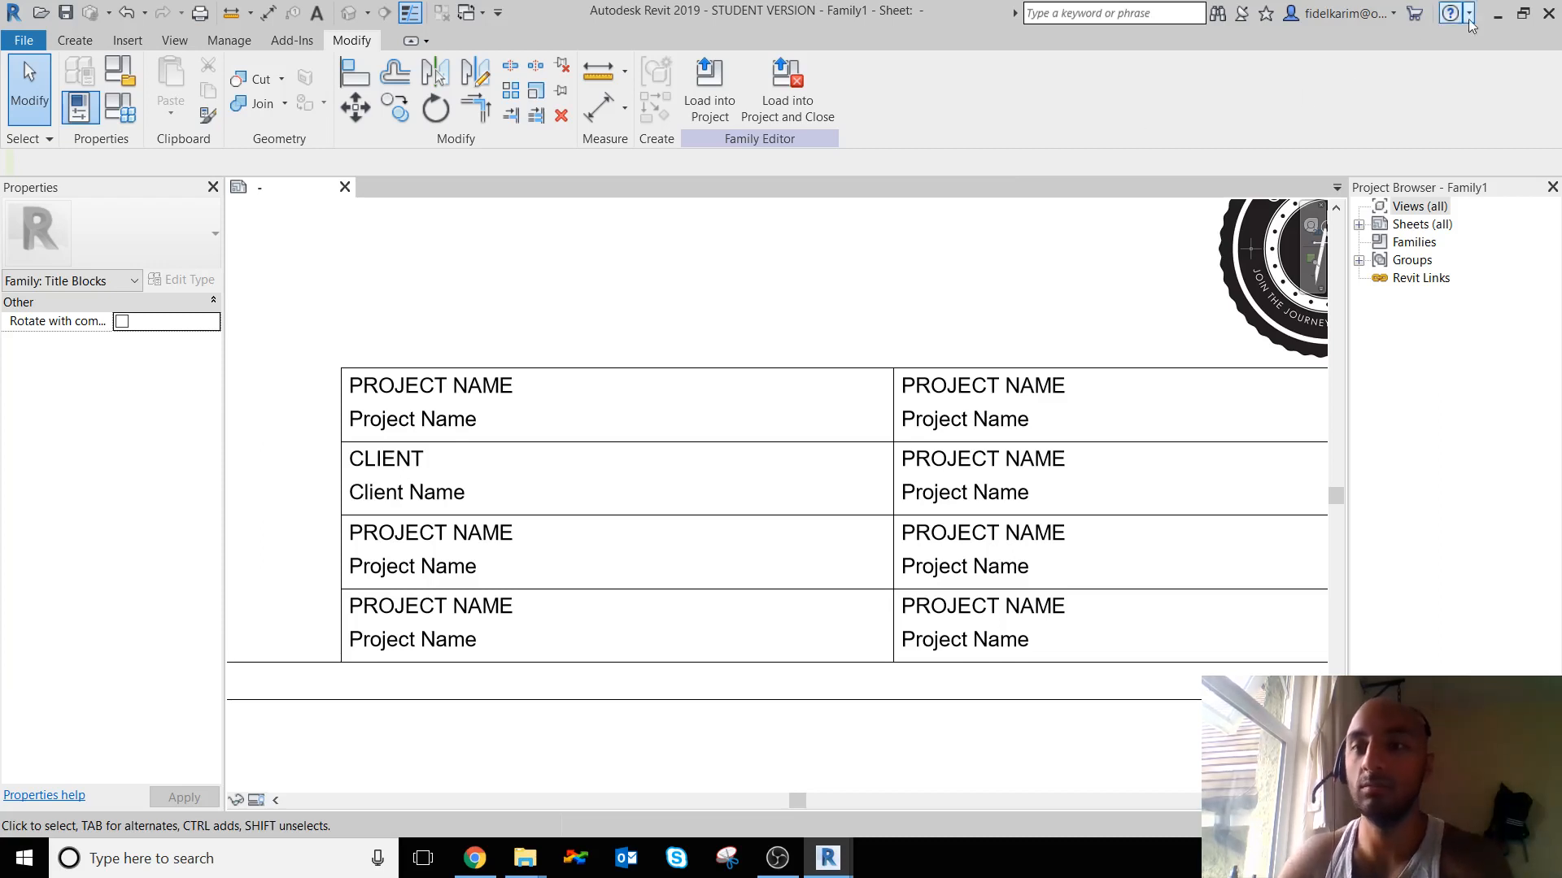
# - Finish the remaining headings and labels in the title box and clear the selection
pyautogui.click(406, 491)
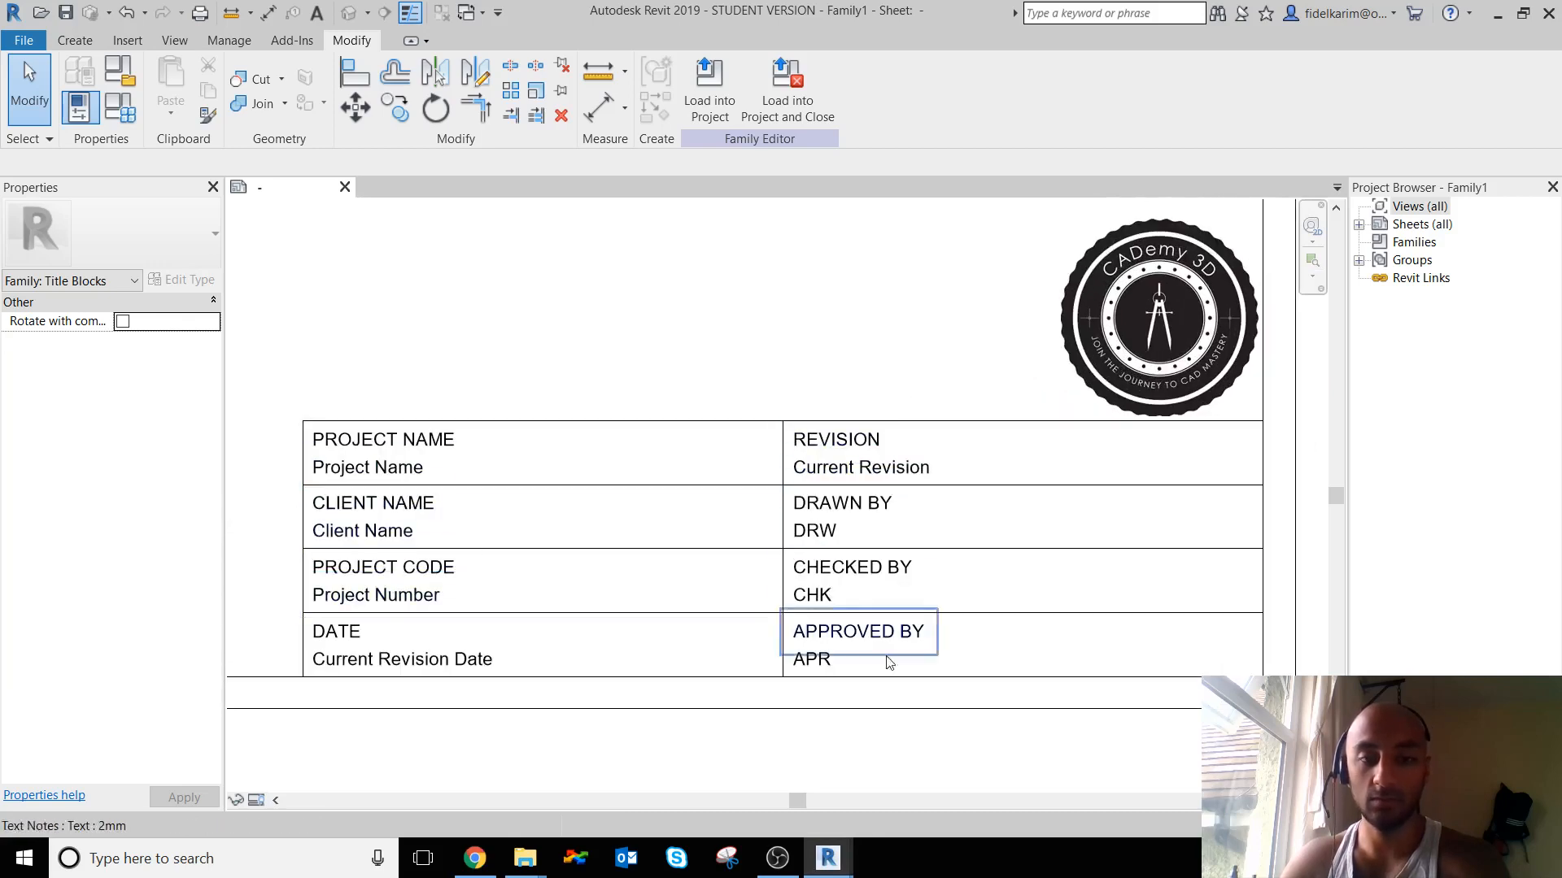
pyautogui.click(785, 239)
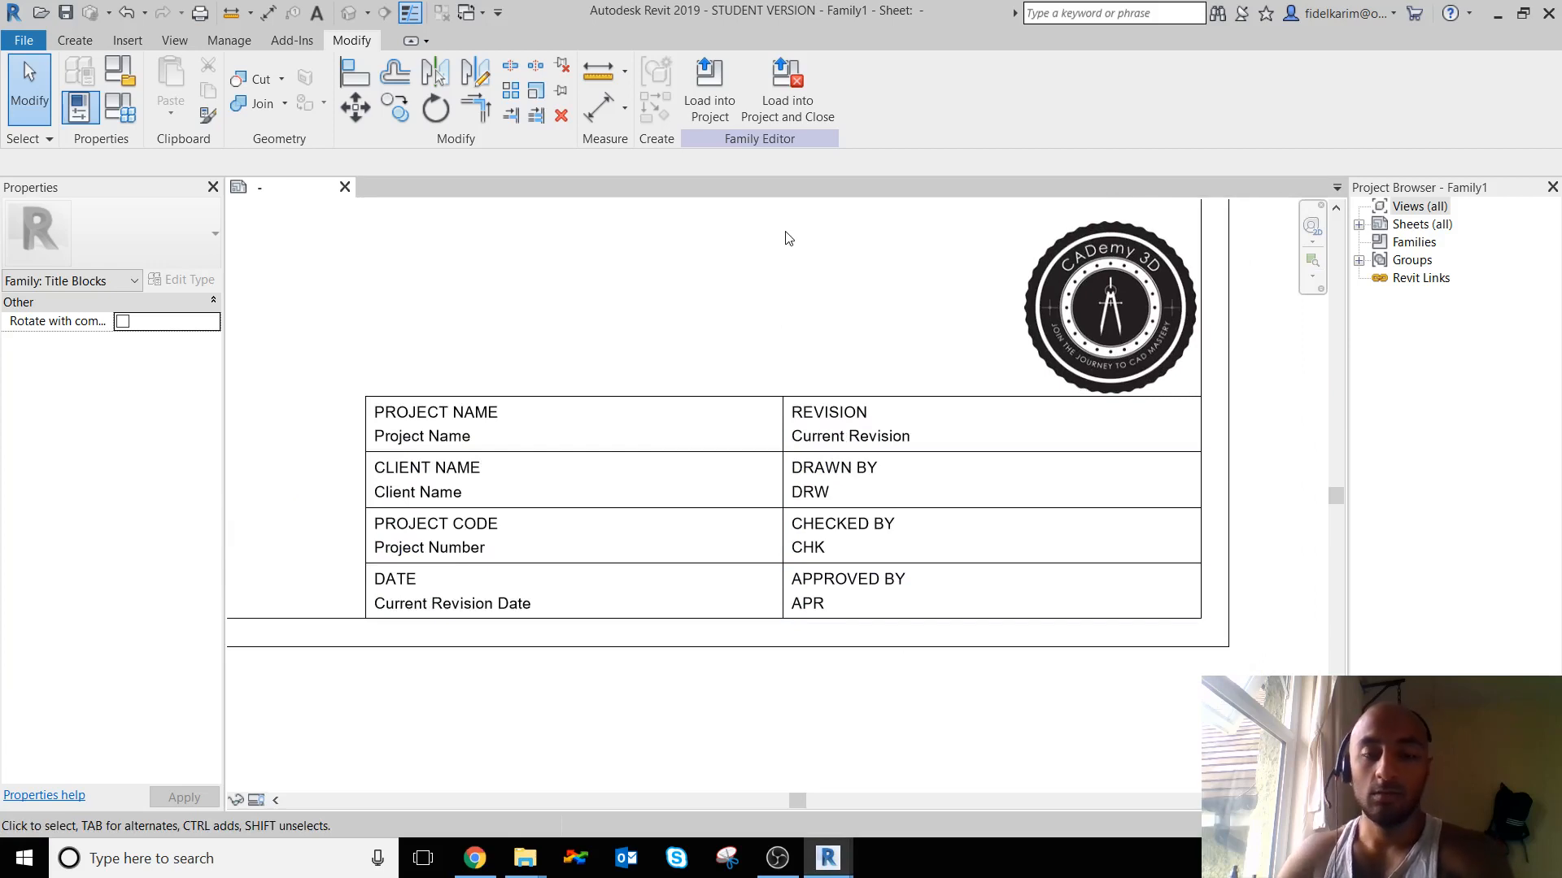
pyautogui.moveTo(684, 294)
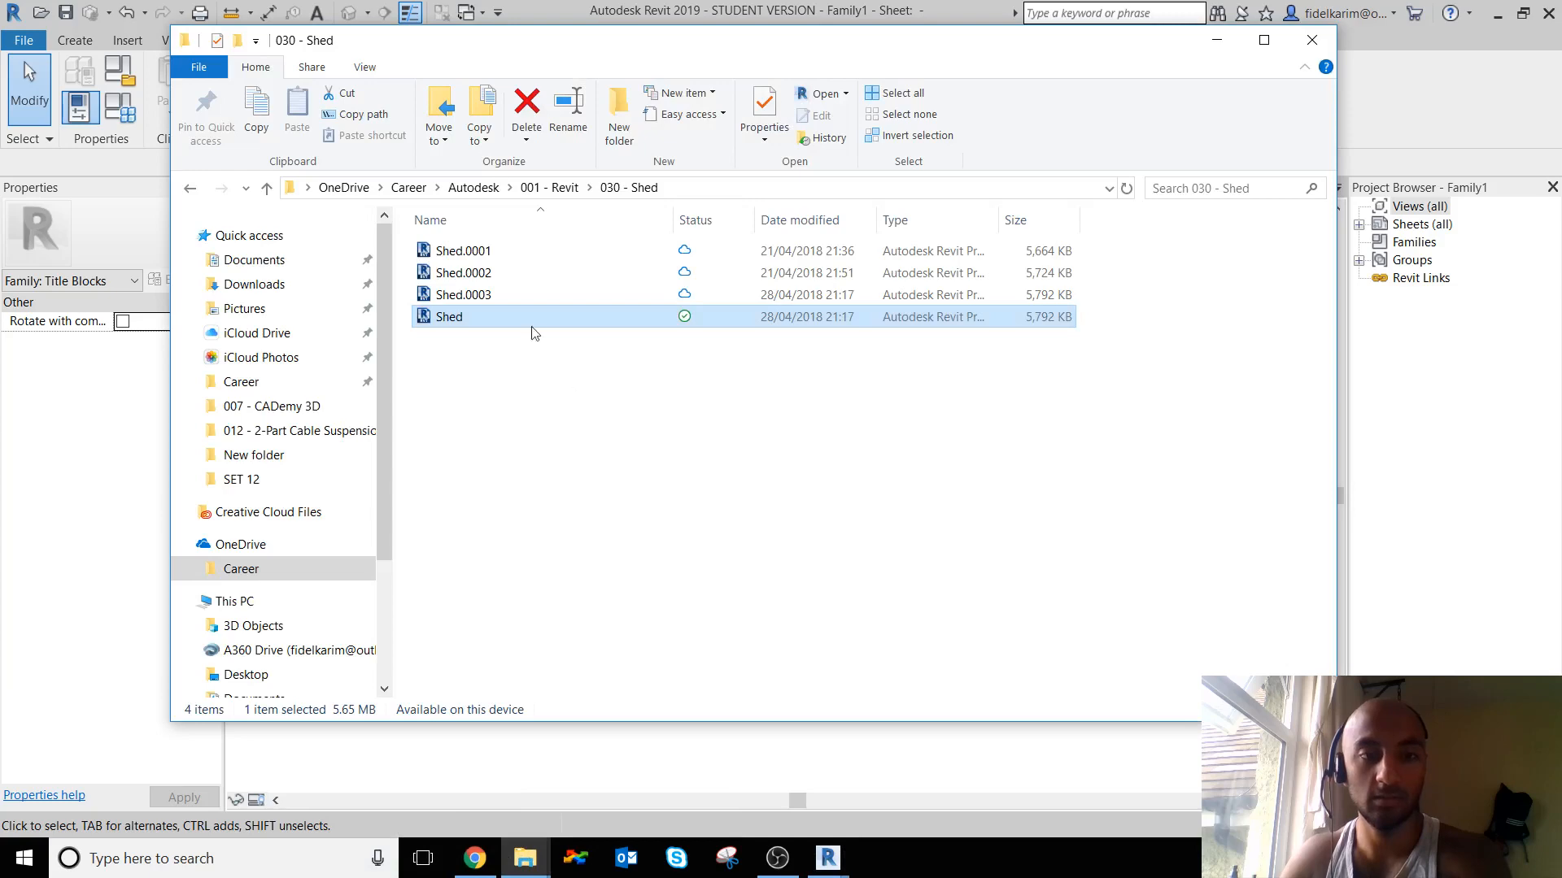
# - Open the Shed .rvt project from the 030 - Shed folder
pyautogui.doubleClick(449, 315)
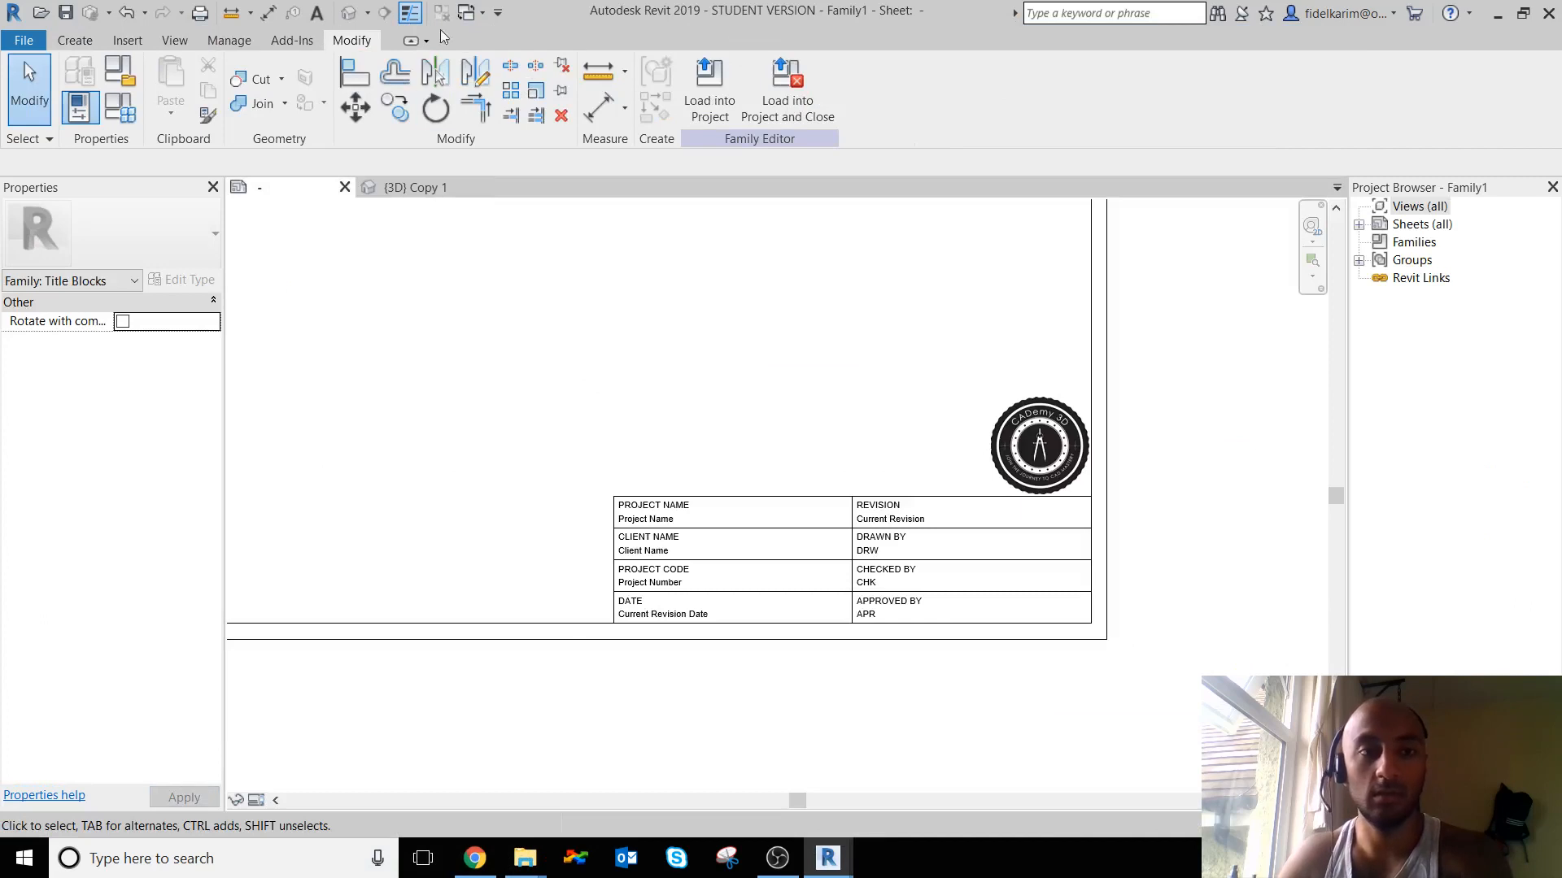
# - Save as prompted and create new sheet A101 using the Family1 title block
pyautogui.click(708, 90)
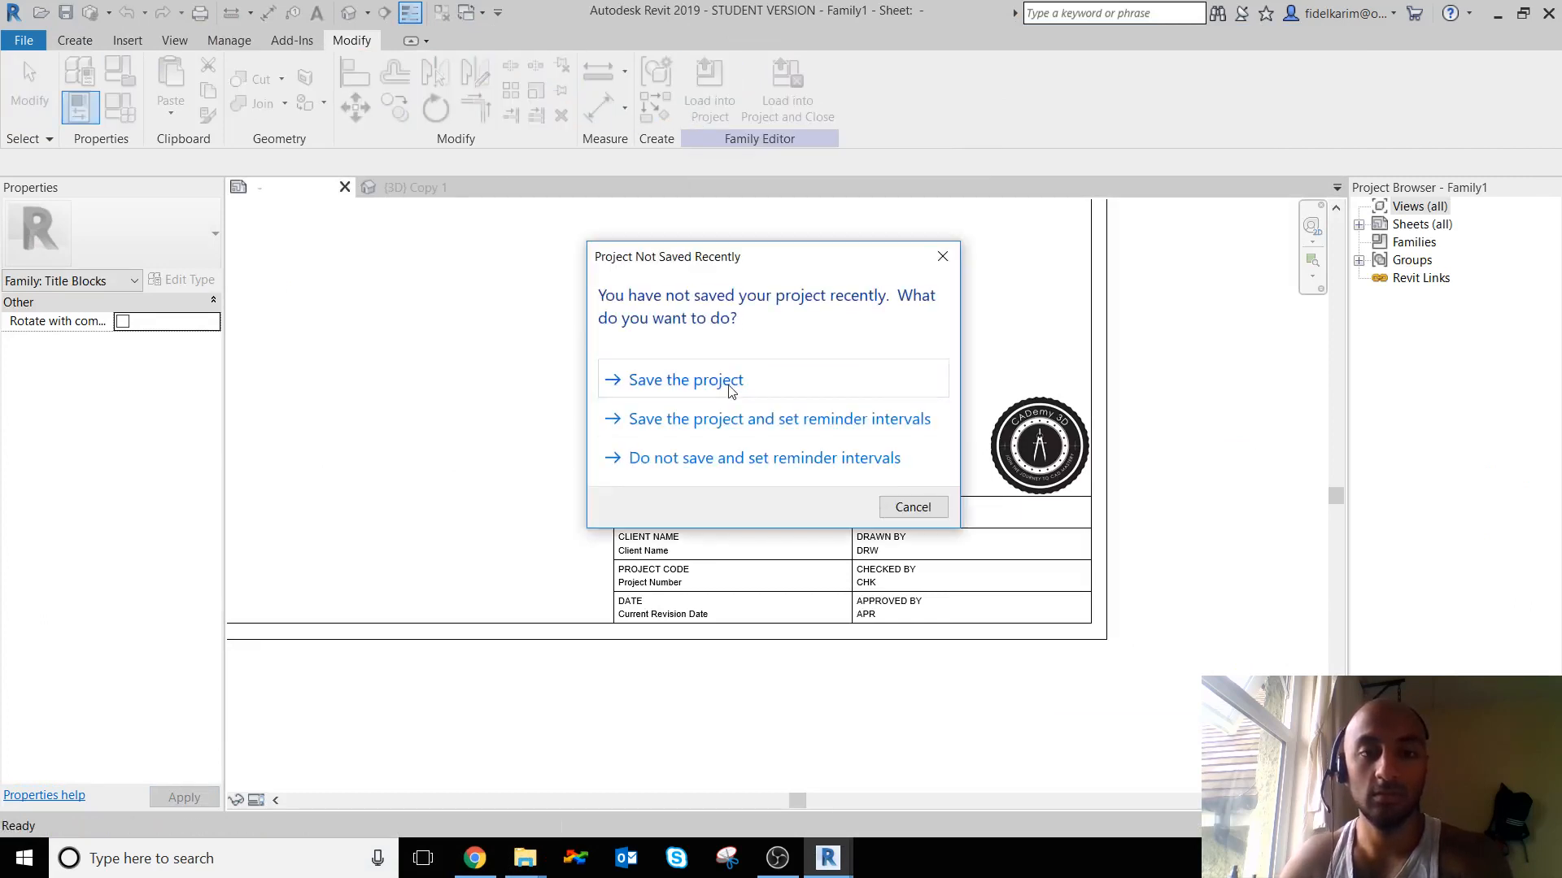
pyautogui.click(684, 379)
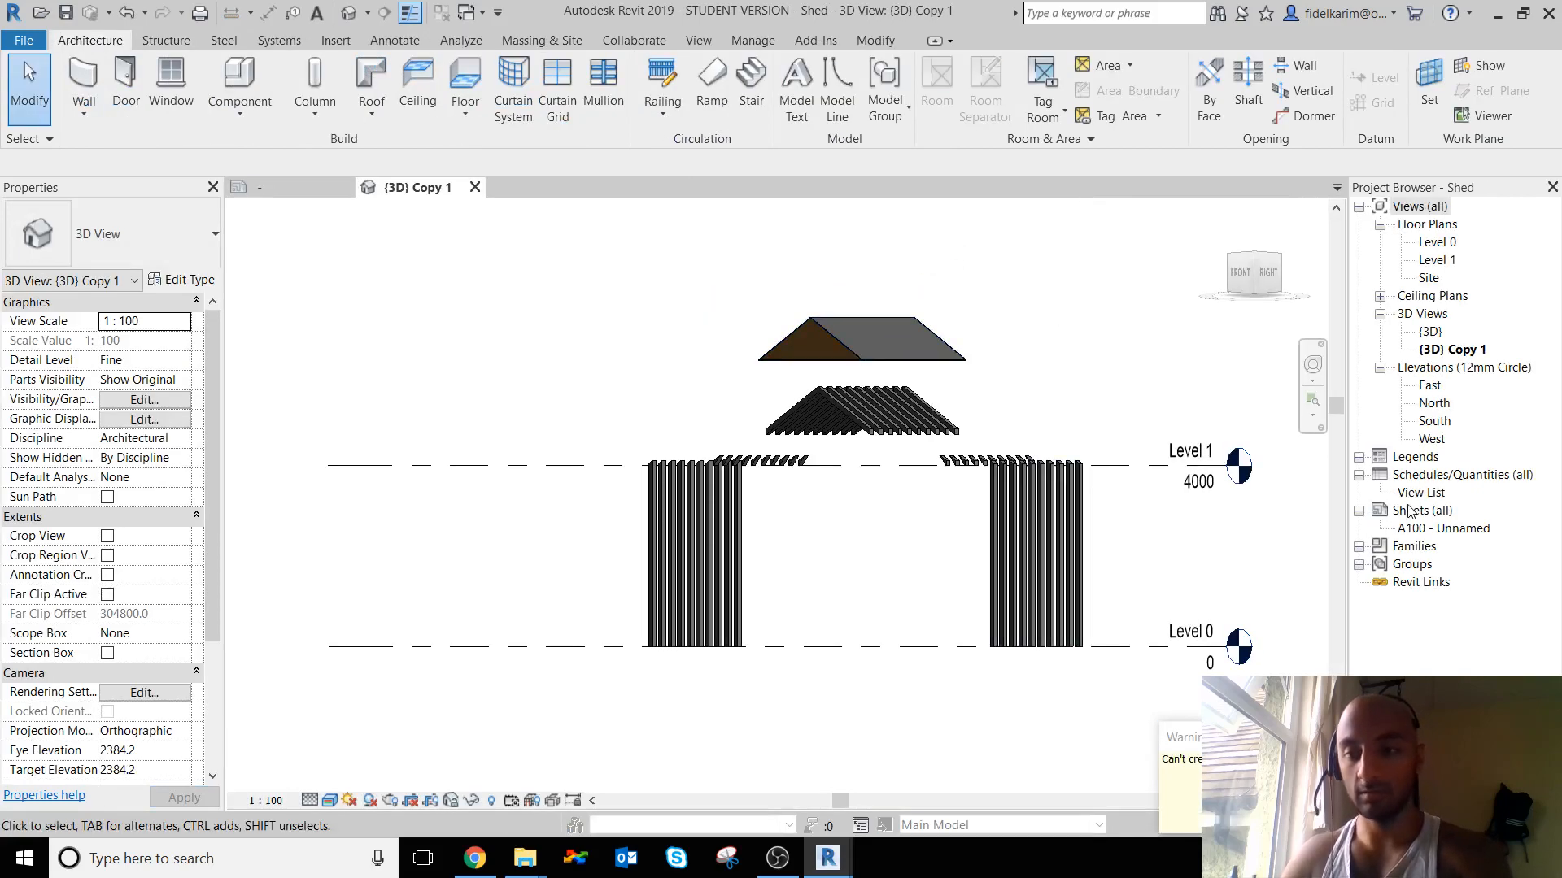
pyautogui.rightClick(1420, 509)
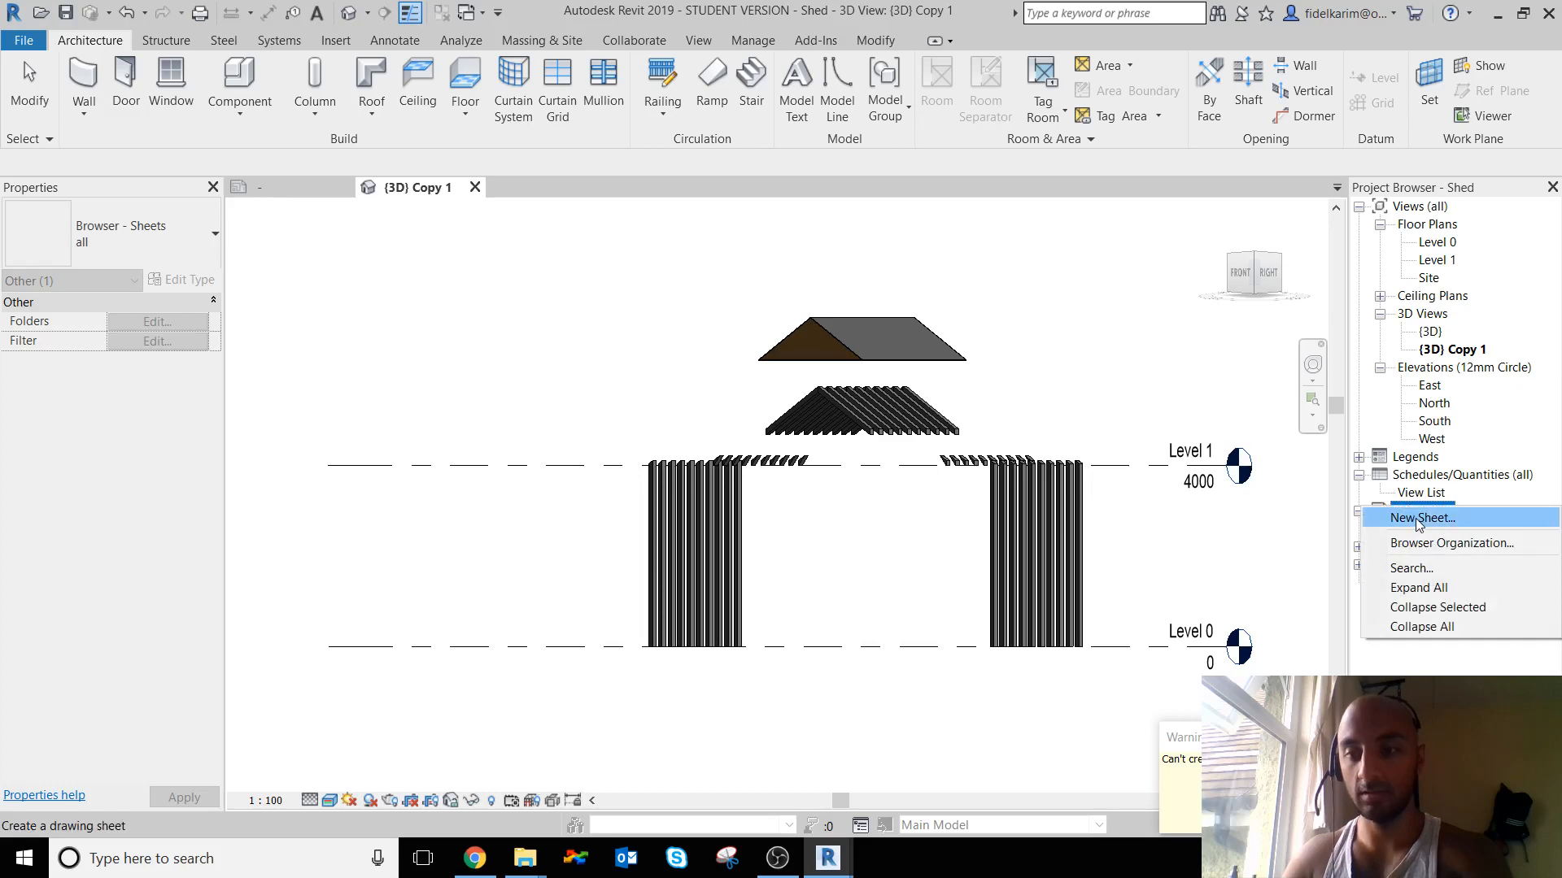
pyautogui.click(1421, 517)
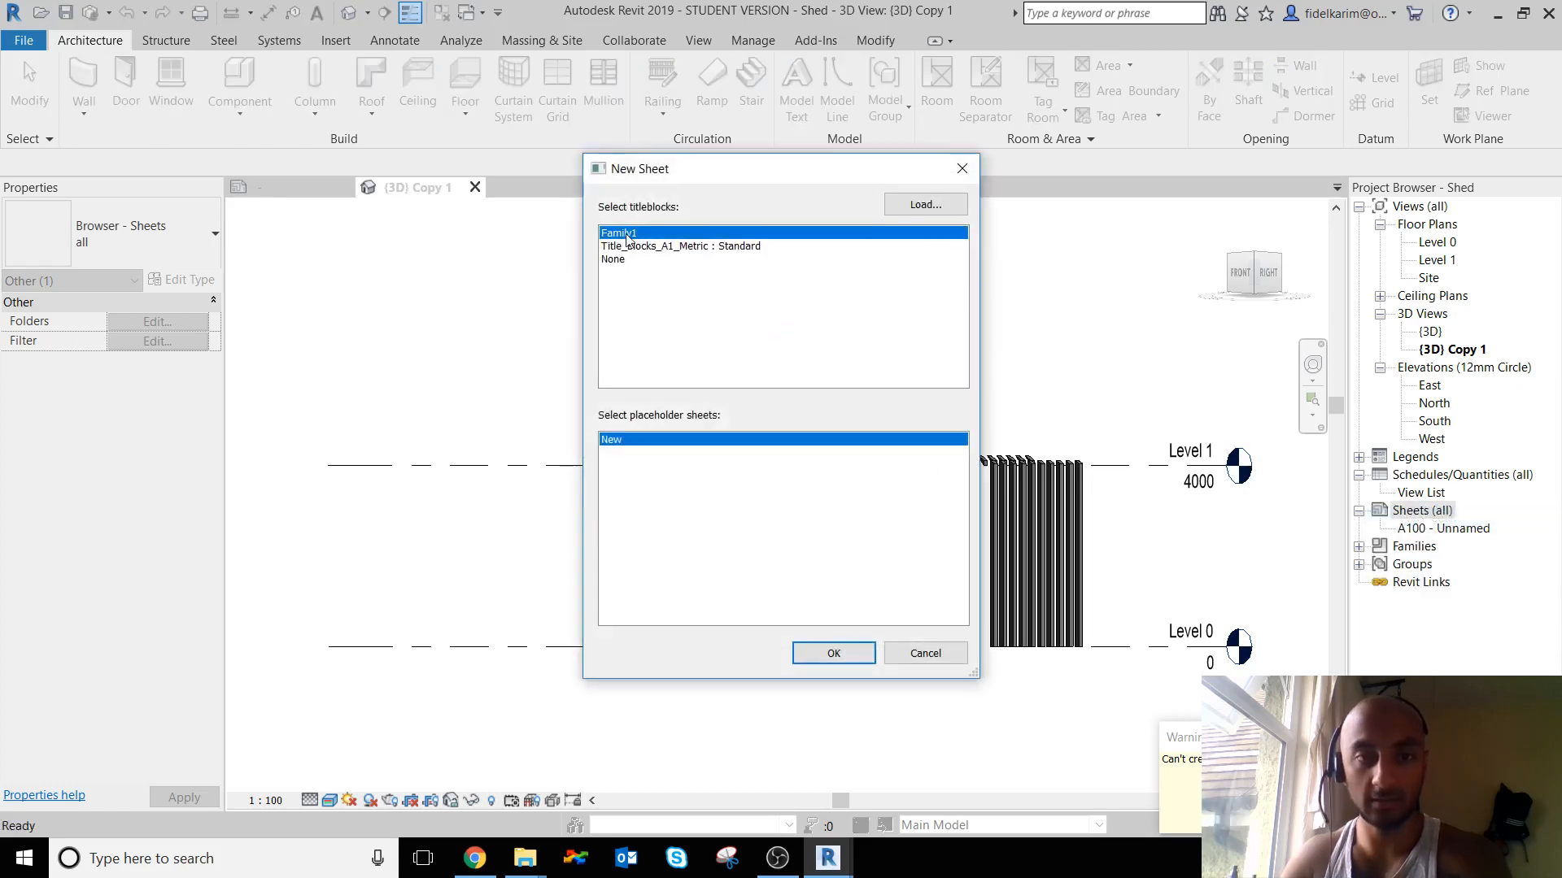
pyautogui.click(833, 653)
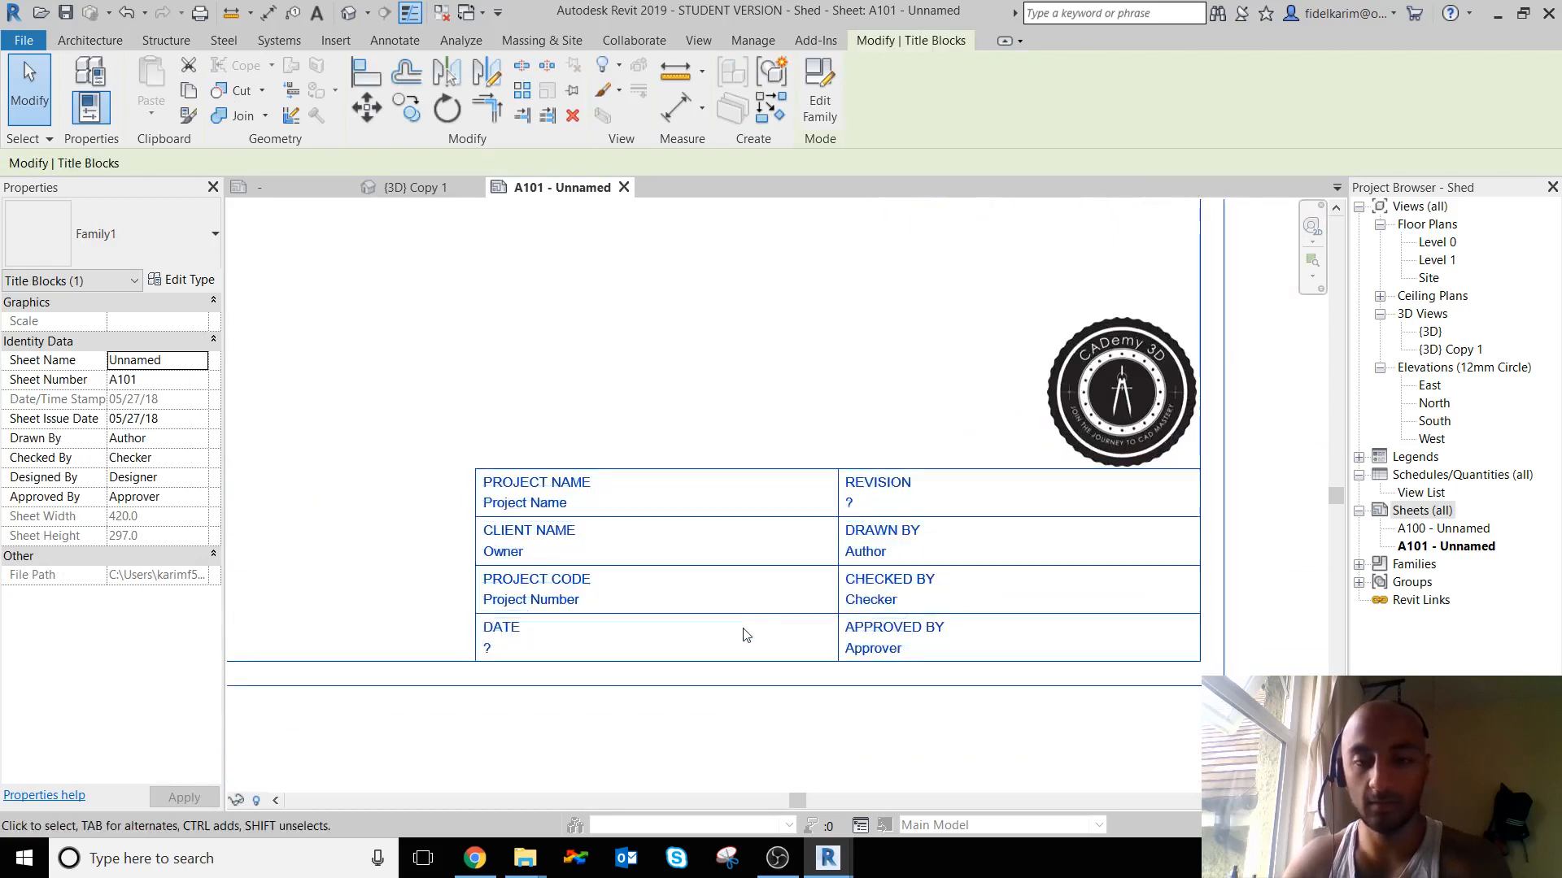
# - Enter SHED as the Project Name on sheet A101's title block
pyautogui.click(522, 503)
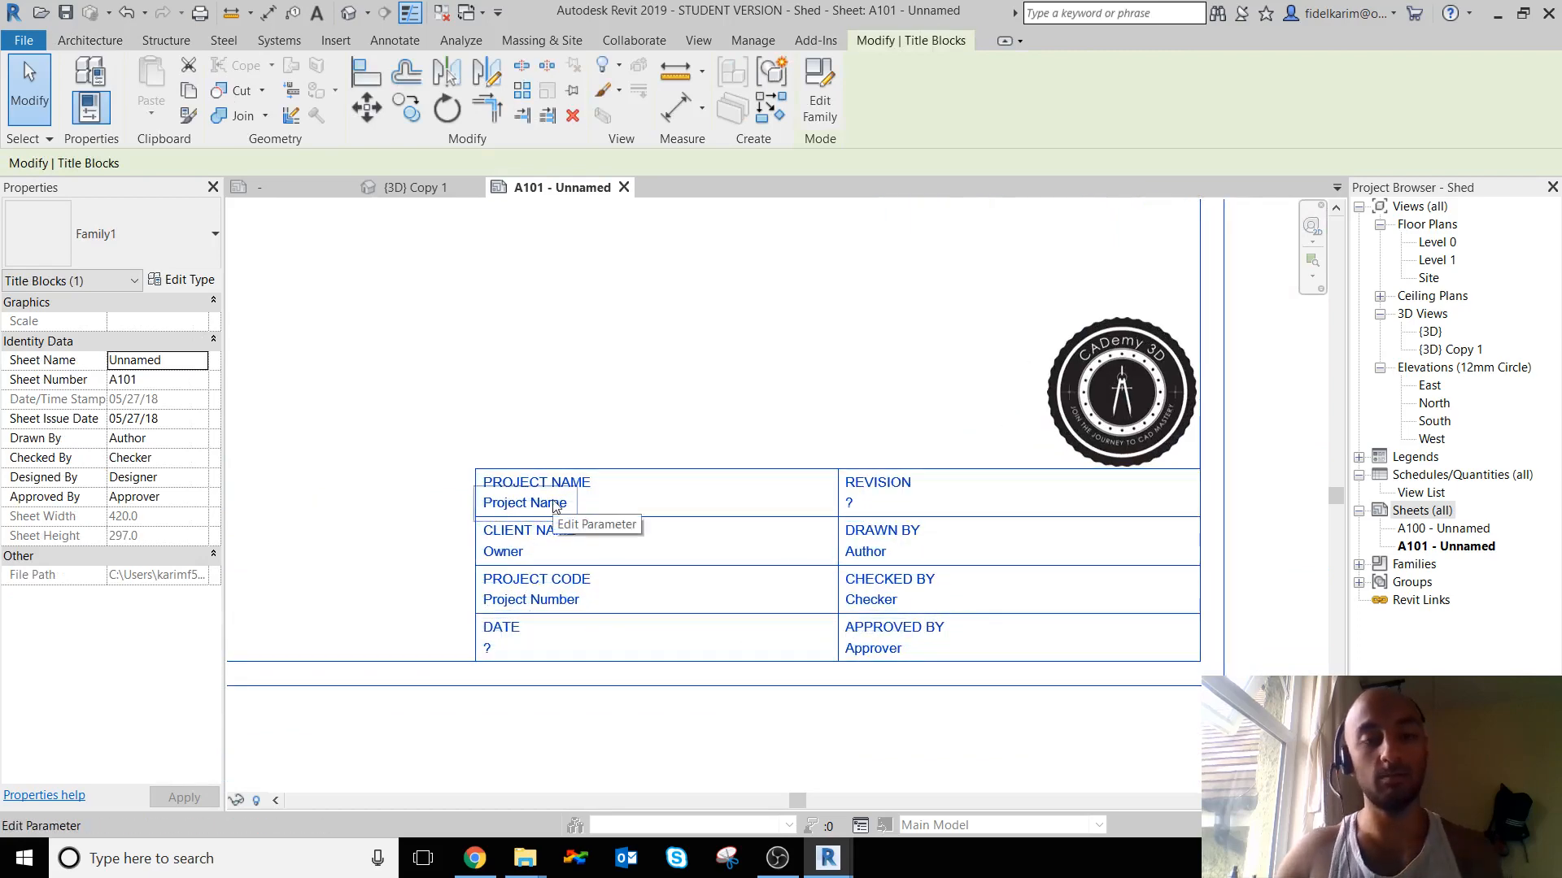
pyautogui.doubleClick(524, 502)
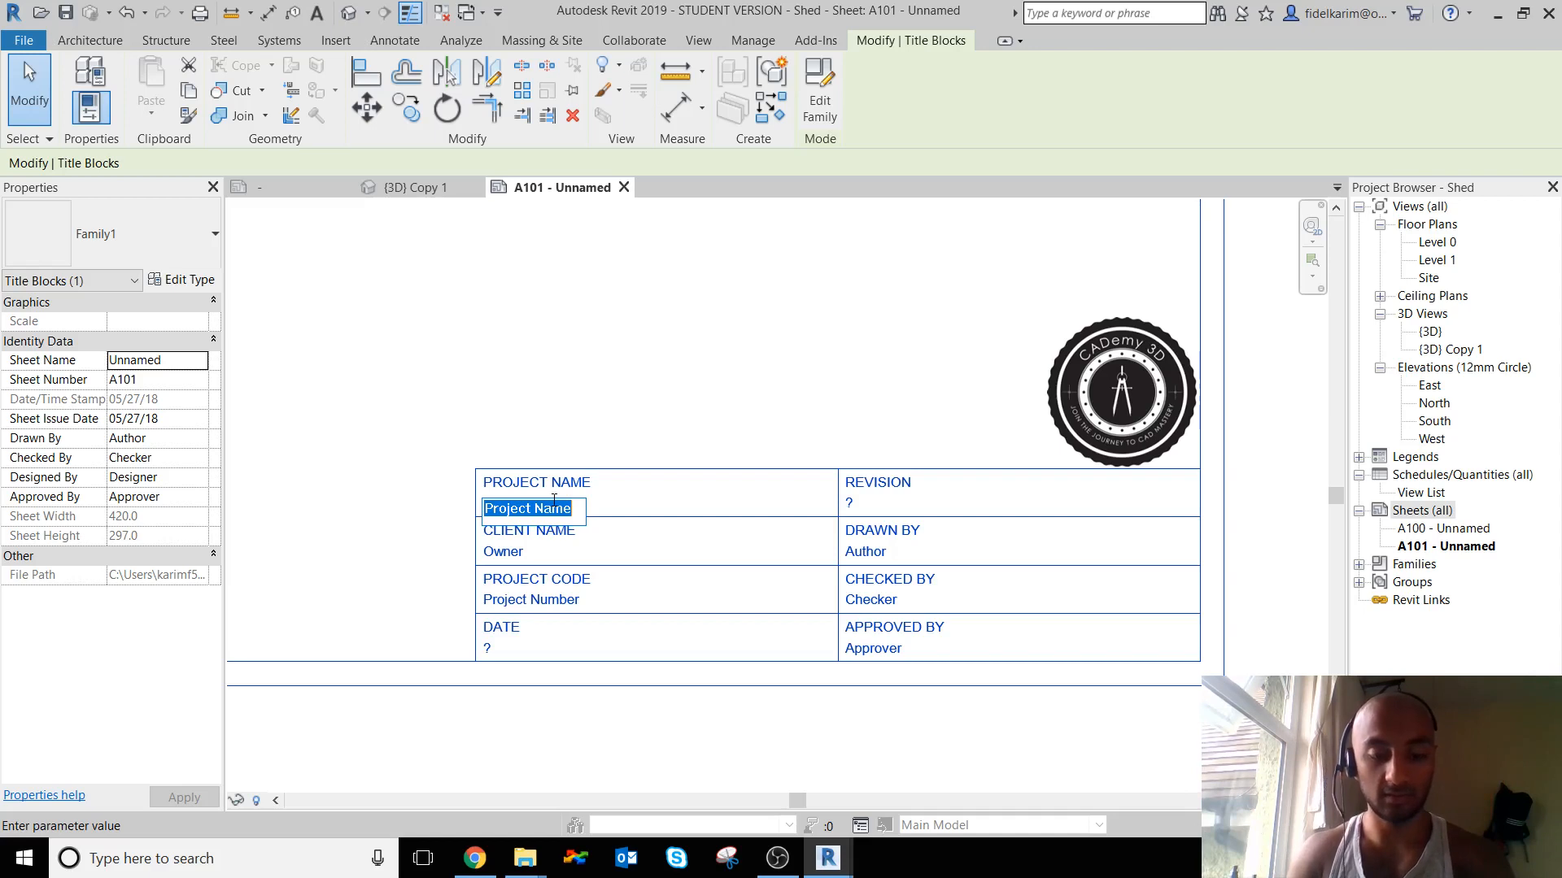
pyautogui.write('SHED')
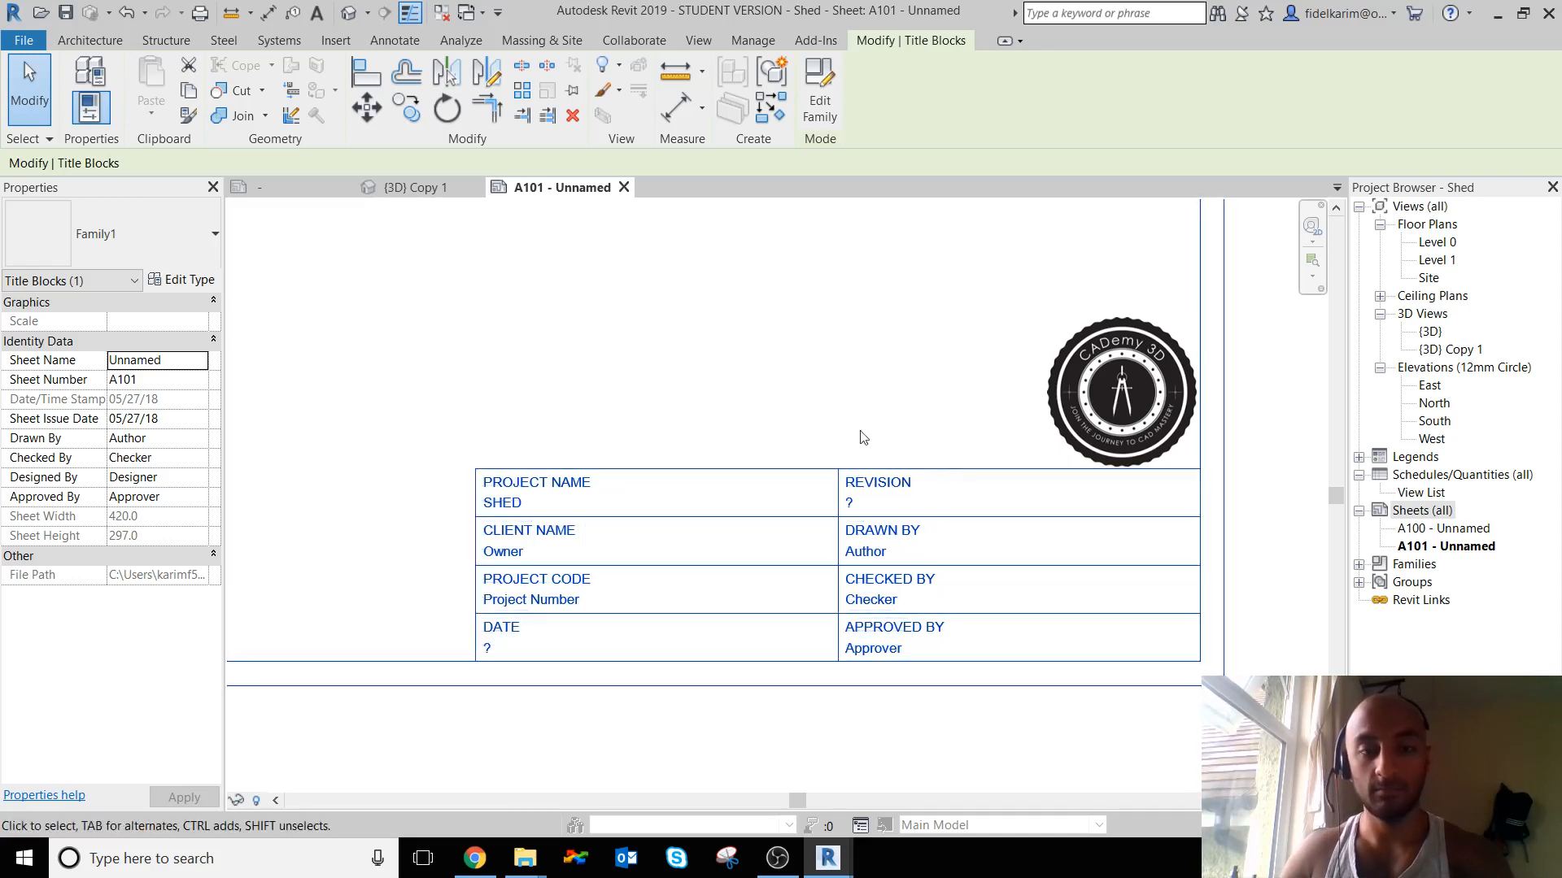
# - Create sheet A102 with the Family1 title block, then return to A101 and select its title block
pyautogui.rightClick(1422, 509)
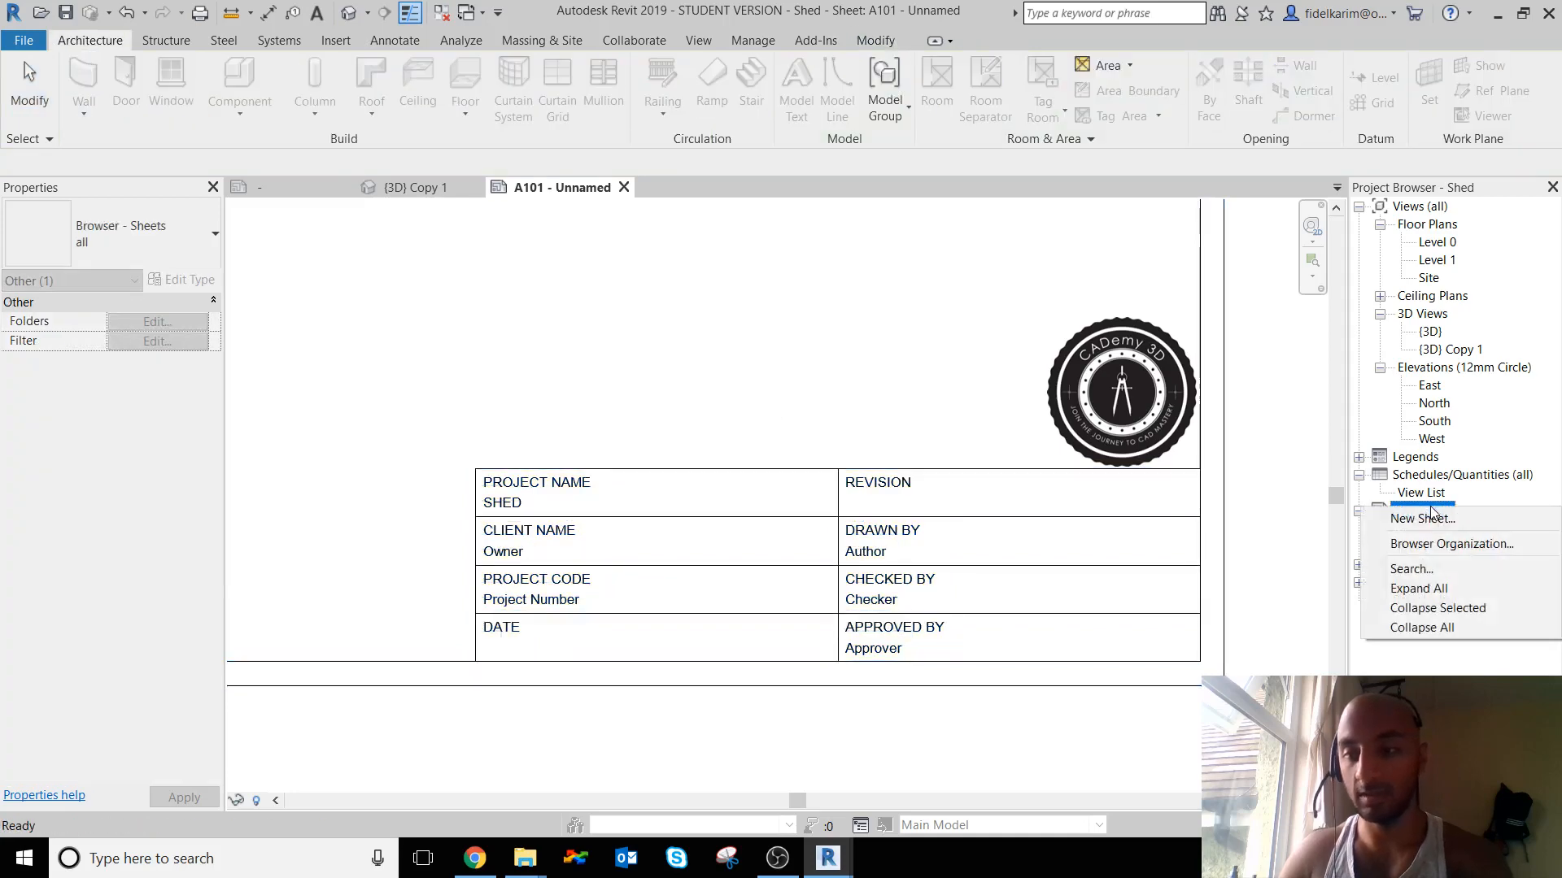
pyautogui.click(1422, 517)
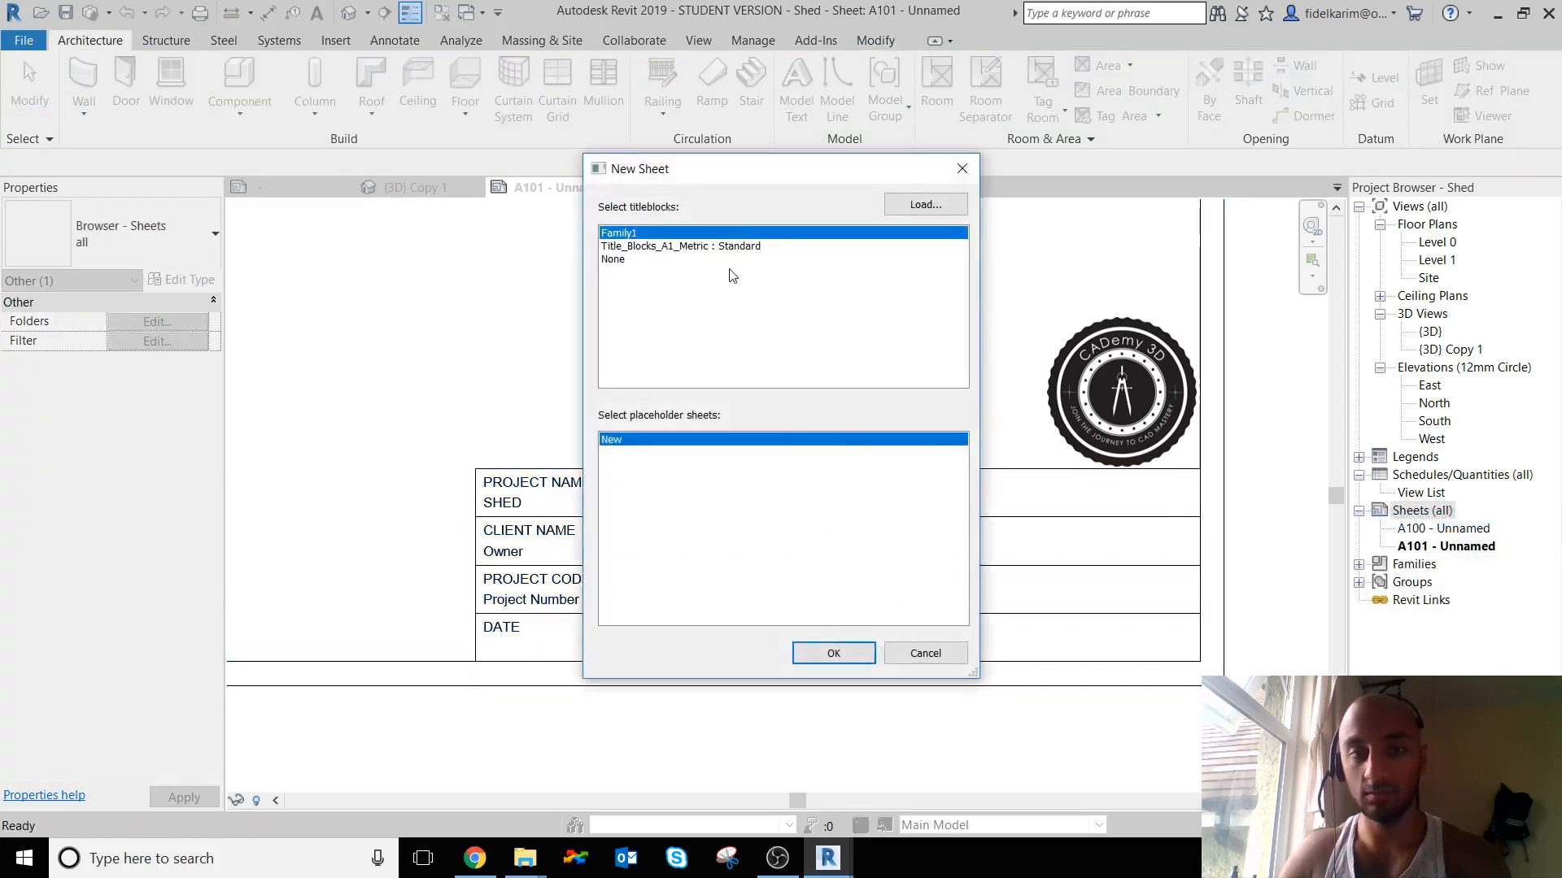
pyautogui.click(833, 652)
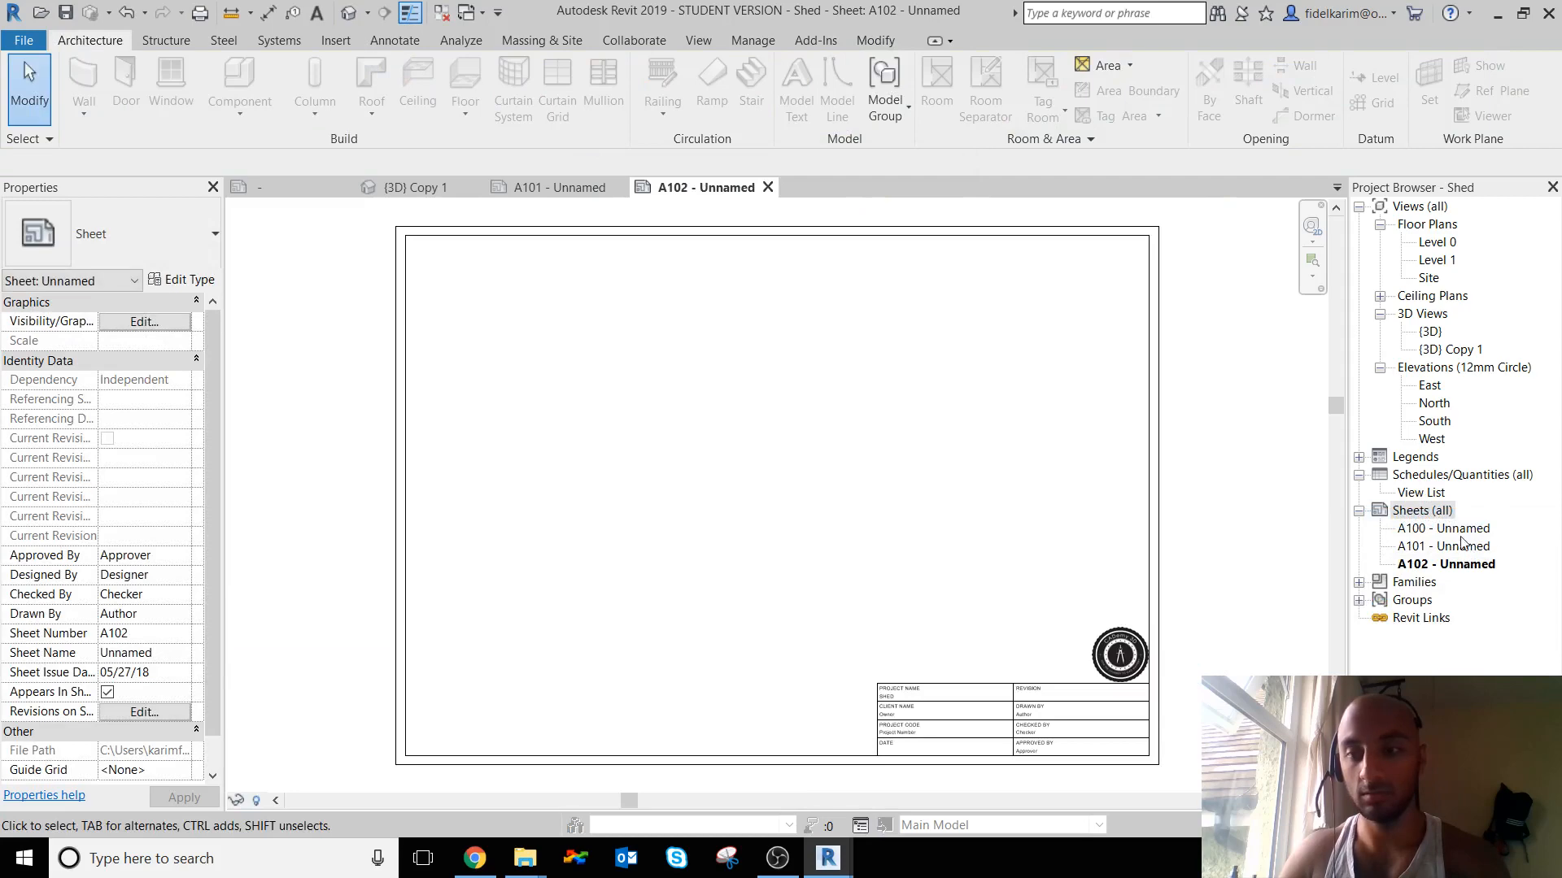
pyautogui.doubleClick(1443, 547)
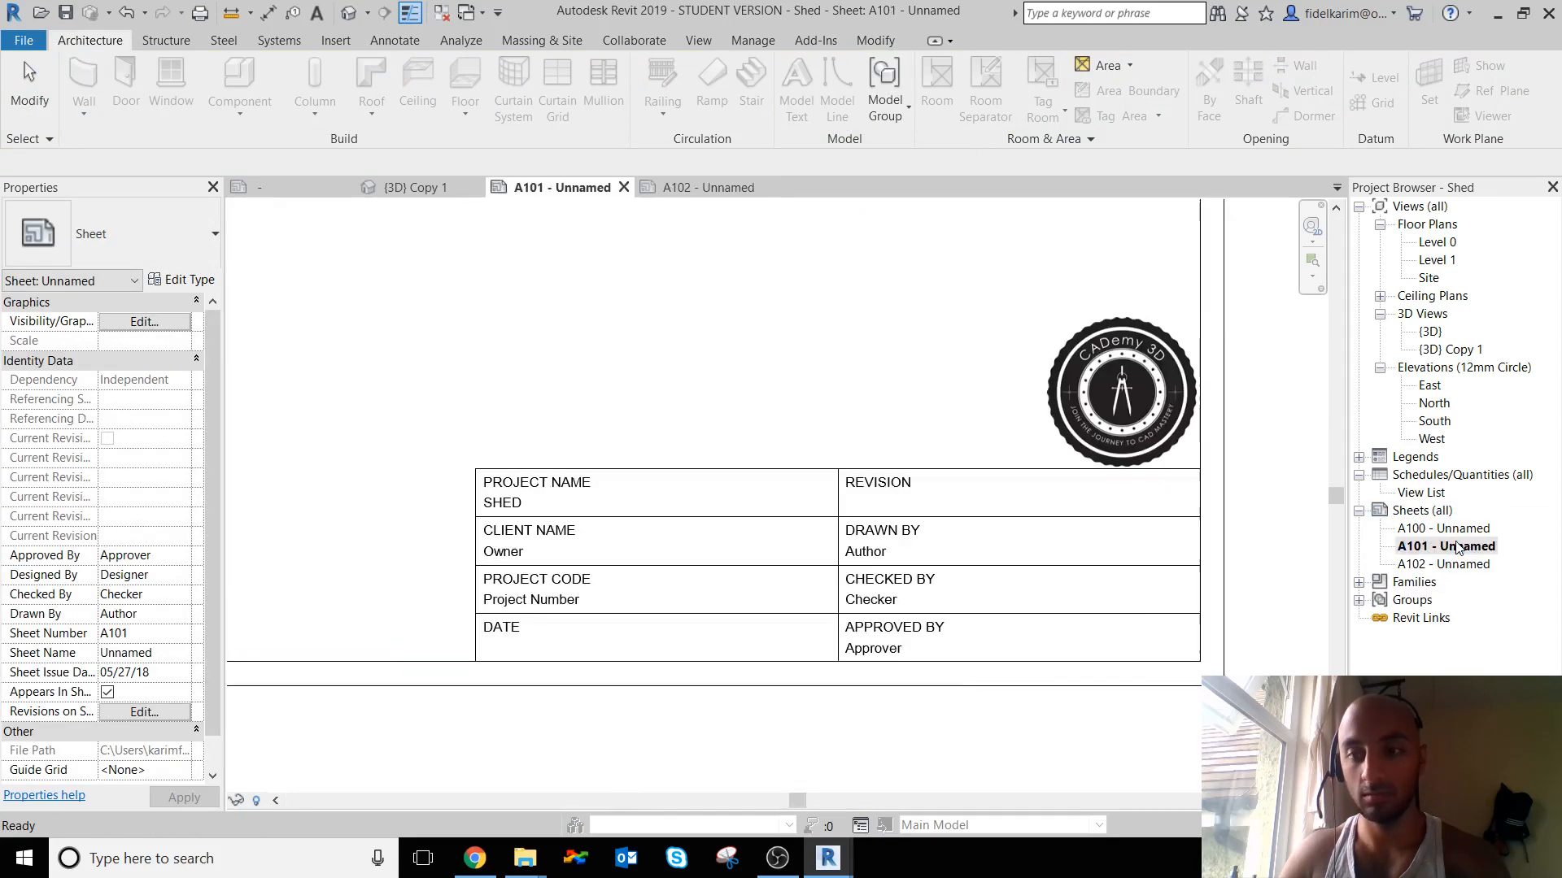
pyautogui.click(502, 552)
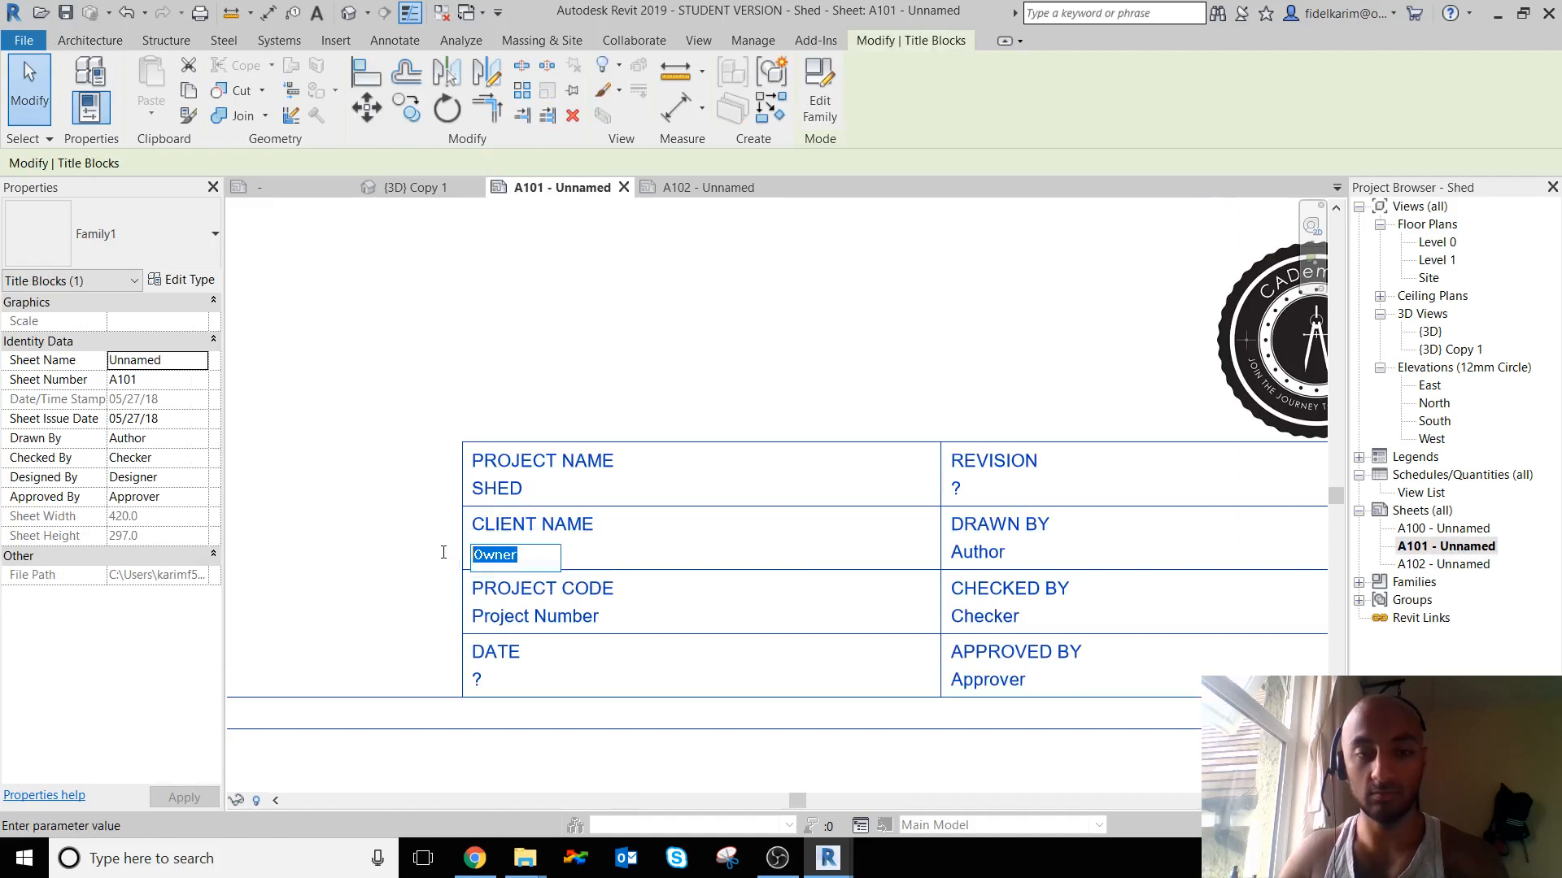
# - Enter SHED PERSON as the client name on sheet A101
pyautogui.write('SHED M')
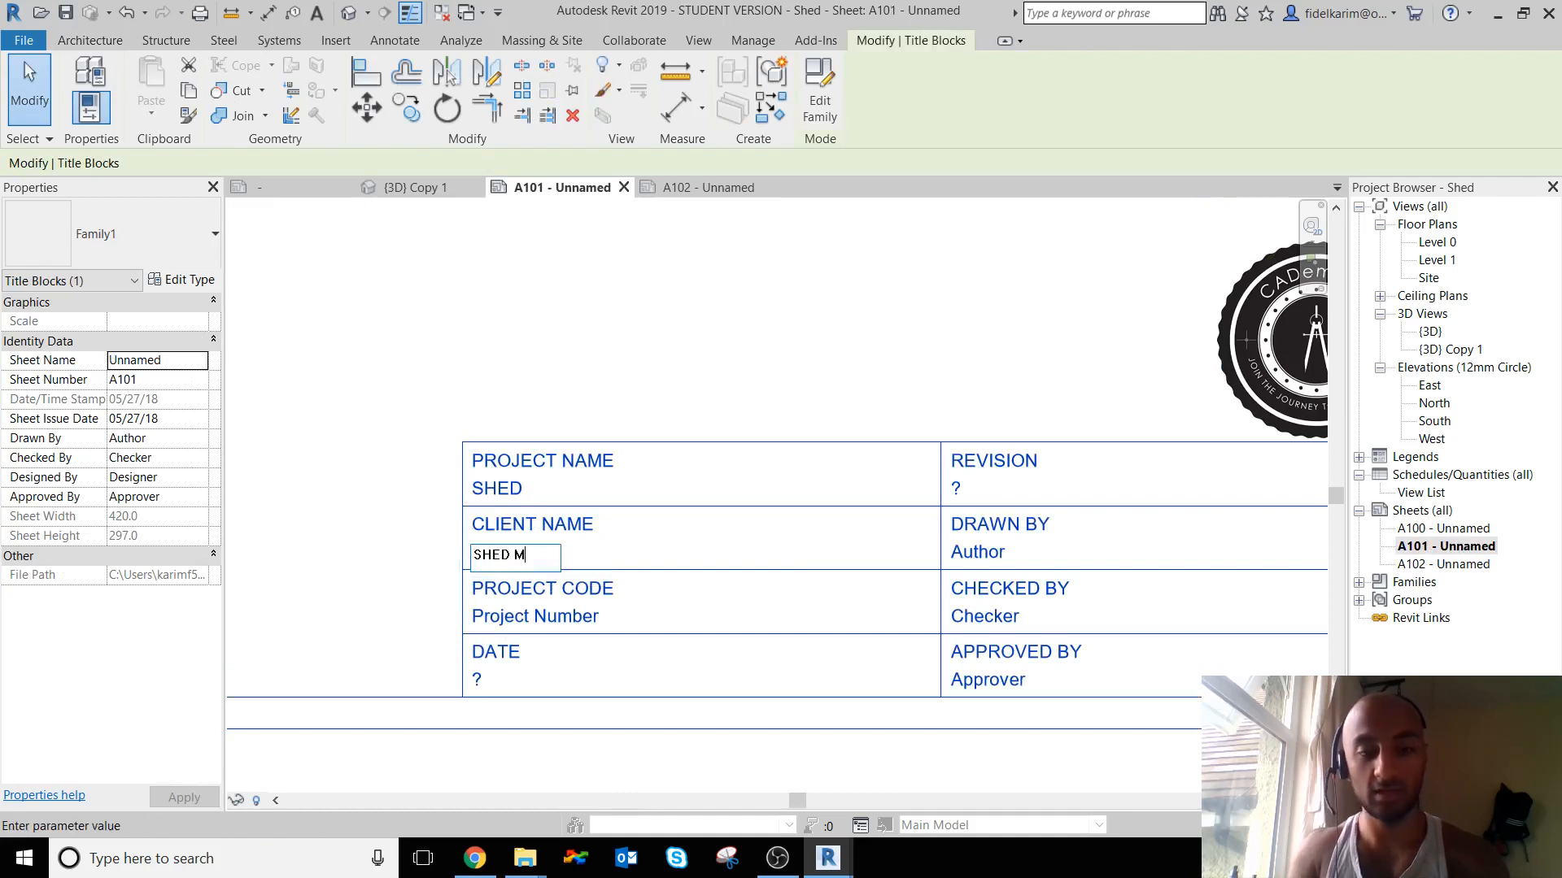
pyautogui.write('AN/W')
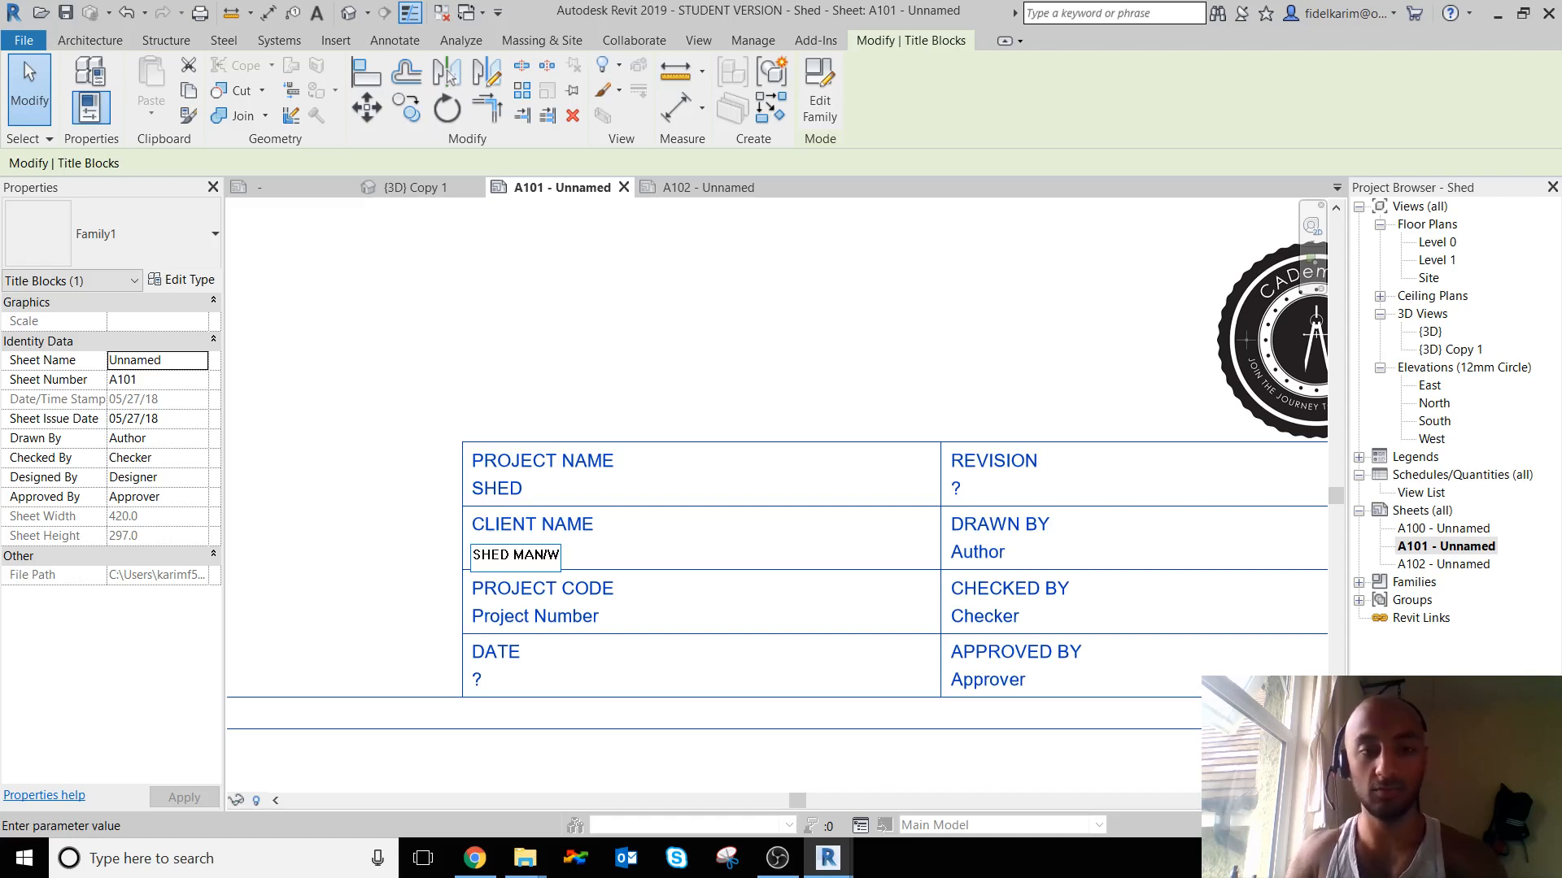
pyautogui.write('HED PERSON')
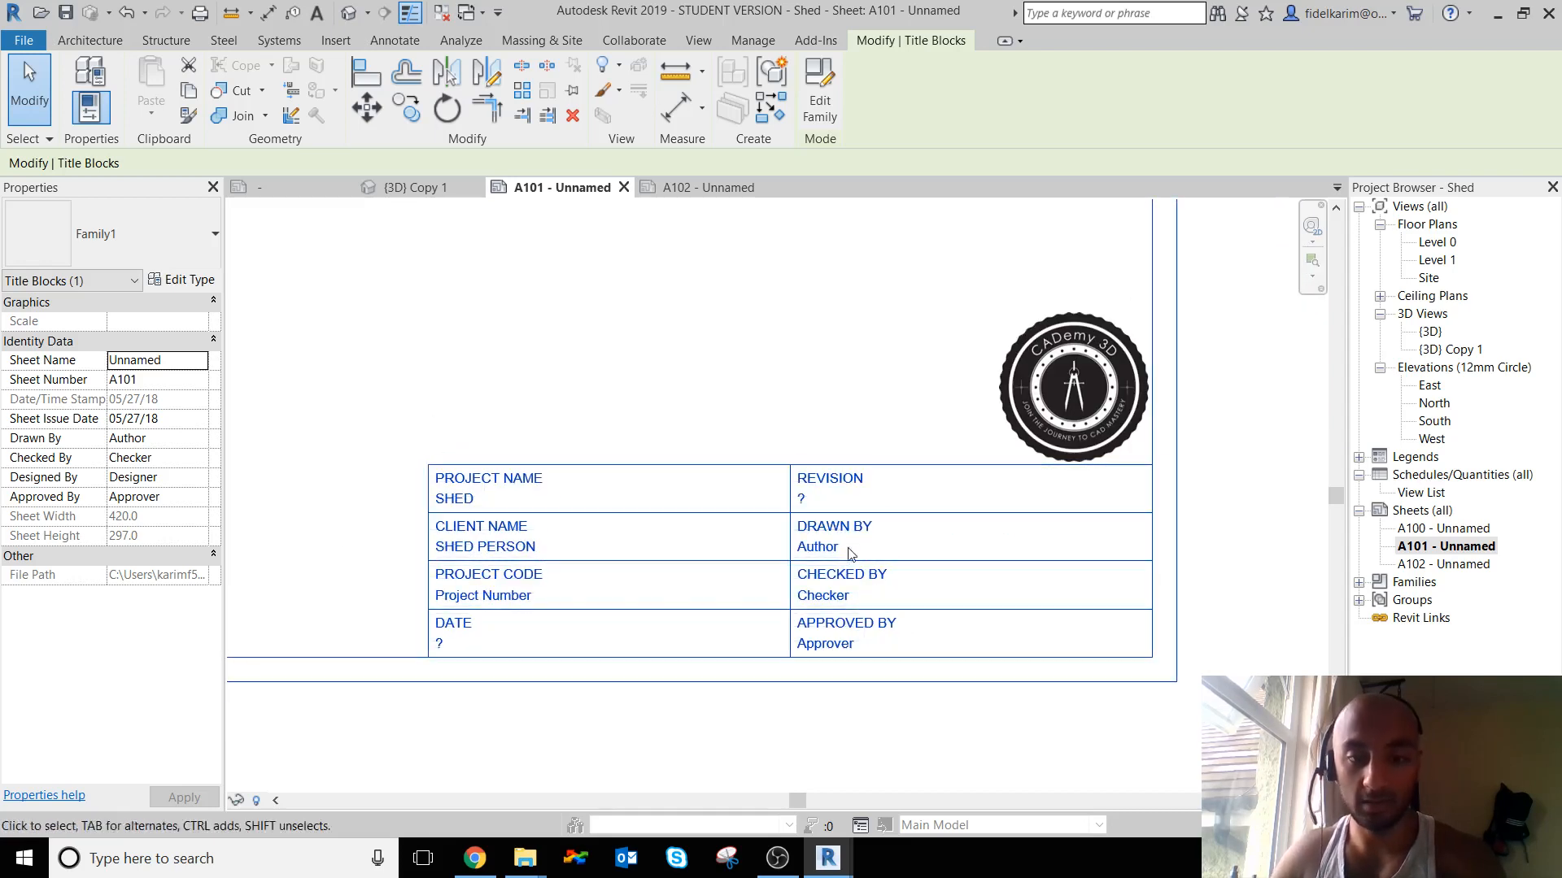
# - Enter FKA as the drawn-by value, then reopen sheet A102 to check shared values
pyautogui.doubleClick(818, 546)
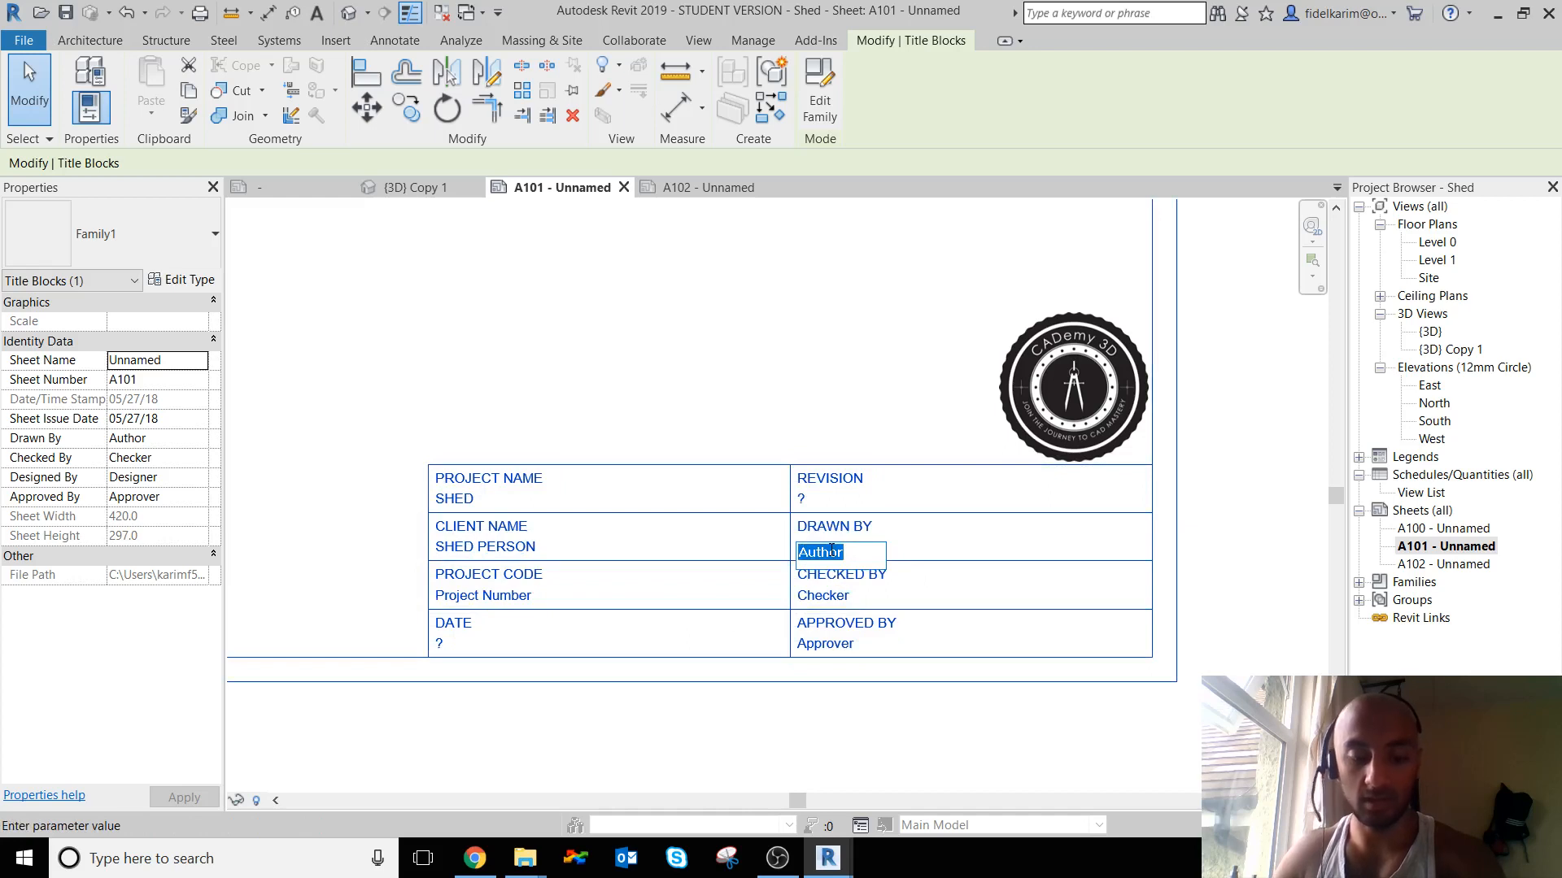
pyautogui.write('F')
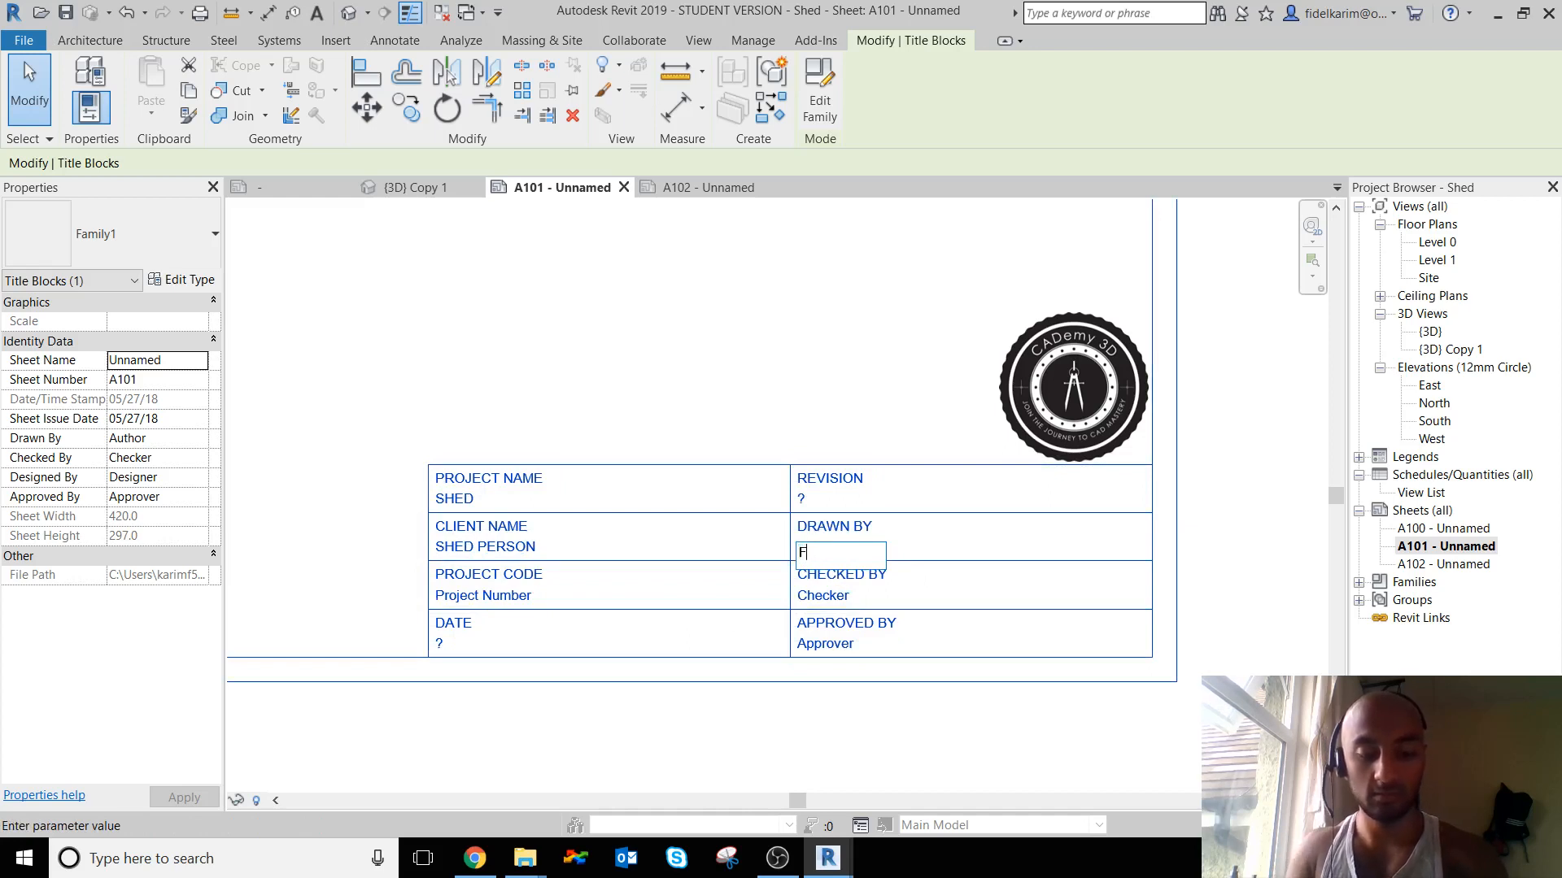
pyautogui.write('KA')
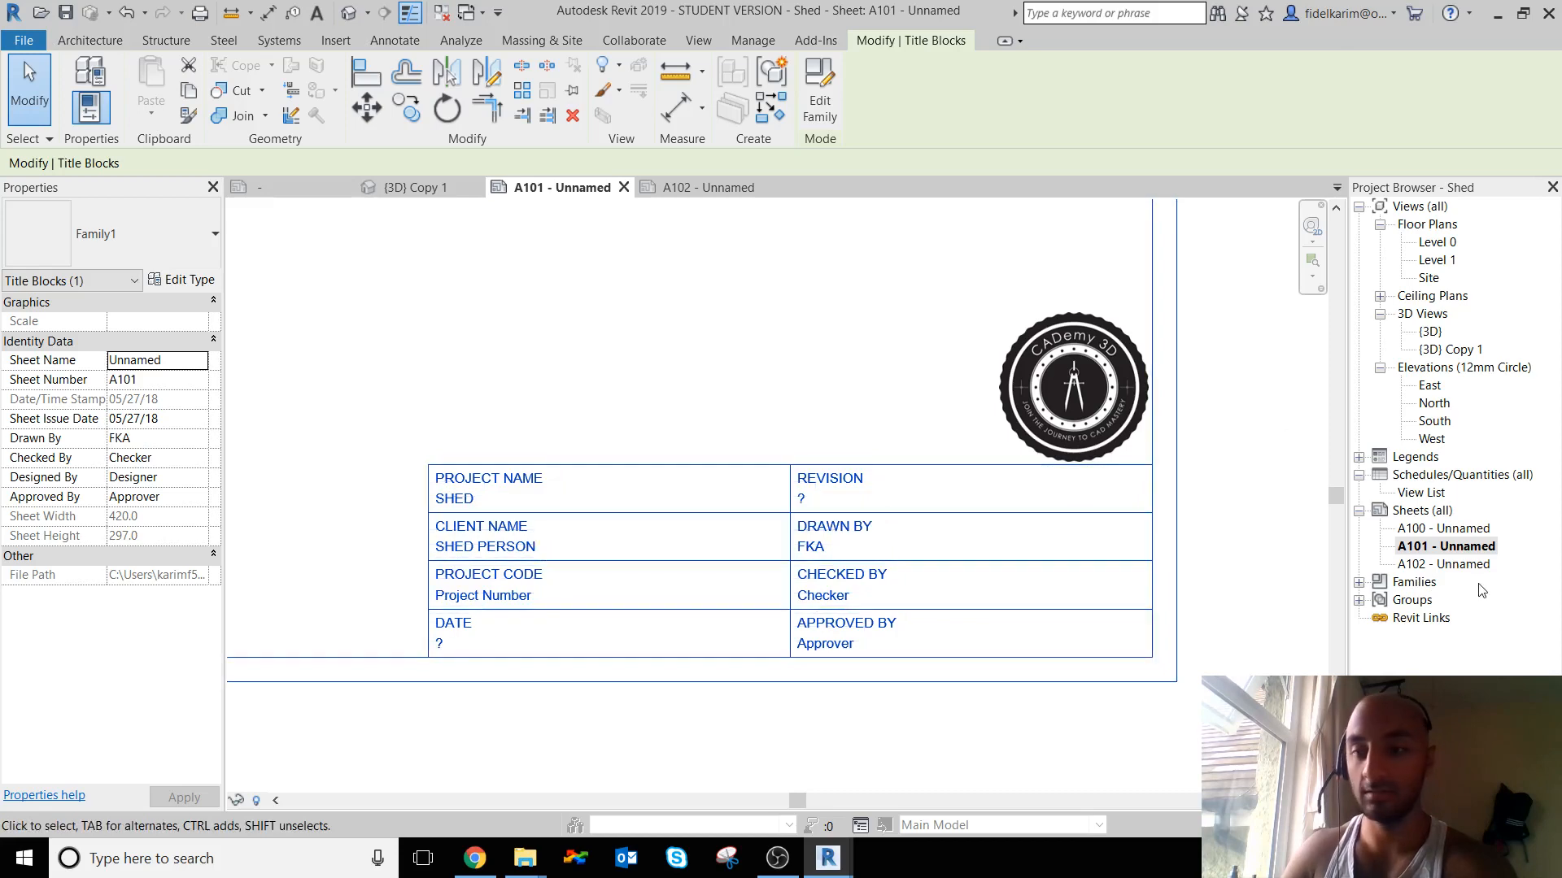
pyautogui.click(1443, 565)
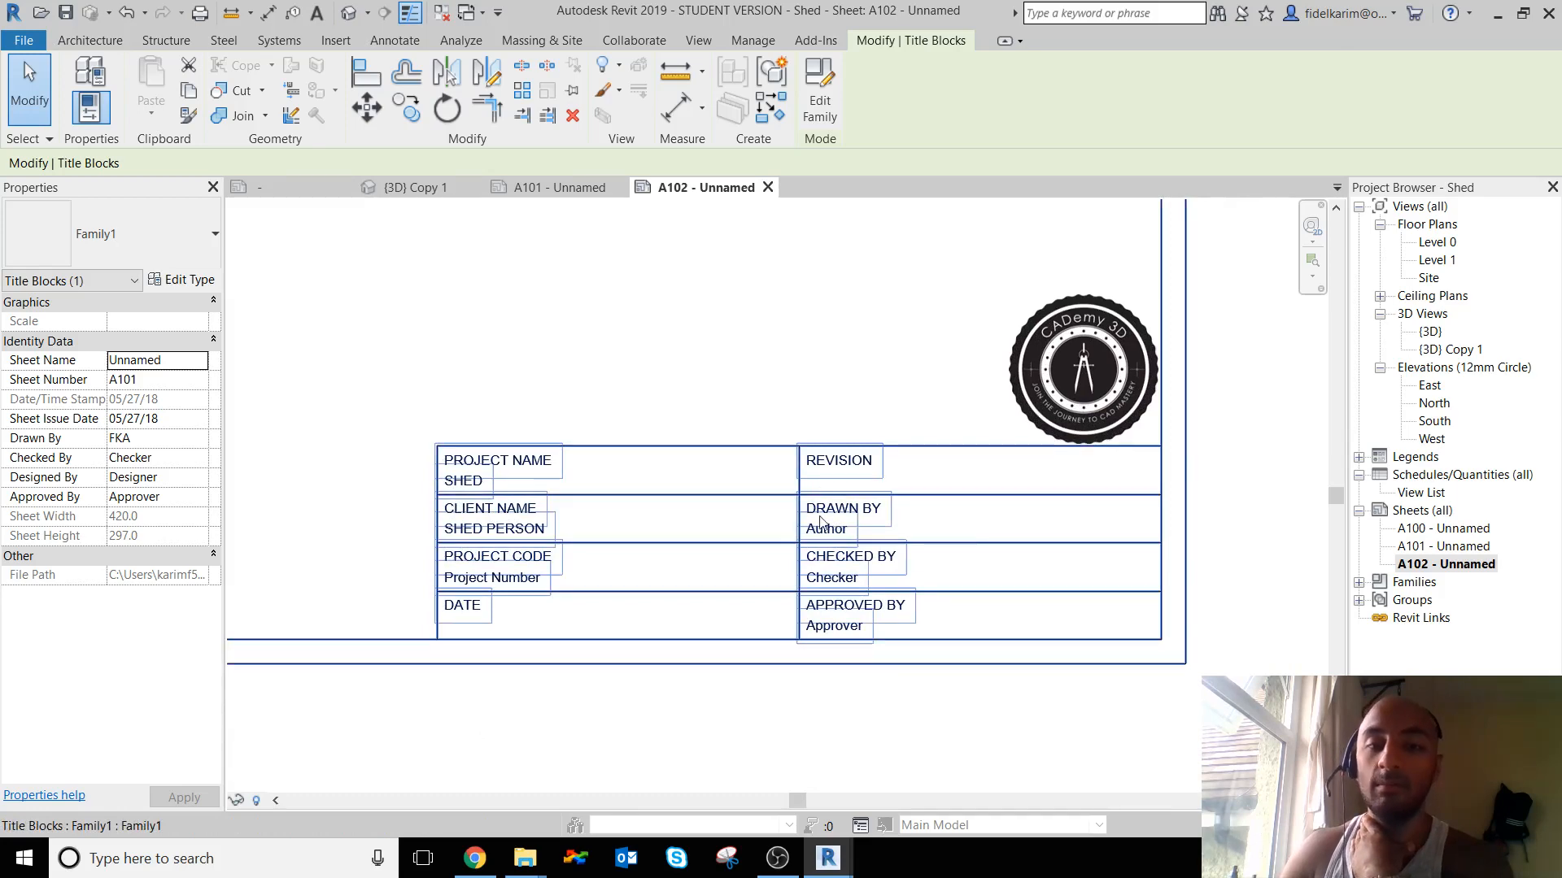
pyautogui.moveTo(826, 522)
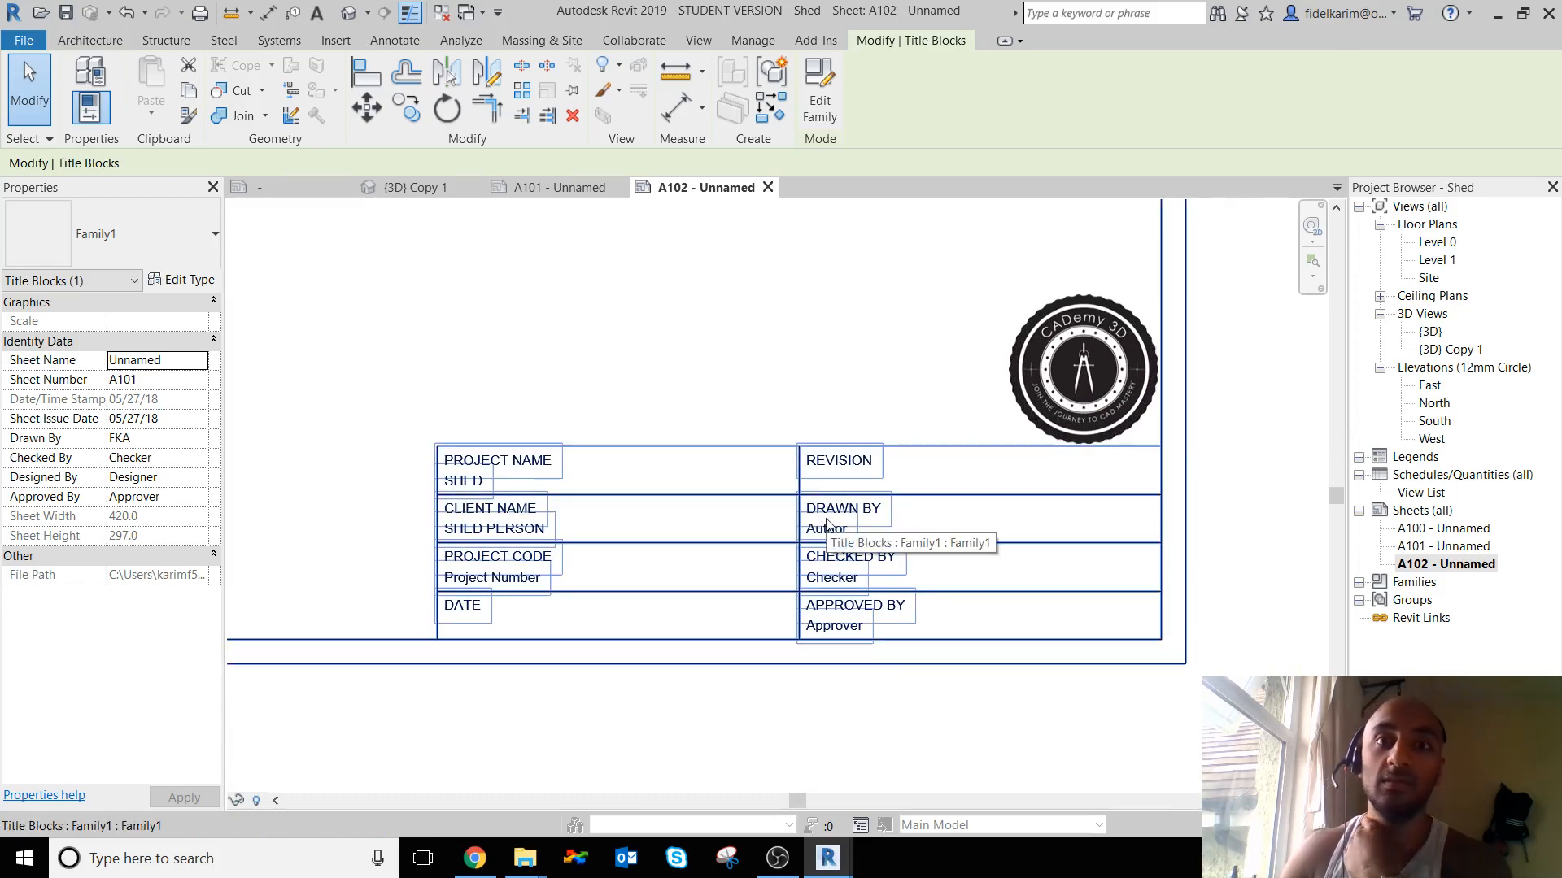
pyautogui.click(769, 328)
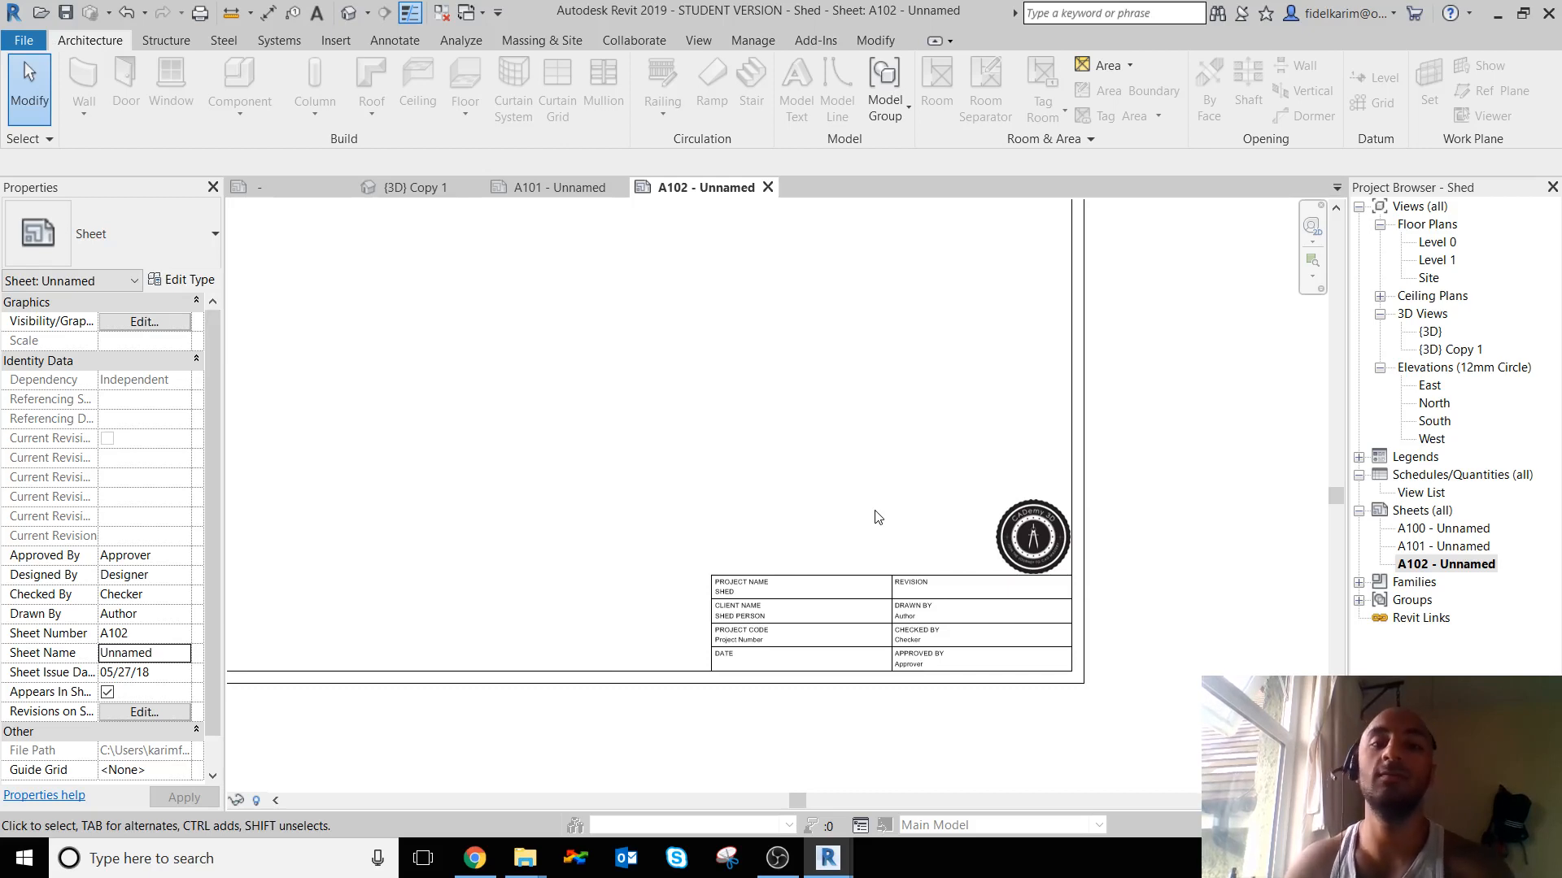
pyautogui.moveTo(937, 420)
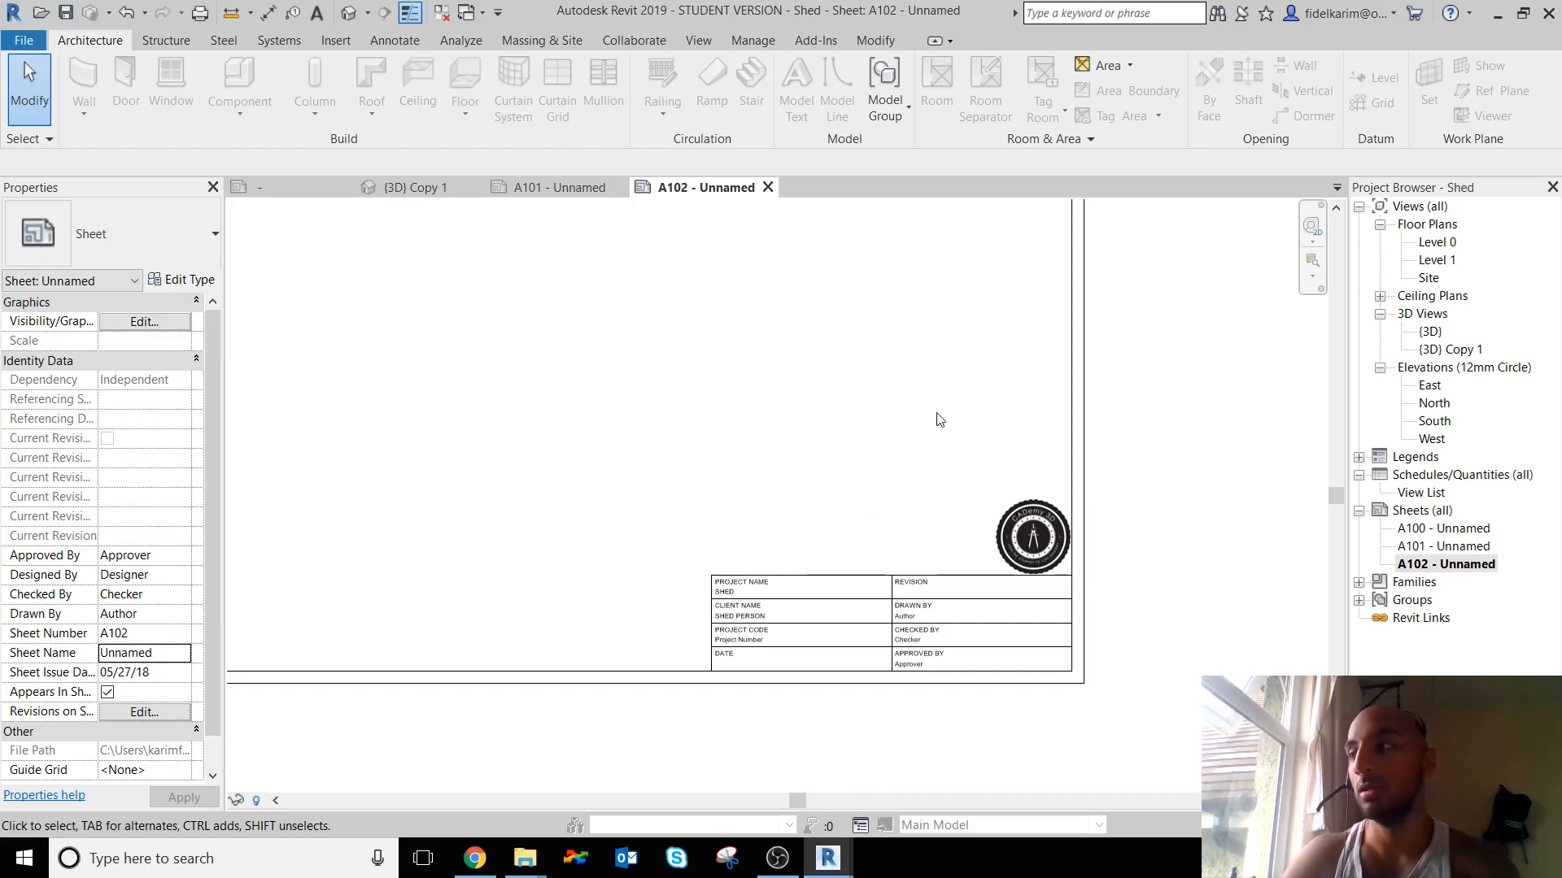
pyautogui.moveTo(963, 433)
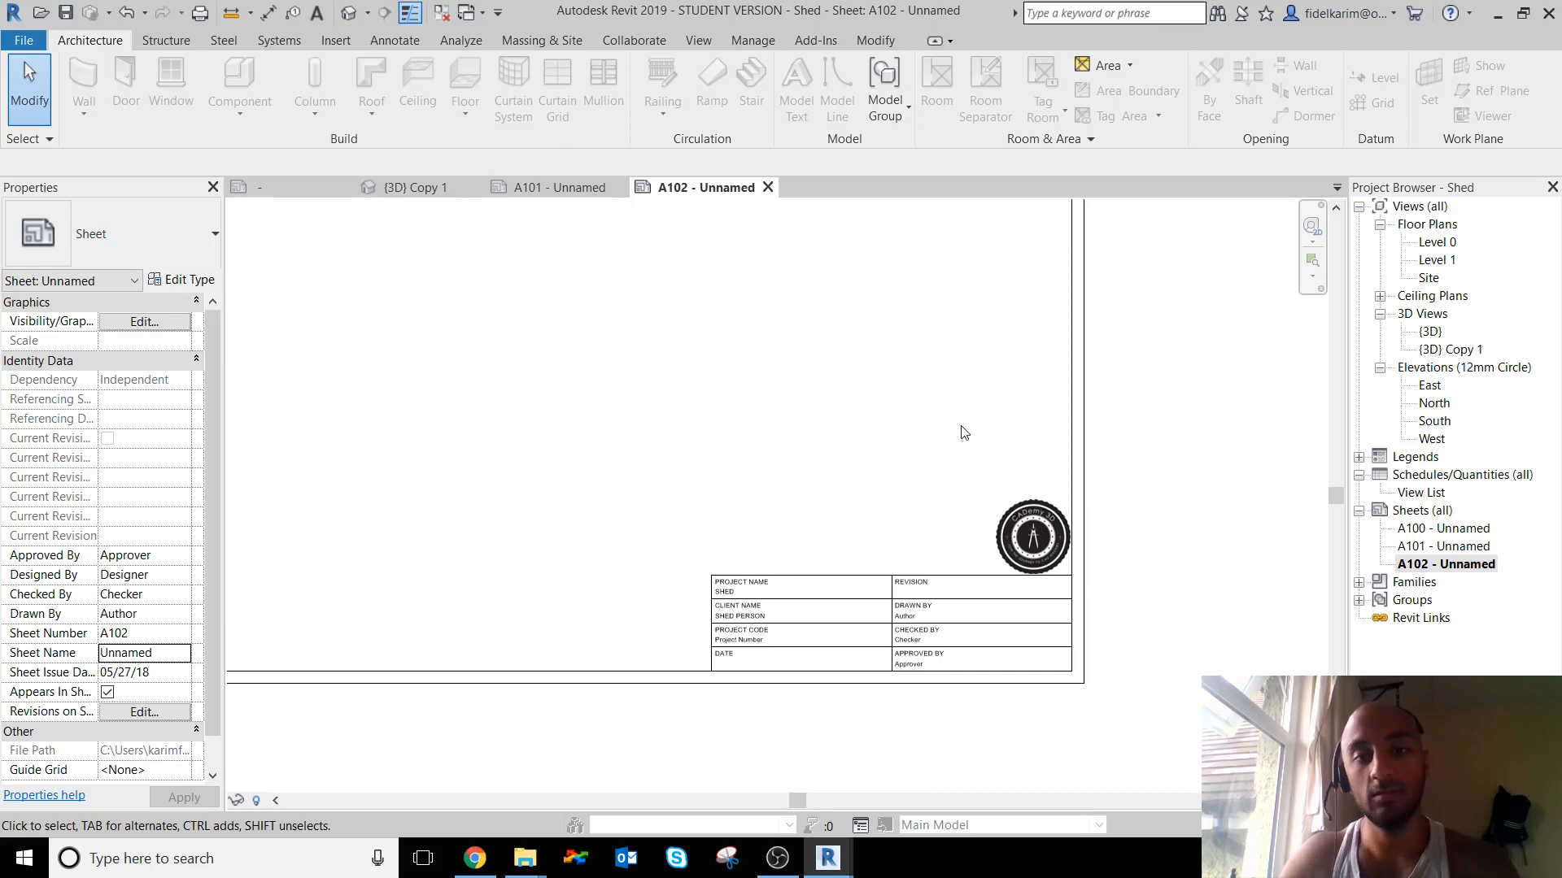